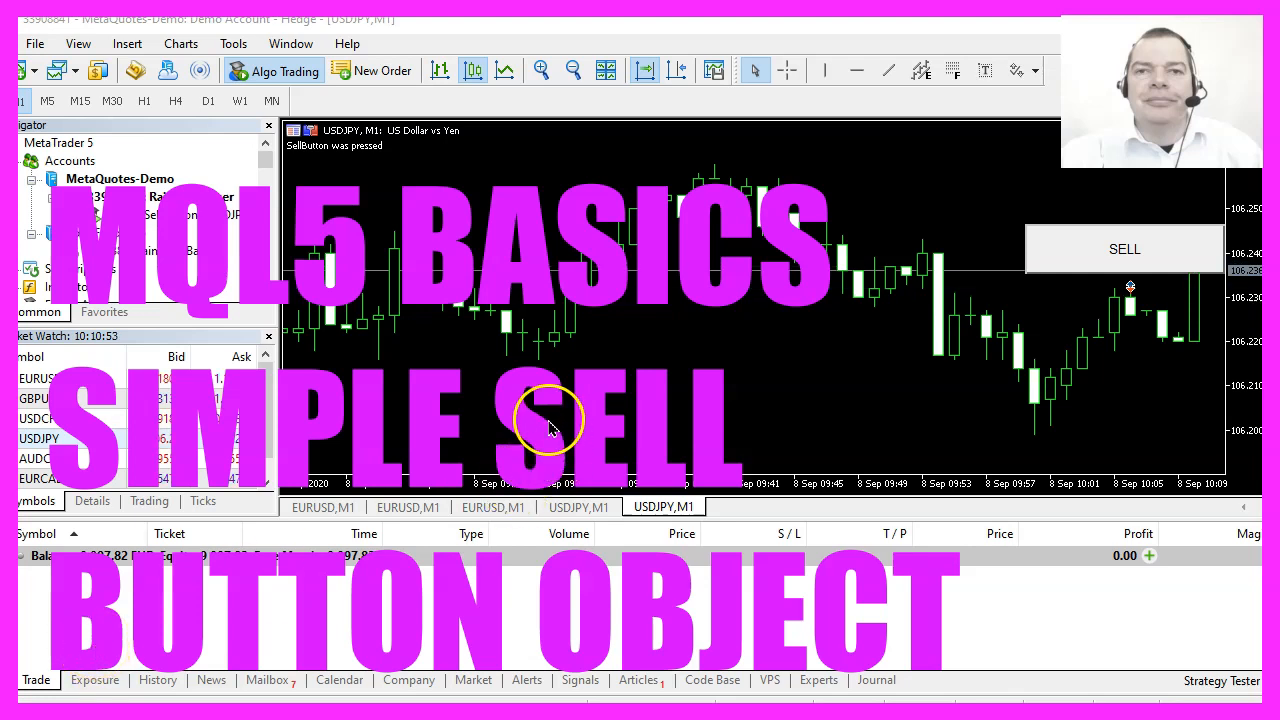
pyautogui.moveTo(1055, 288)
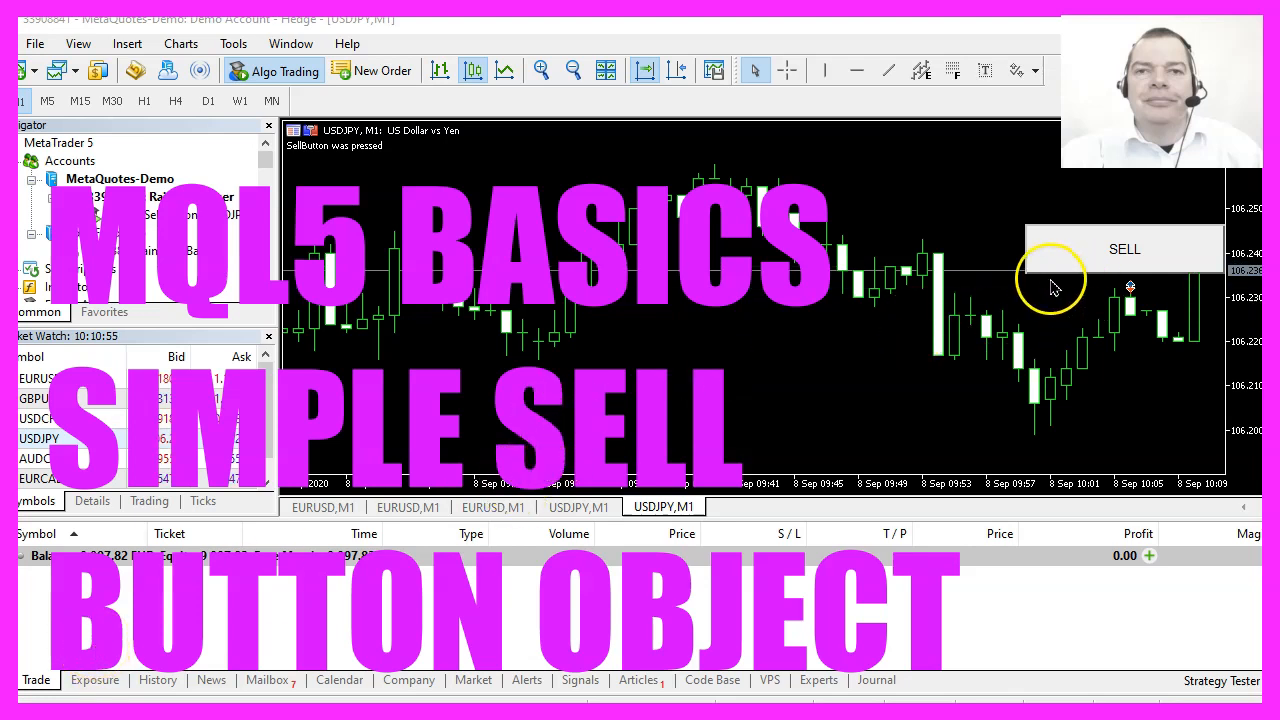
pyautogui.moveTo(1124, 248)
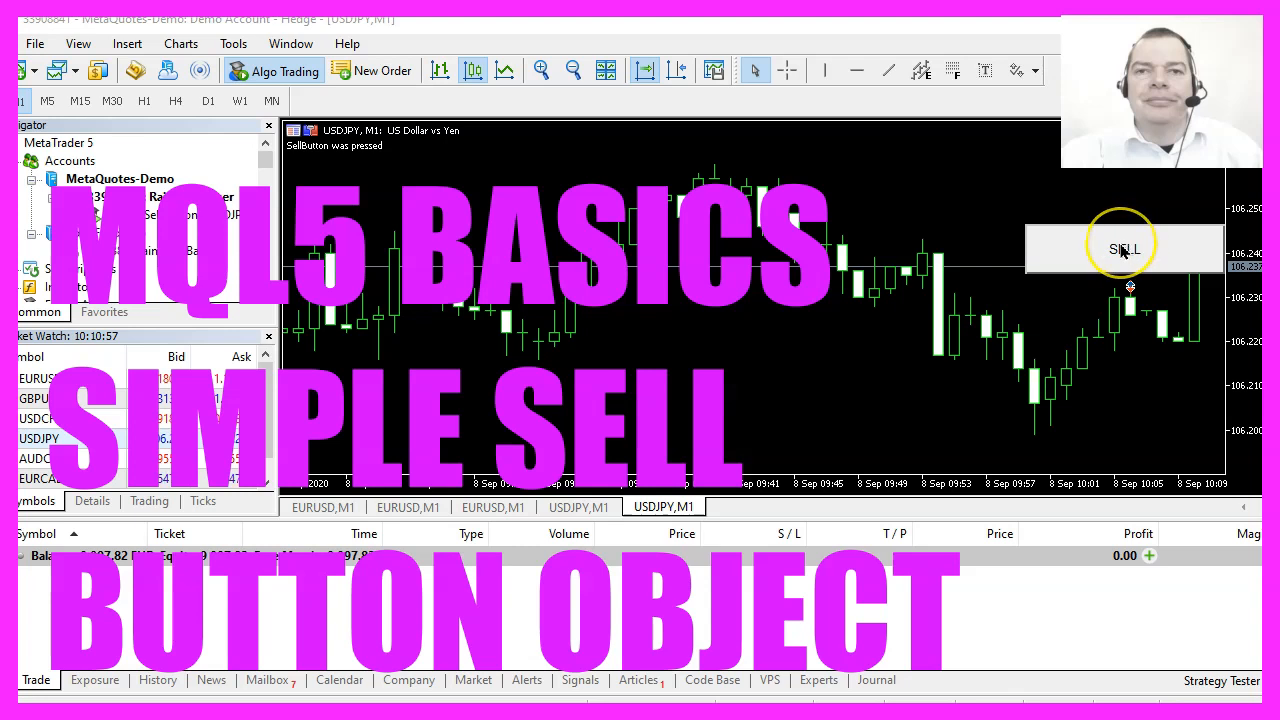
# Step: Sell 0.1 lot of USDJPY using the chart's SELL button
pyautogui.click(1124, 248)
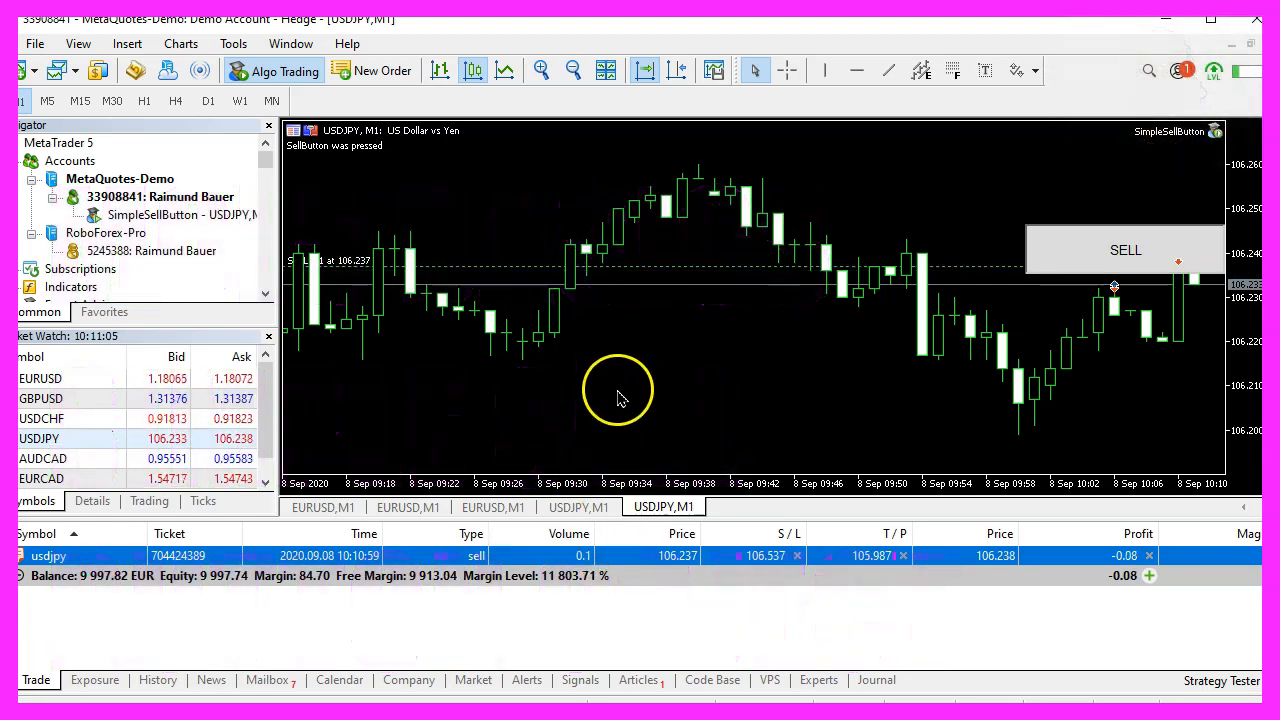
pyautogui.moveTo(600, 350)
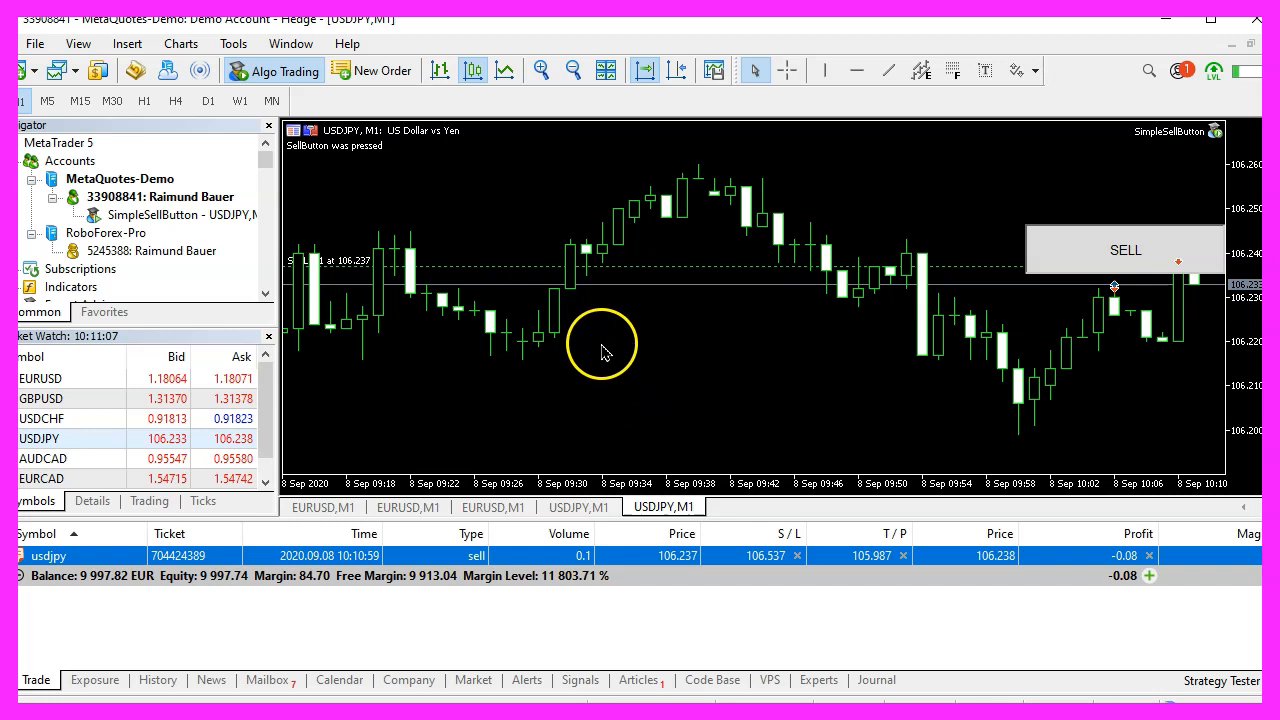
pyautogui.moveTo(135, 70)
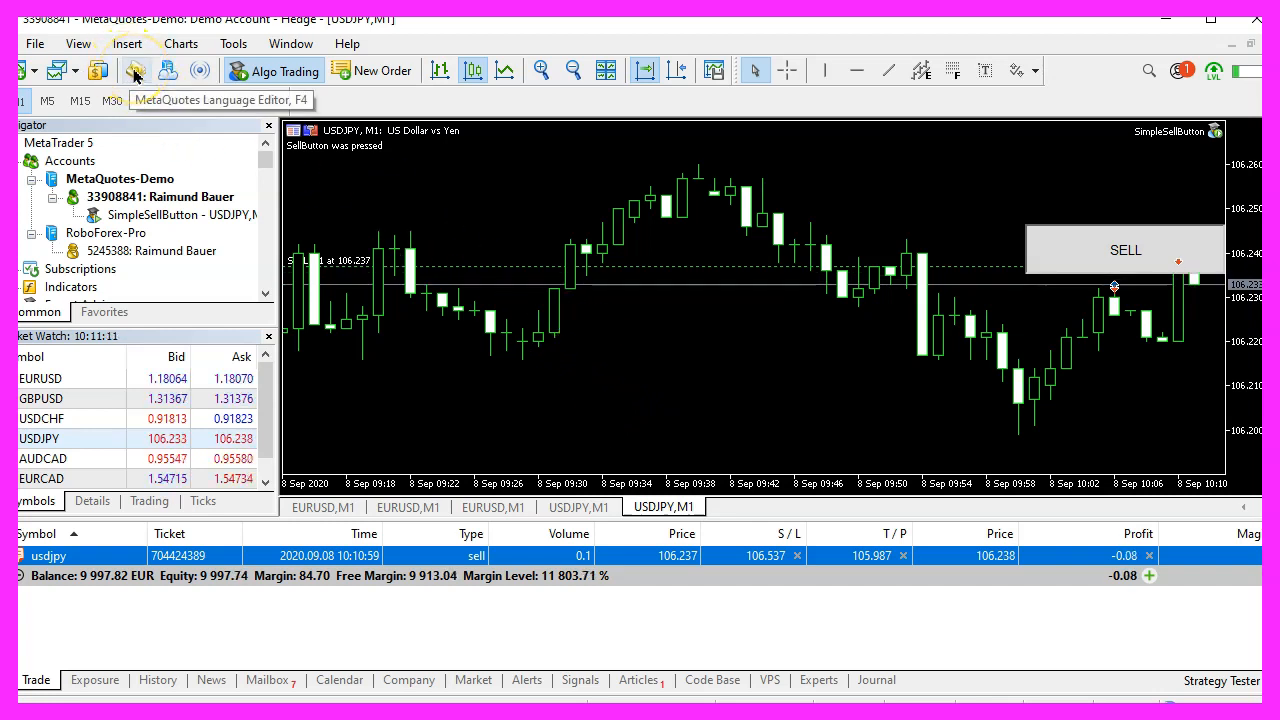
# Step: Generate SimpleSellButton.mq5 from the Expert Advisor wizard template with no extra handlers
pyautogui.click(135, 70)
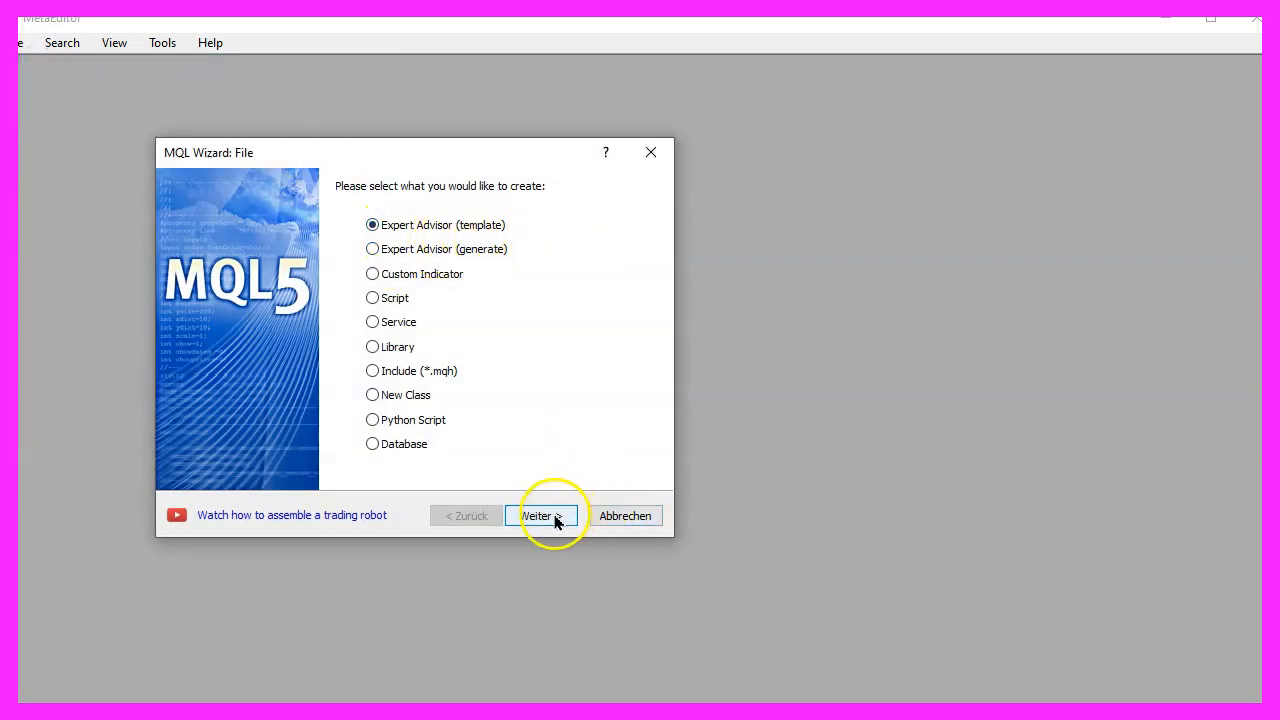
pyautogui.click(540, 515)
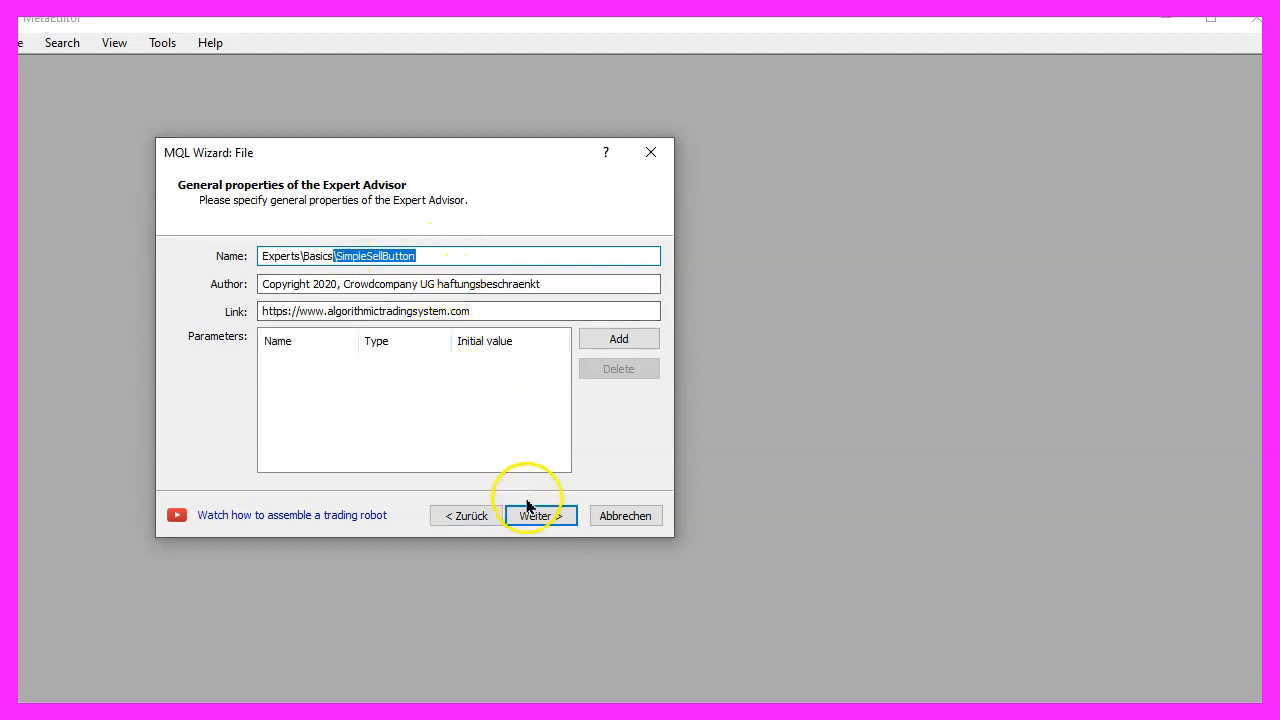
pyautogui.click(539, 515)
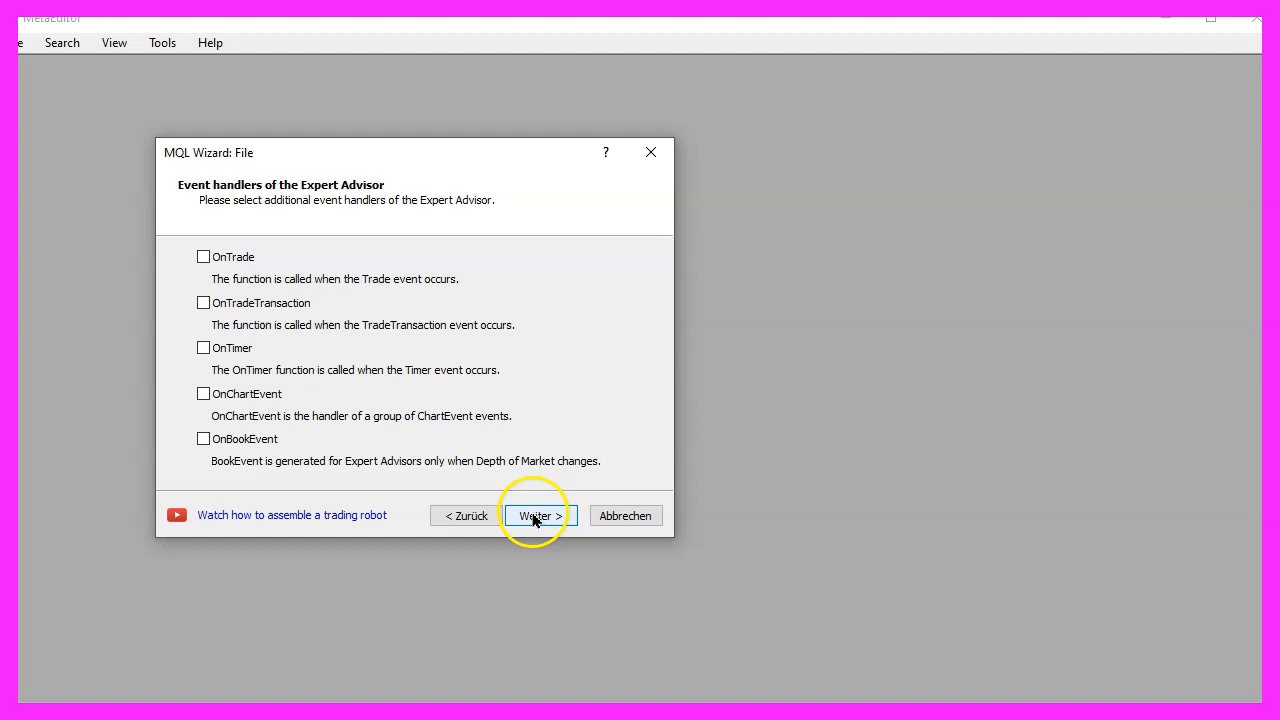
pyautogui.click(537, 515)
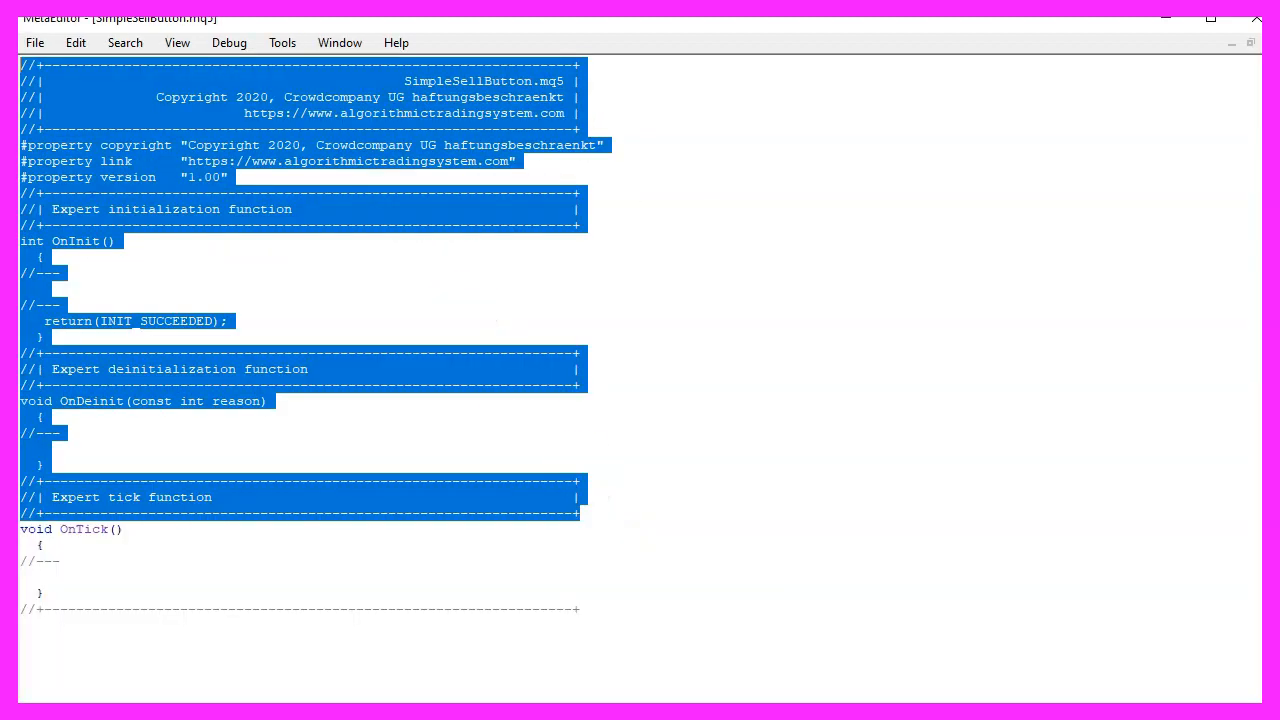
# Step: Add #include<Trade\Trade.mqh>, a CTrade trade instance and Ask, Bid doubles above OnTick
pyautogui.scroll(-3)
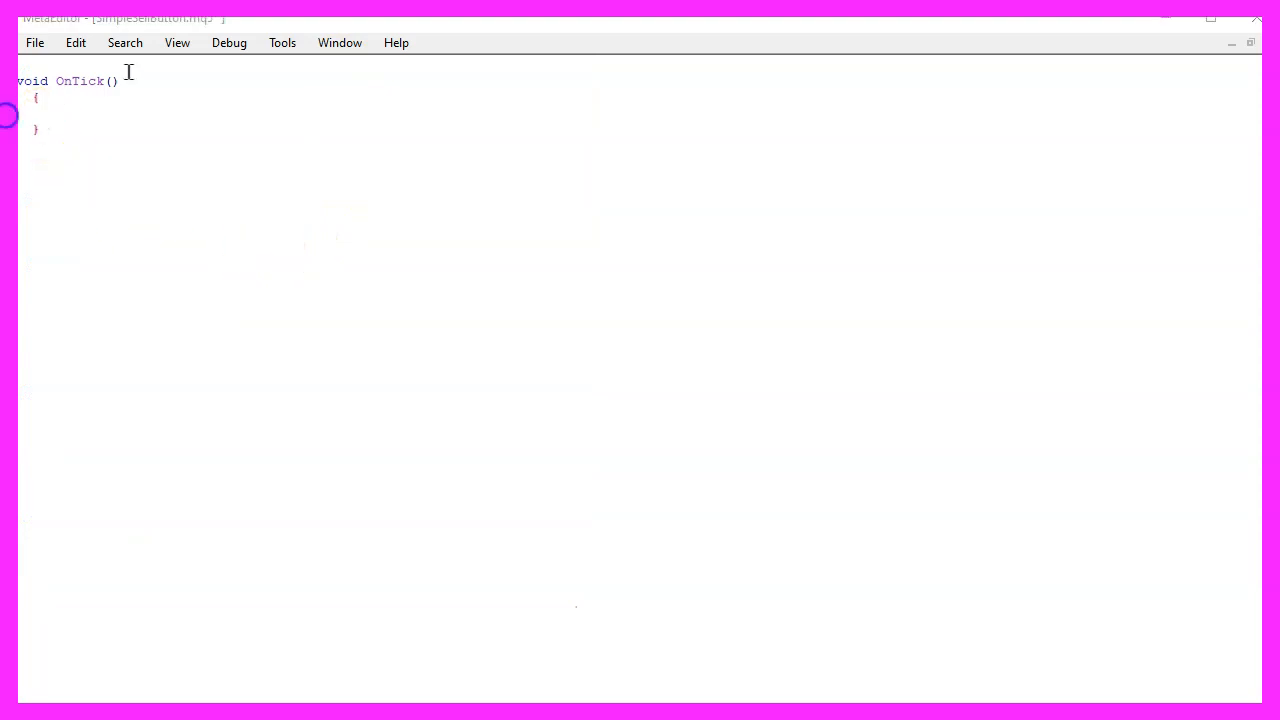
pyautogui.write('#include<Trade\\Trade.mqh>')
pyautogui.write('CTrade trade;')
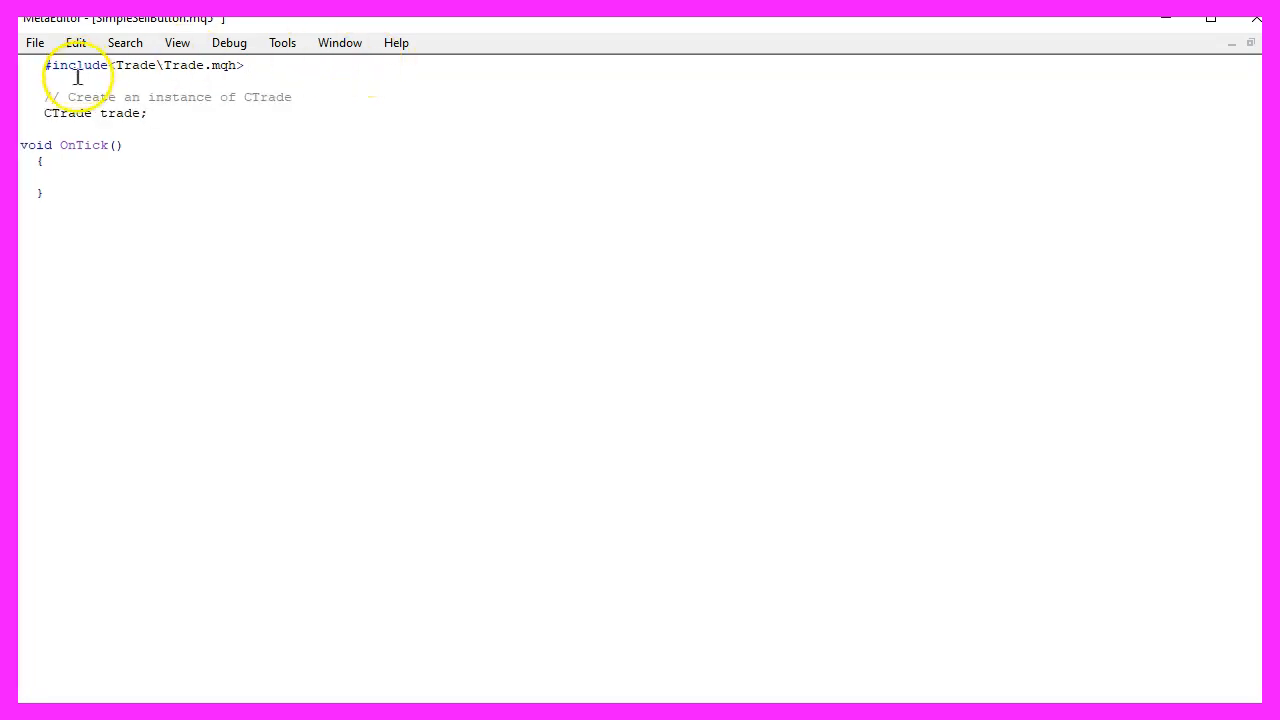
pyautogui.doubleClick(67, 113)
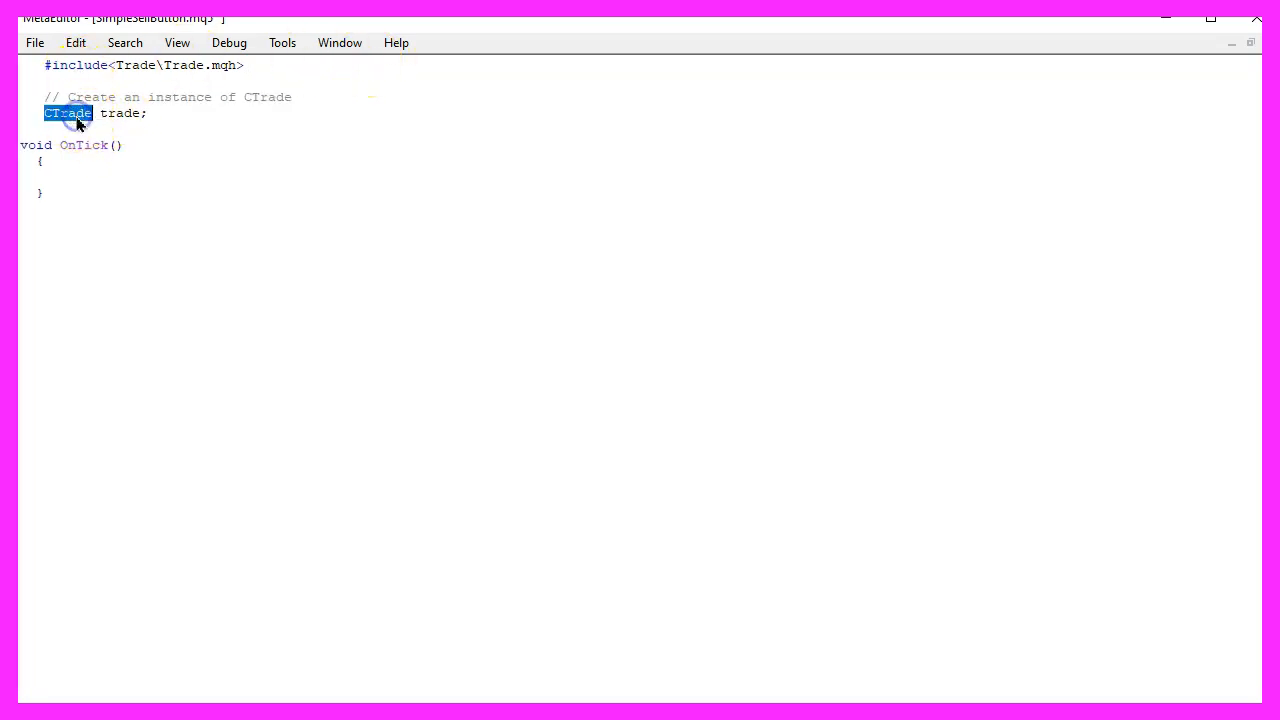
pyautogui.doubleClick(120, 113)
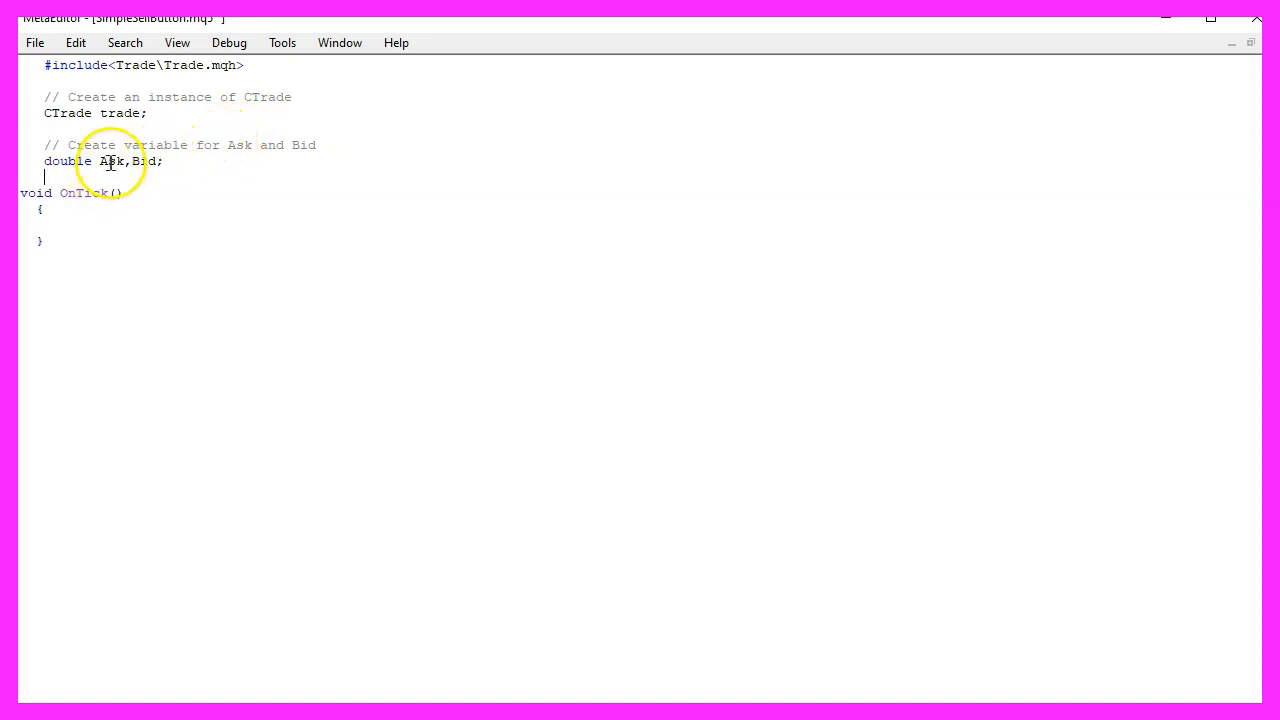
pyautogui.doubleClick(143, 161)
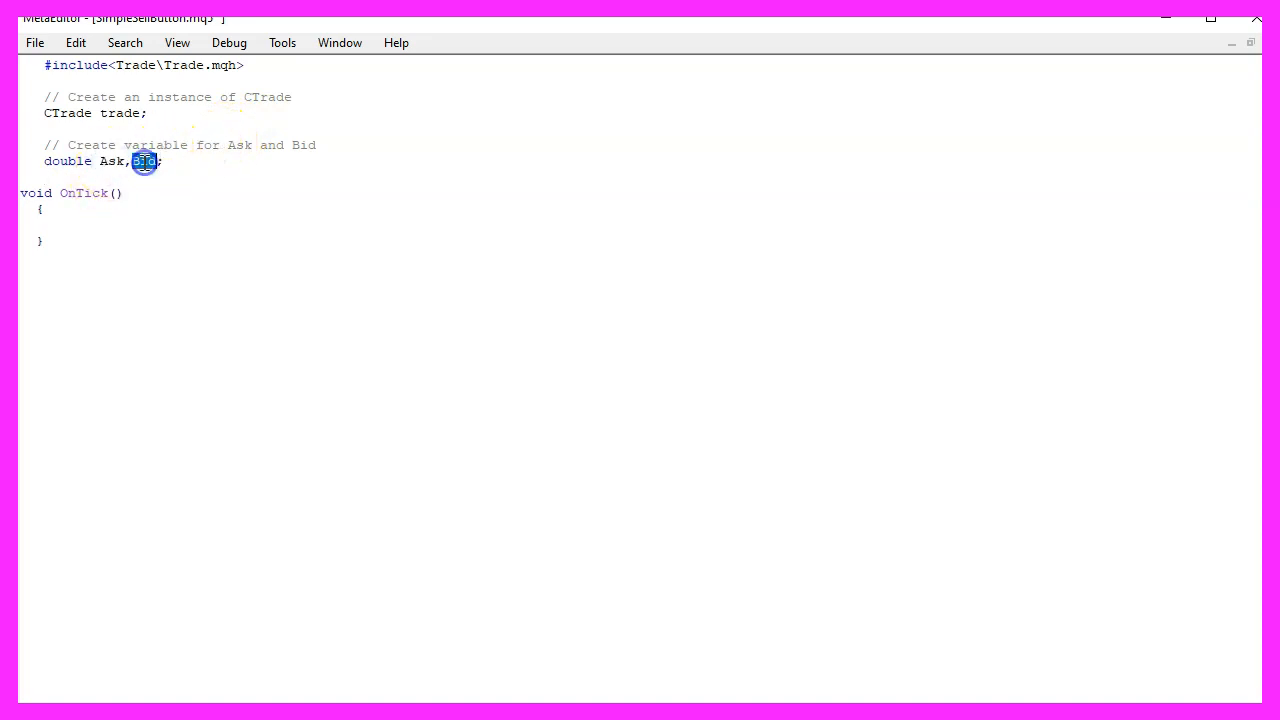
# Step: Write NormalizeDouble(SymbolInfoDouble) Ask/Bid lines and an ObjectCreate call for OBJ_BUTTON "SellButton"
pyautogui.click(123, 224)
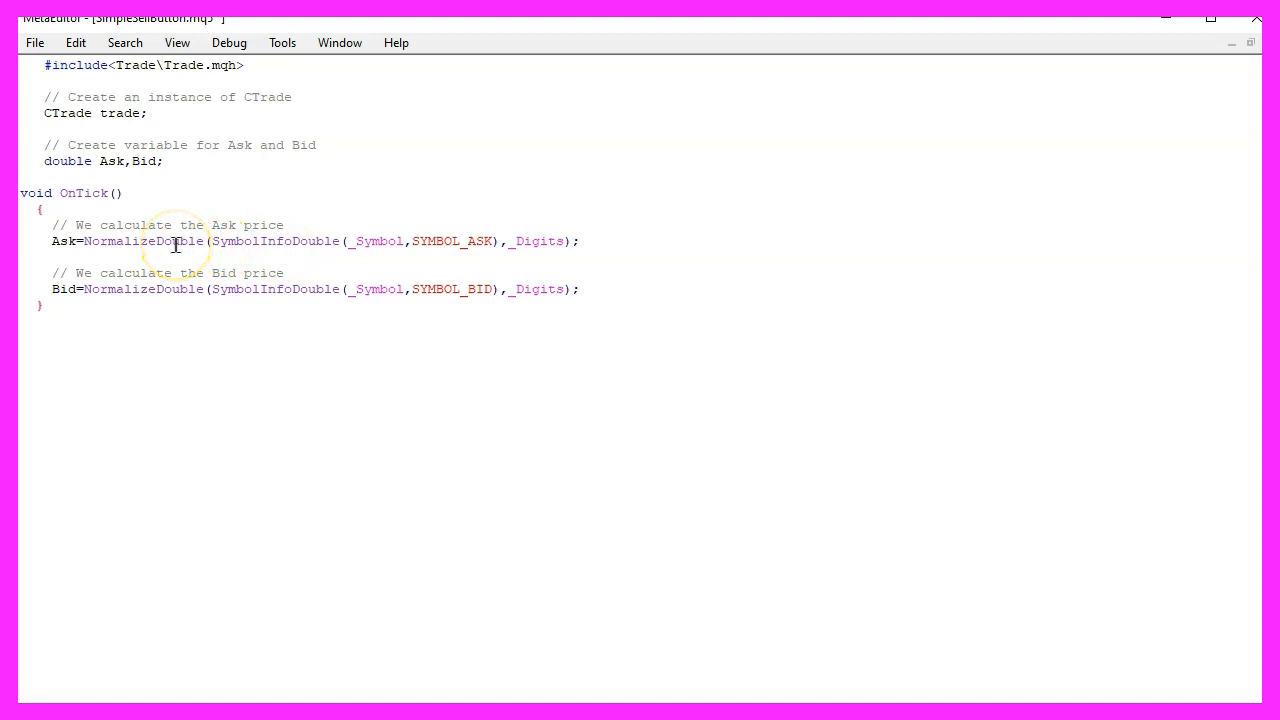
pyautogui.doubleClick(275, 241)
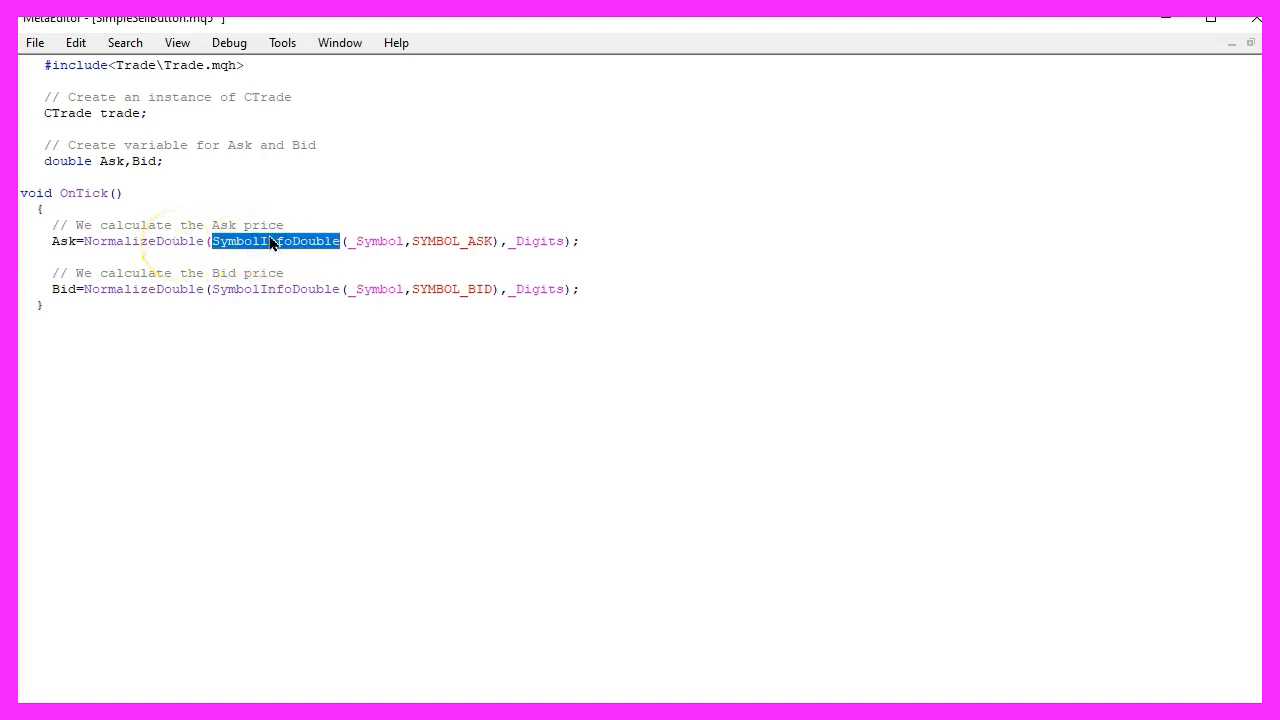
pyautogui.moveTo(390, 247)
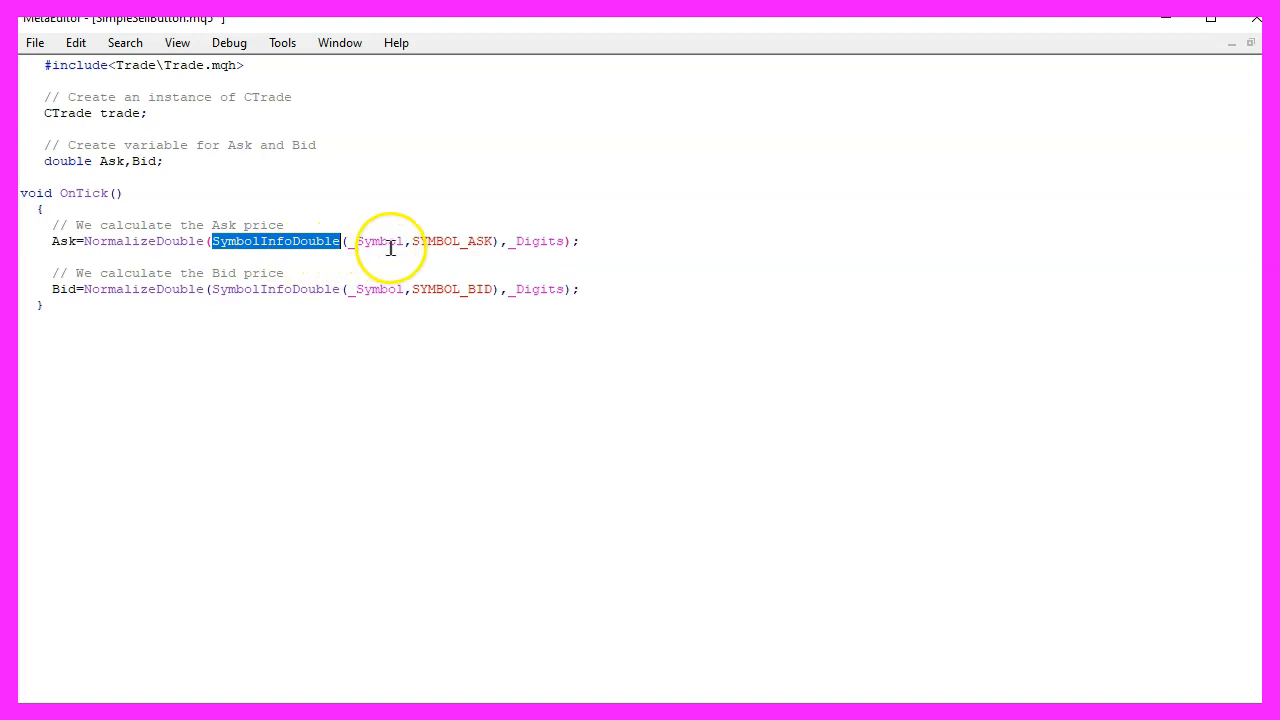
pyautogui.doubleClick(378, 241)
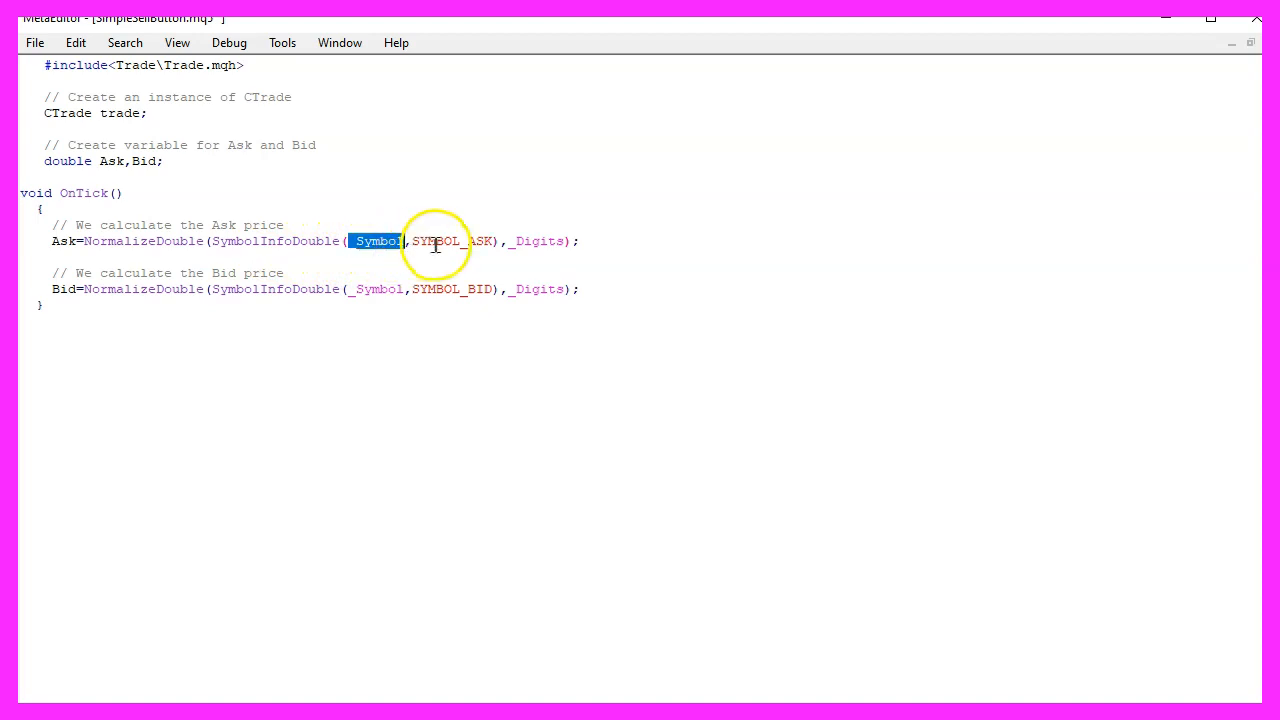
pyautogui.doubleClick(452, 241)
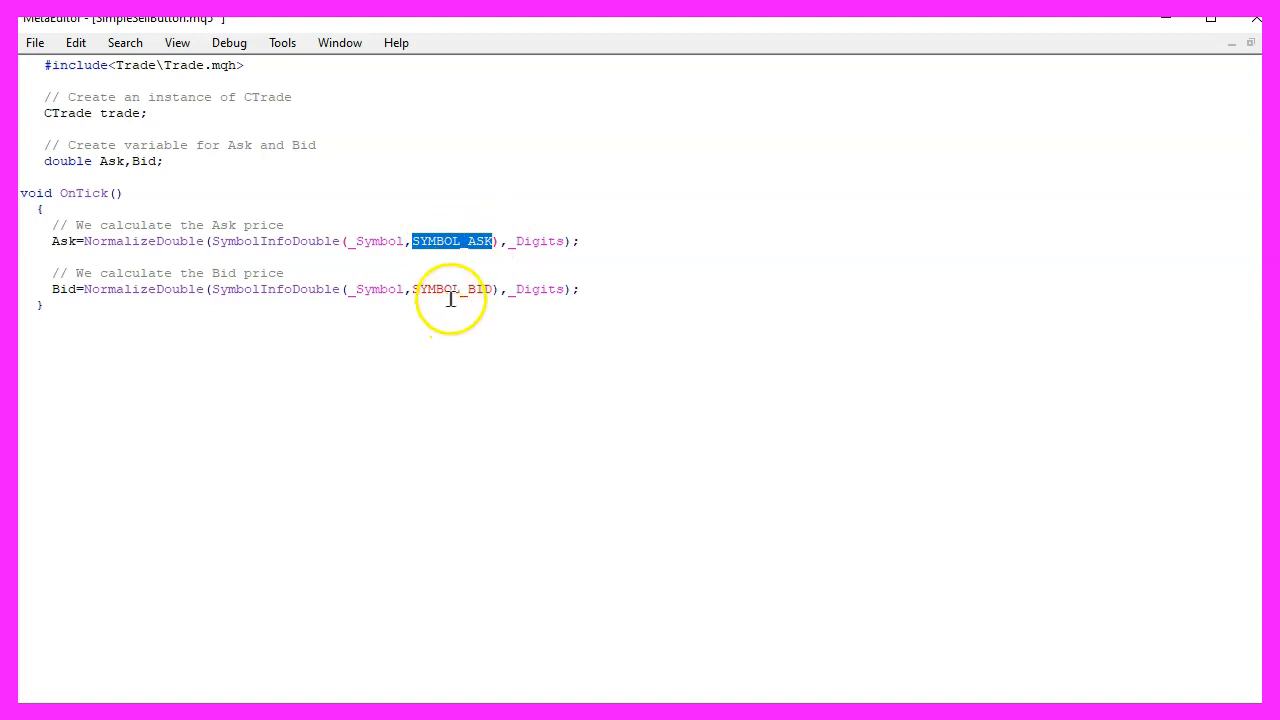
pyautogui.doubleClick(452, 289)
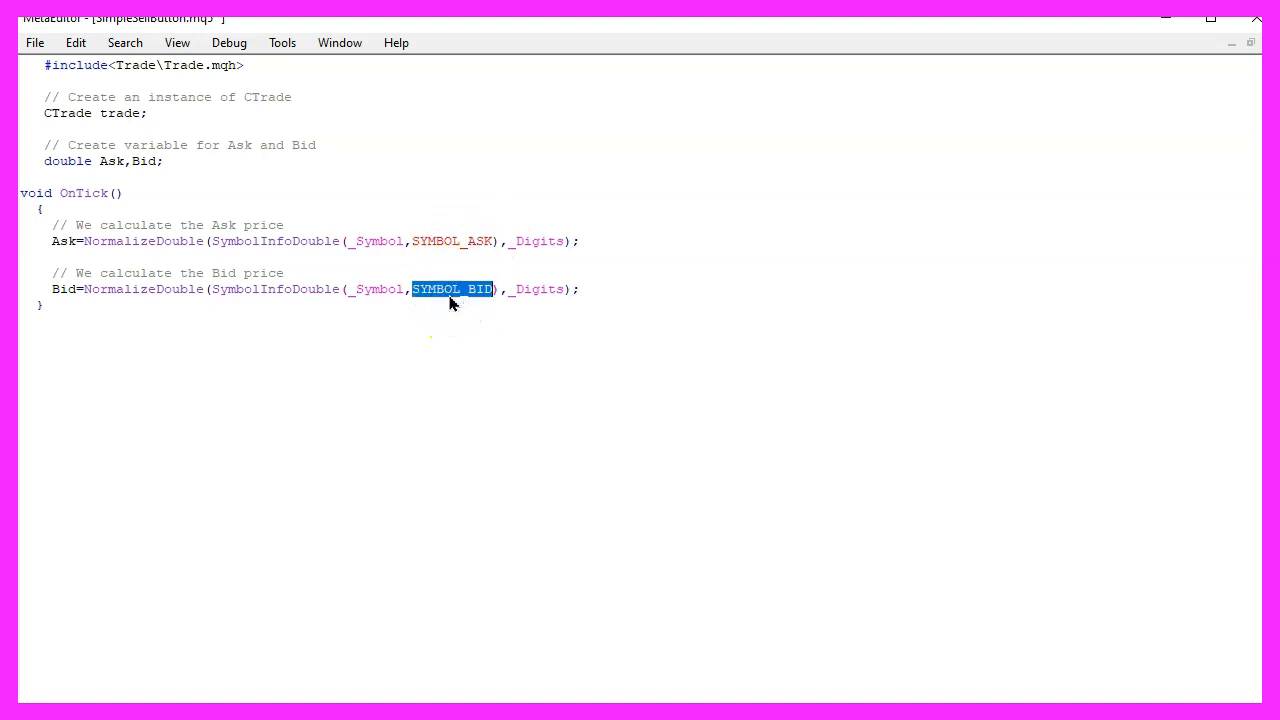
pyautogui.doubleClick(143, 241)
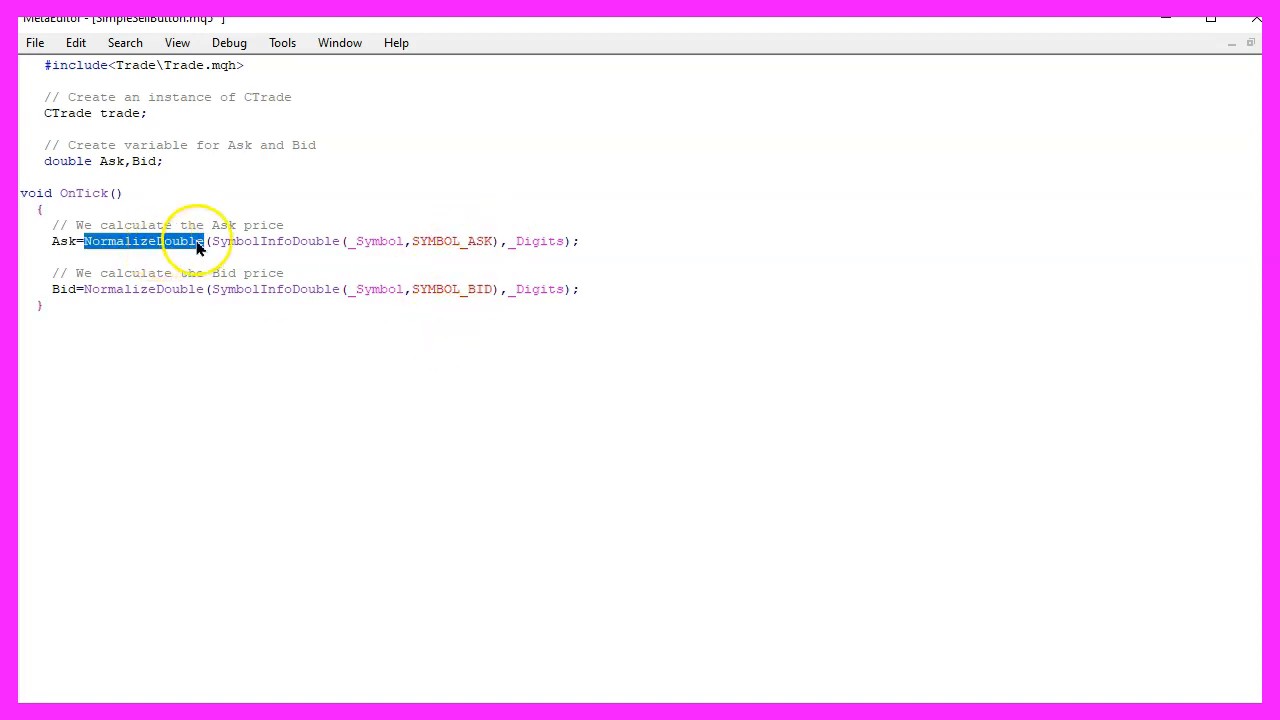
pyautogui.doubleClick(537, 241)
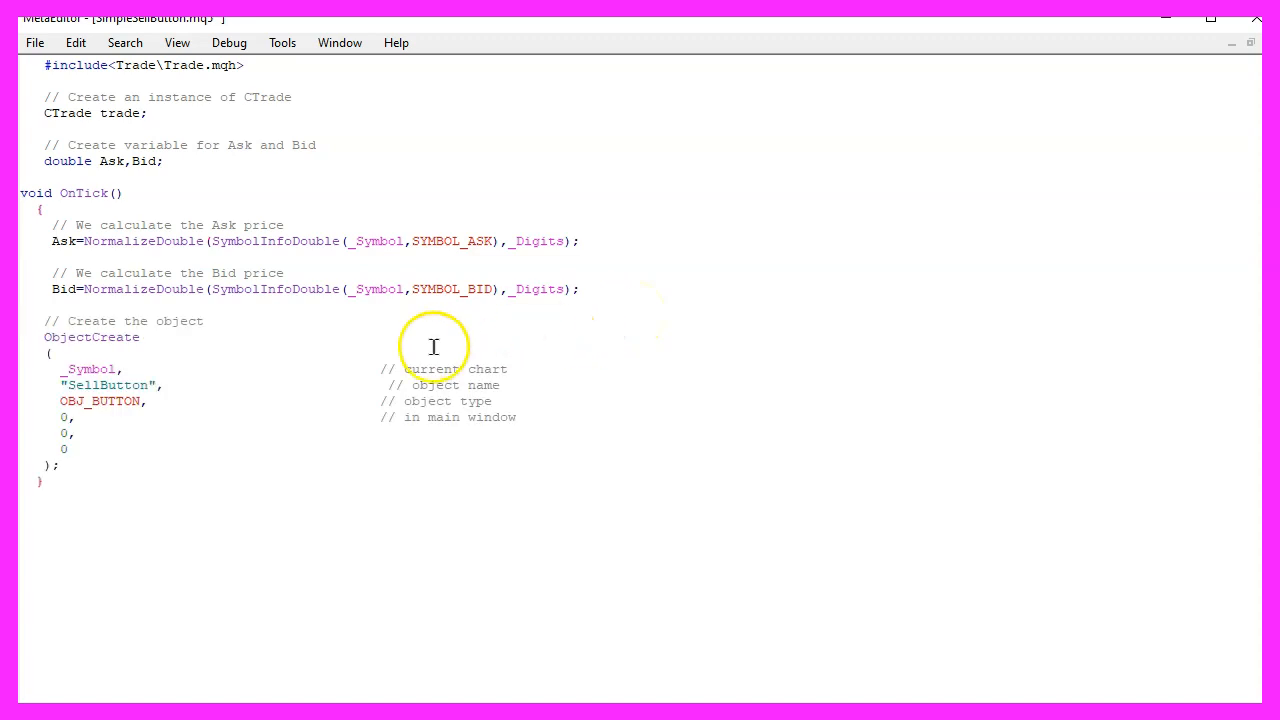
# Step: Look up ObjectCreate in the MQL5 help reference
pyautogui.doubleClick(91, 337)
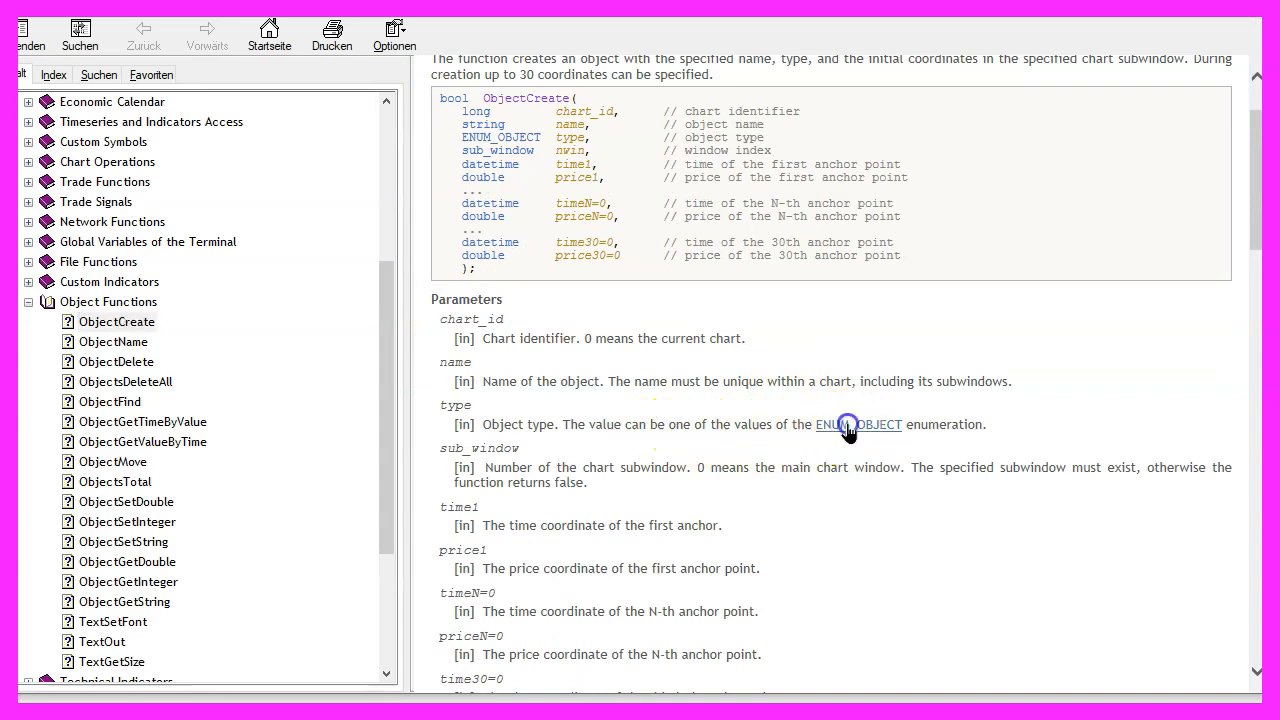
# Step: Browse the ENUM_OBJECT object types table down to the OBJ_BUTTON entry
pyautogui.click(848, 424)
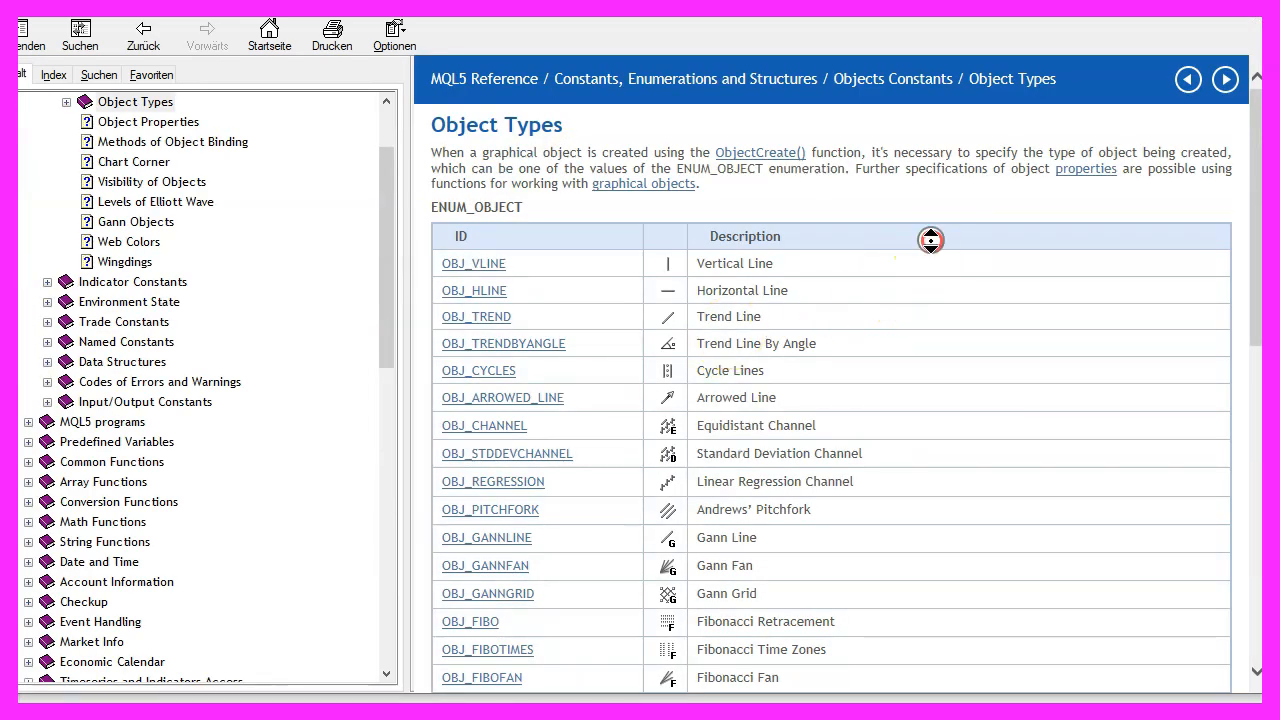
pyautogui.scroll(-3)
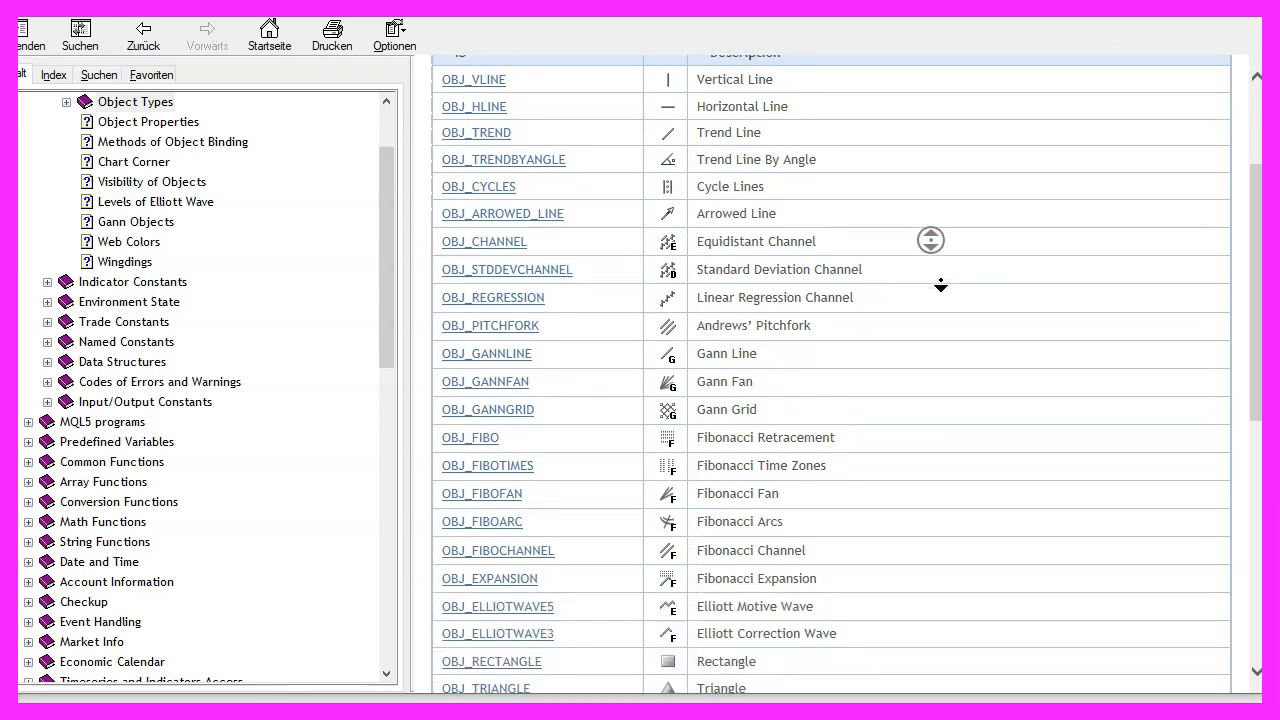
pyautogui.scroll(-3)
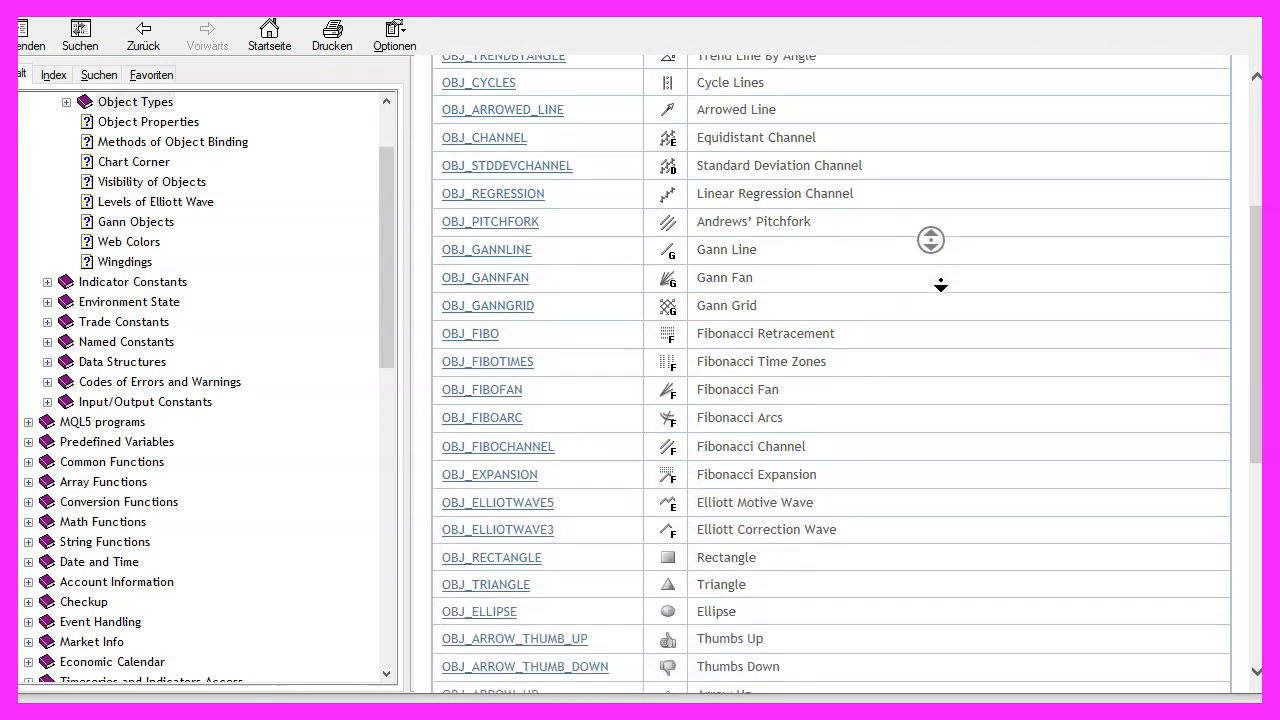
pyautogui.scroll(-3)
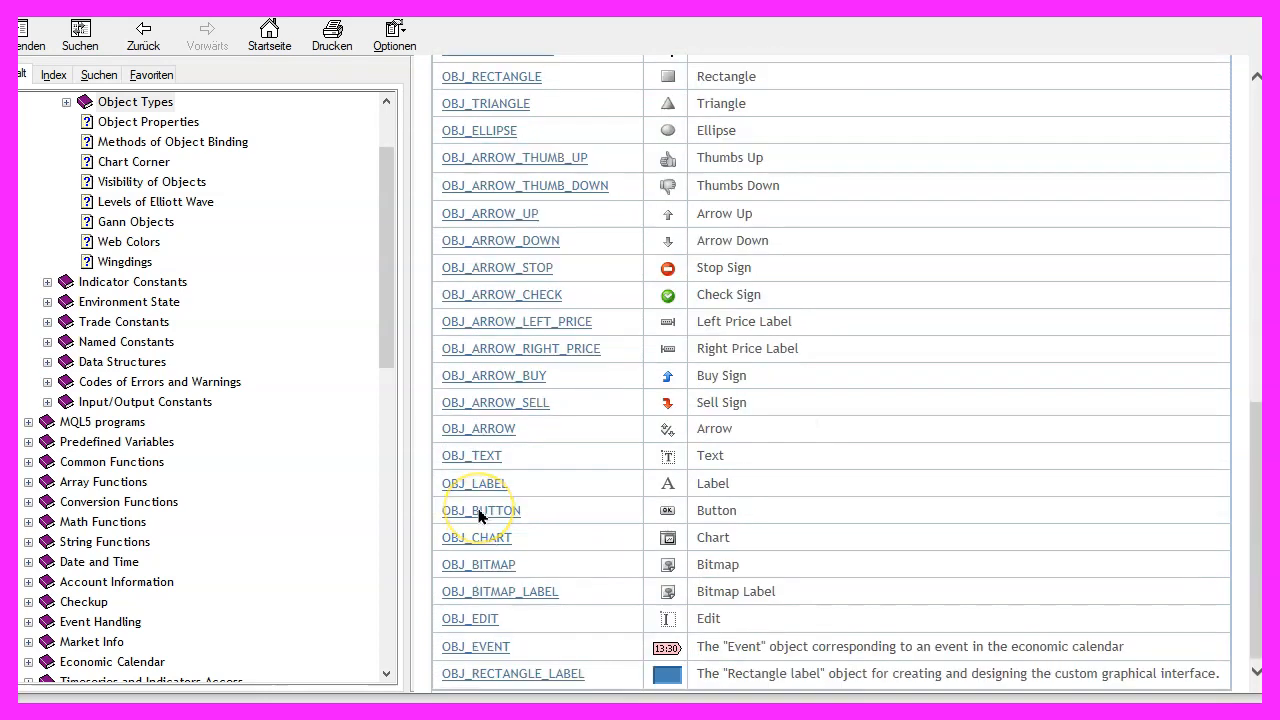
pyautogui.click(480, 510)
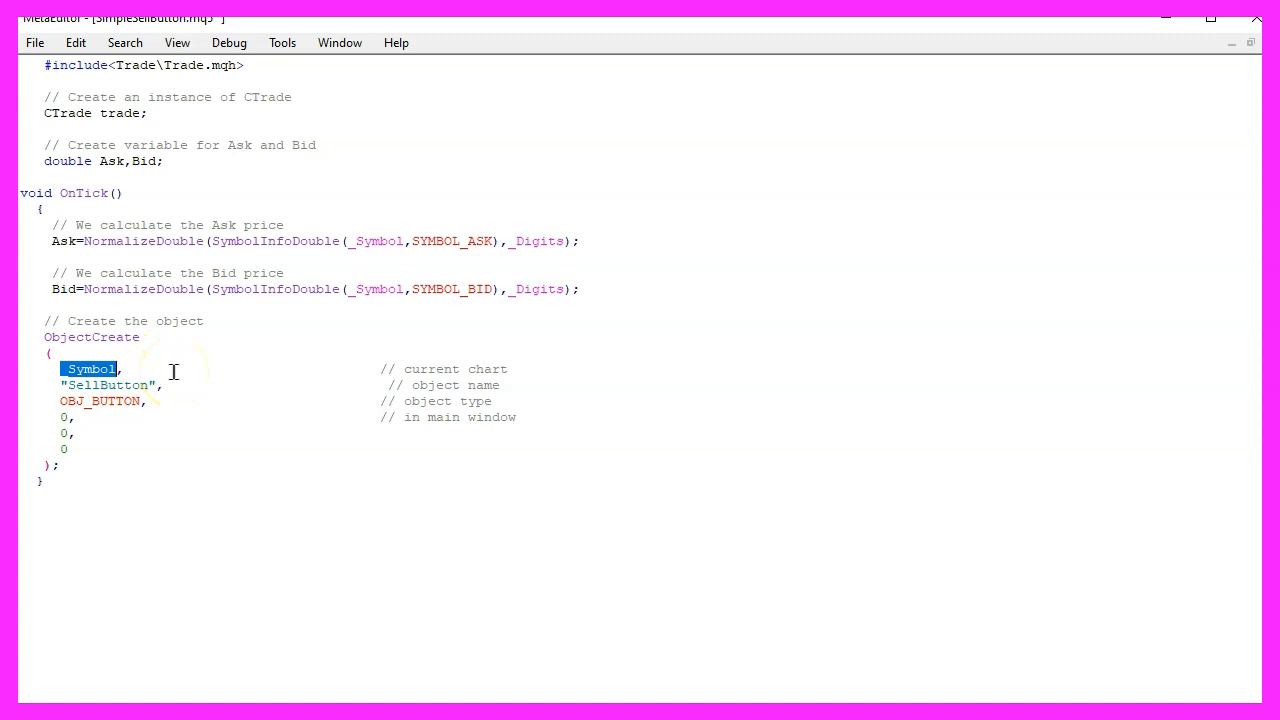
pyautogui.moveTo(205, 361)
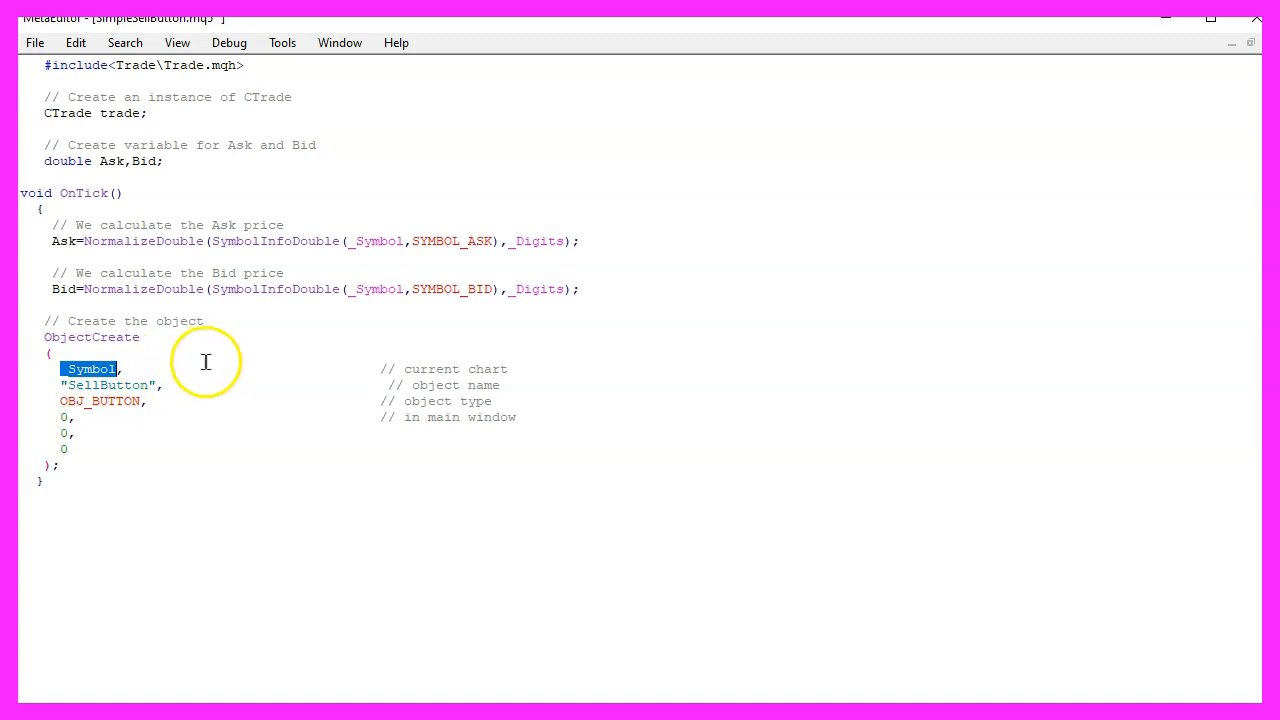
pyautogui.doubleClick(105, 385)
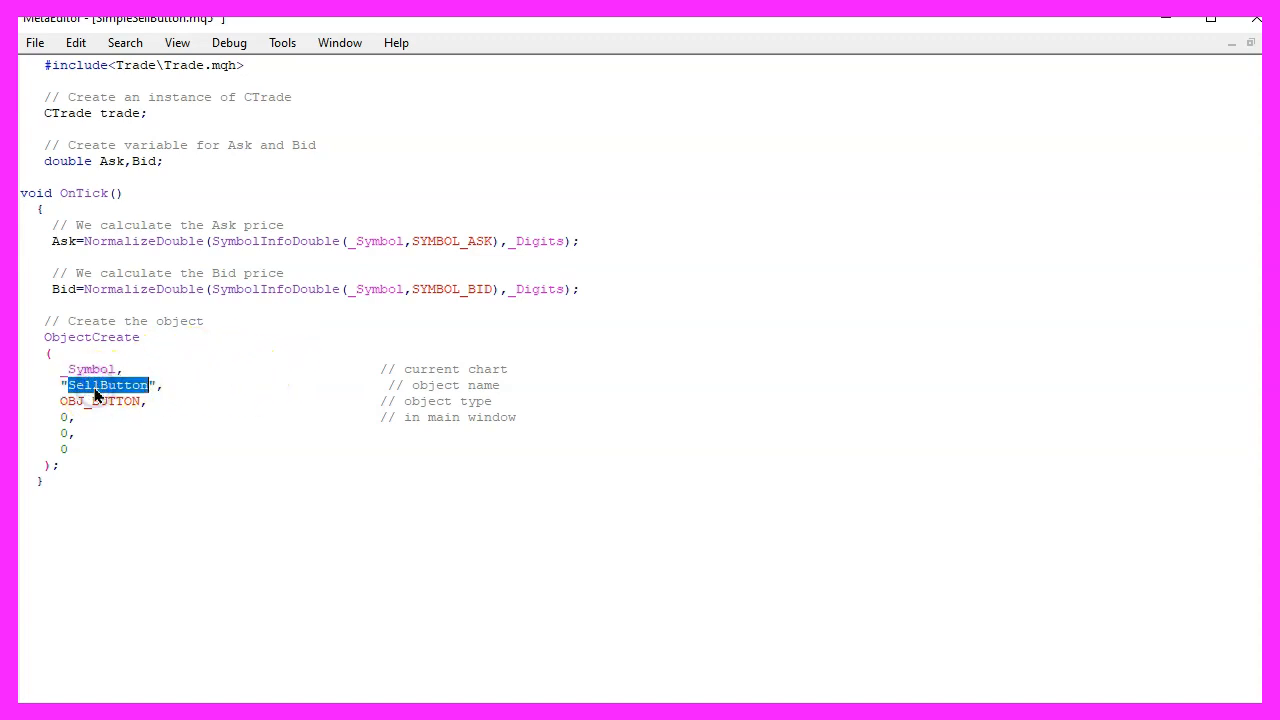
pyautogui.moveTo(184, 389)
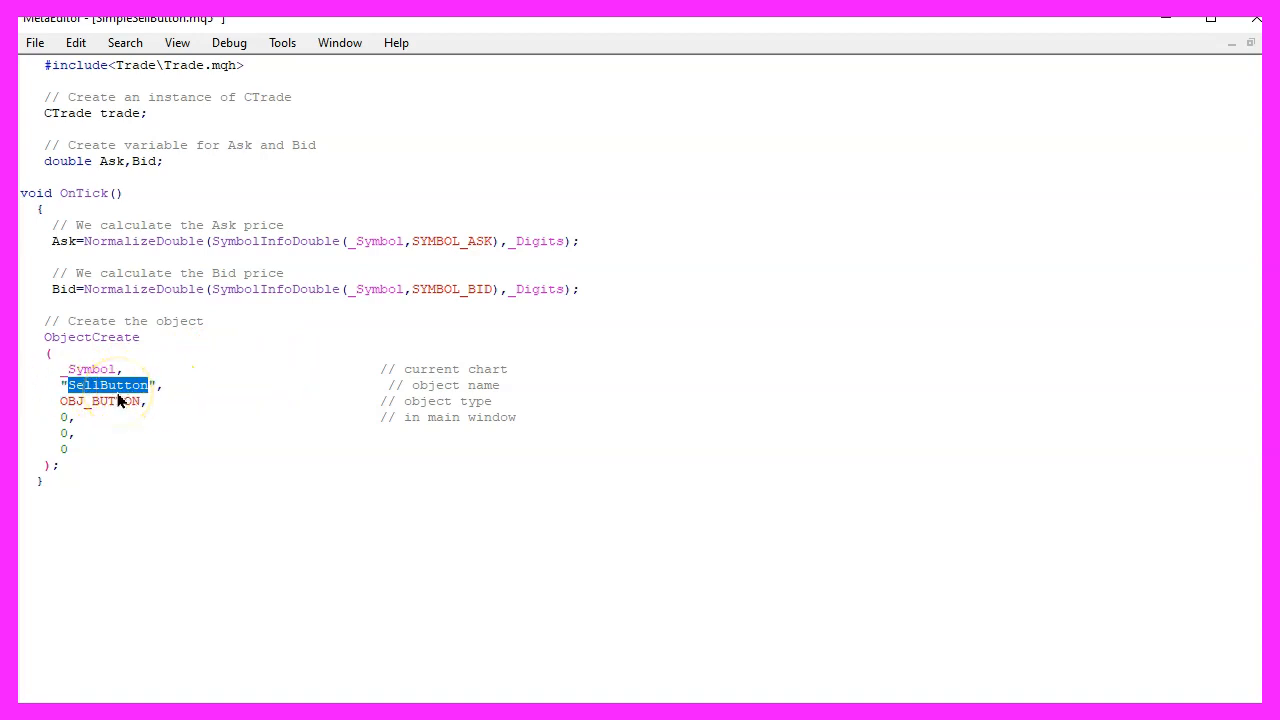
pyautogui.doubleClick(95, 401)
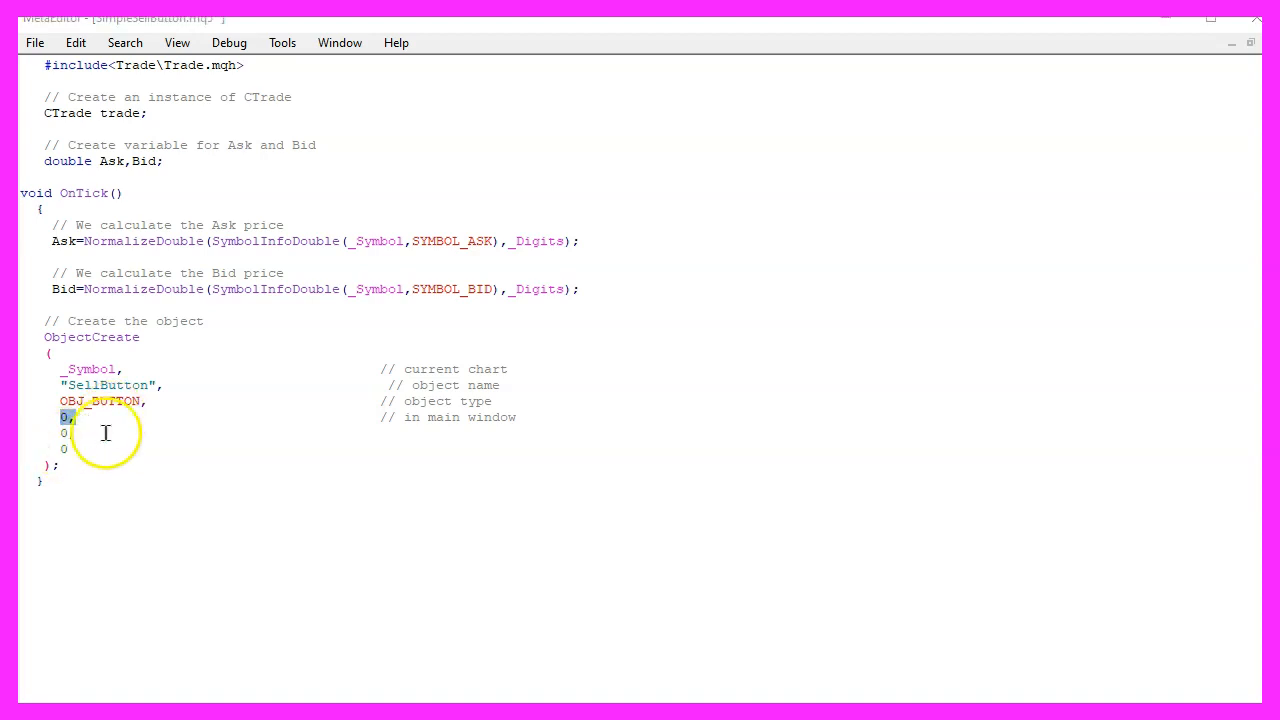
pyautogui.doubleClick(91, 337)
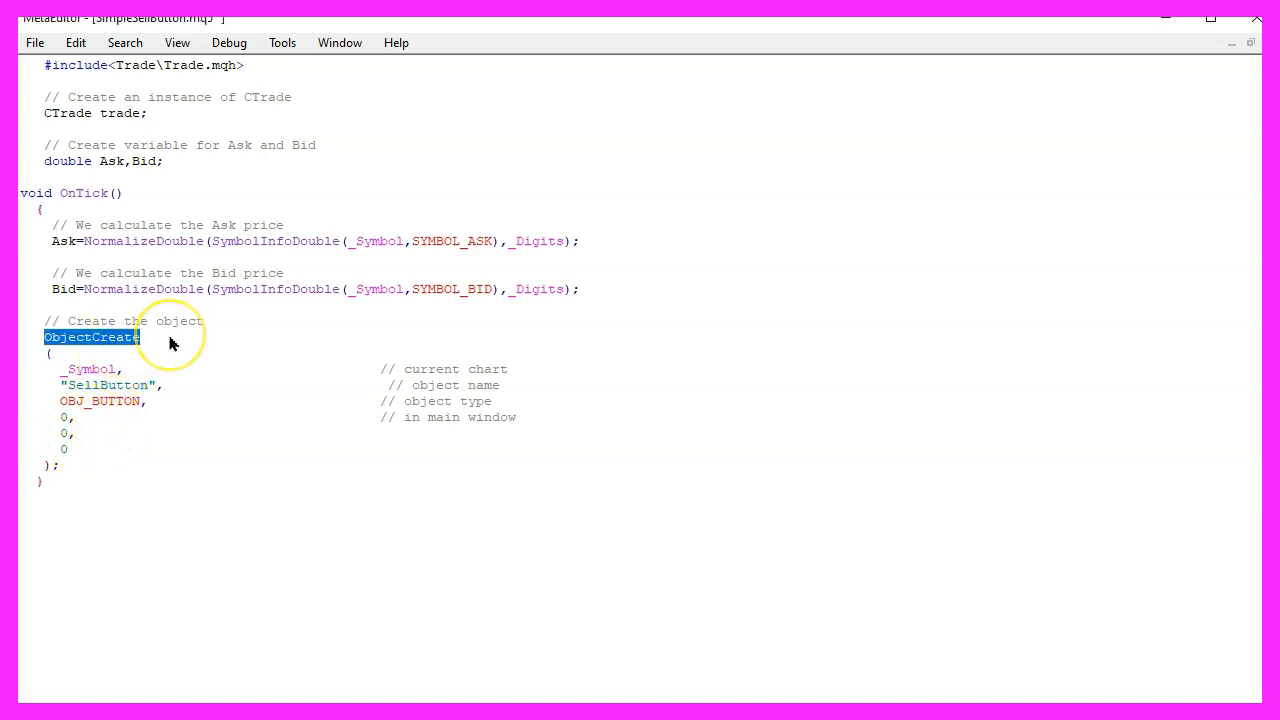
pyautogui.press('F1')
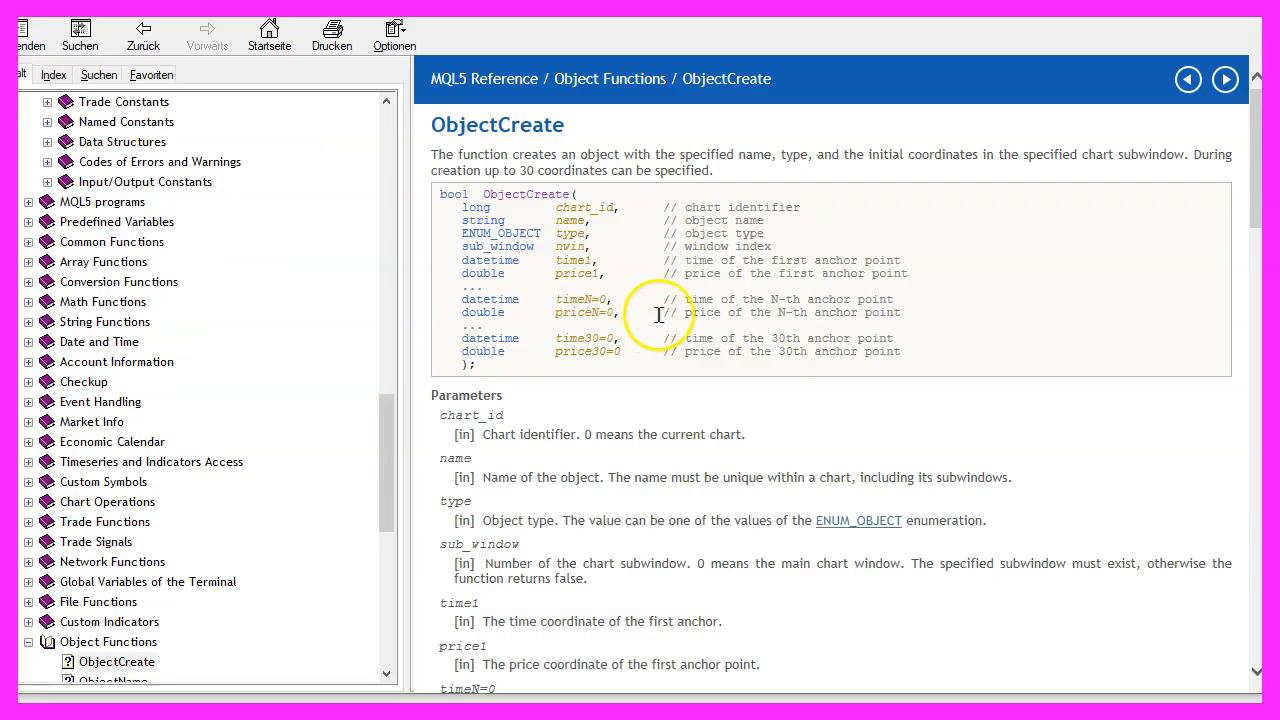
pyautogui.moveTo(583, 313)
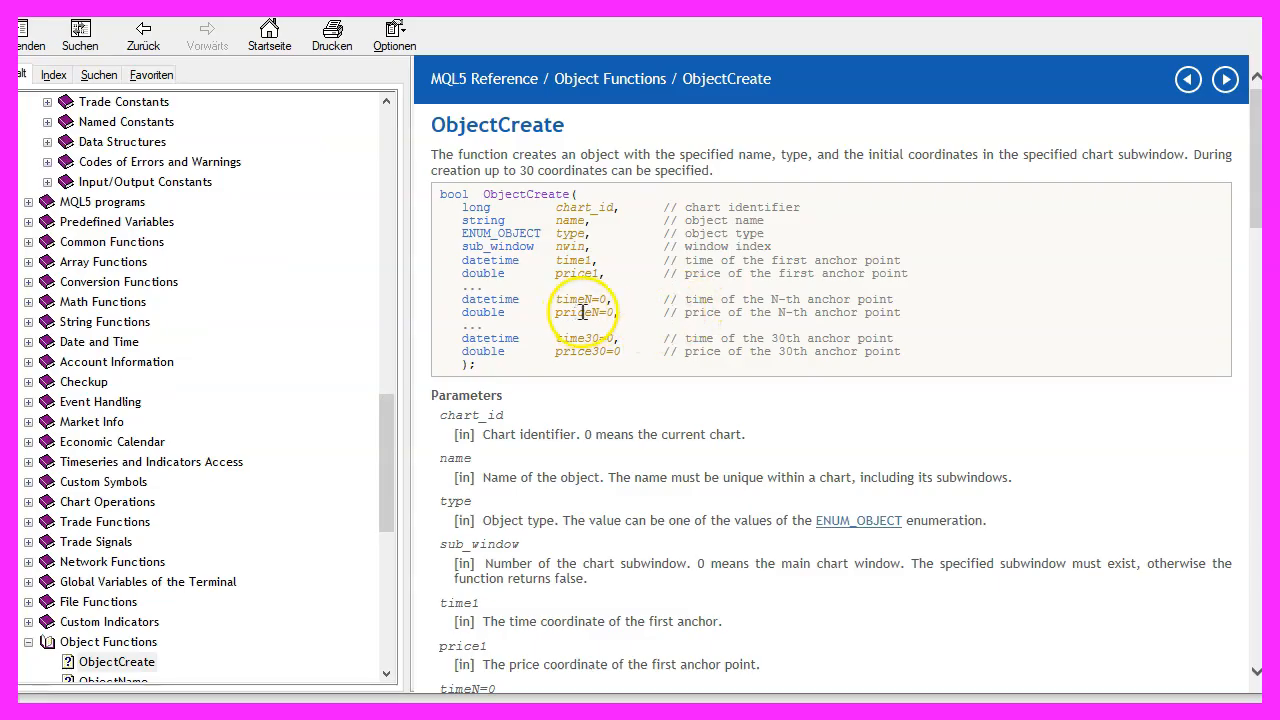
pyautogui.moveTo(695, 305)
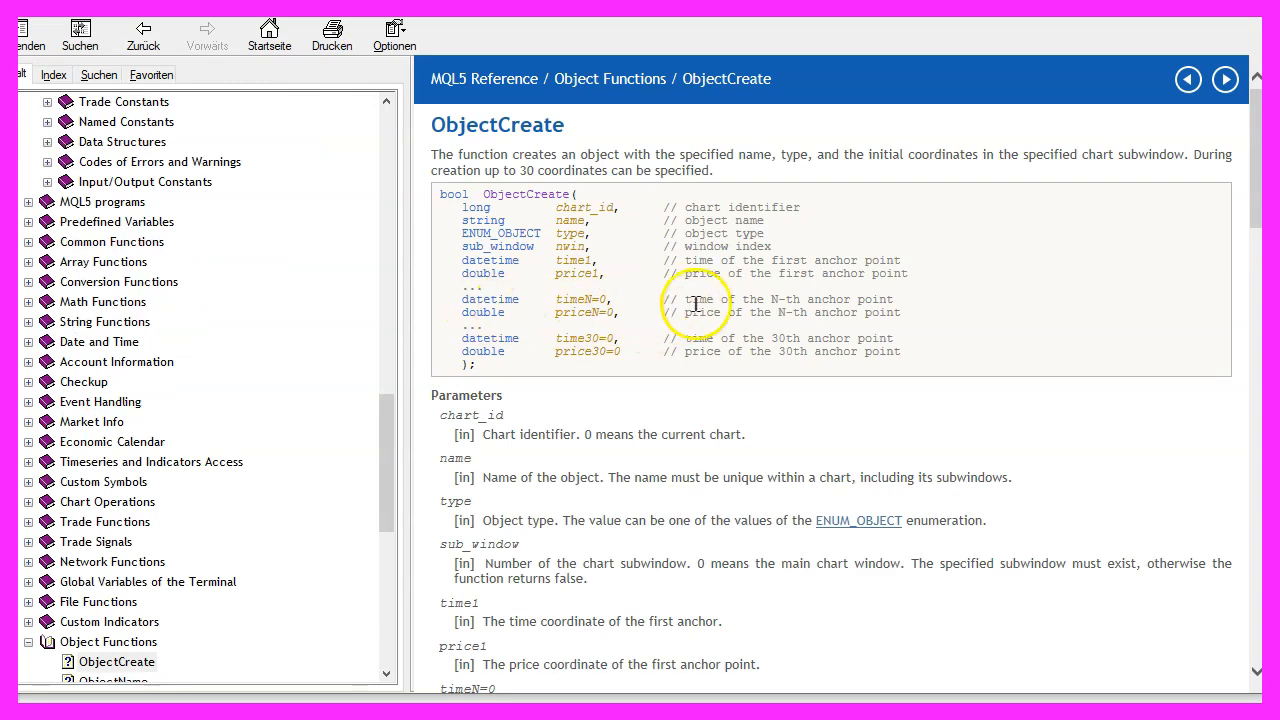
pyautogui.doubleClick(490, 298)
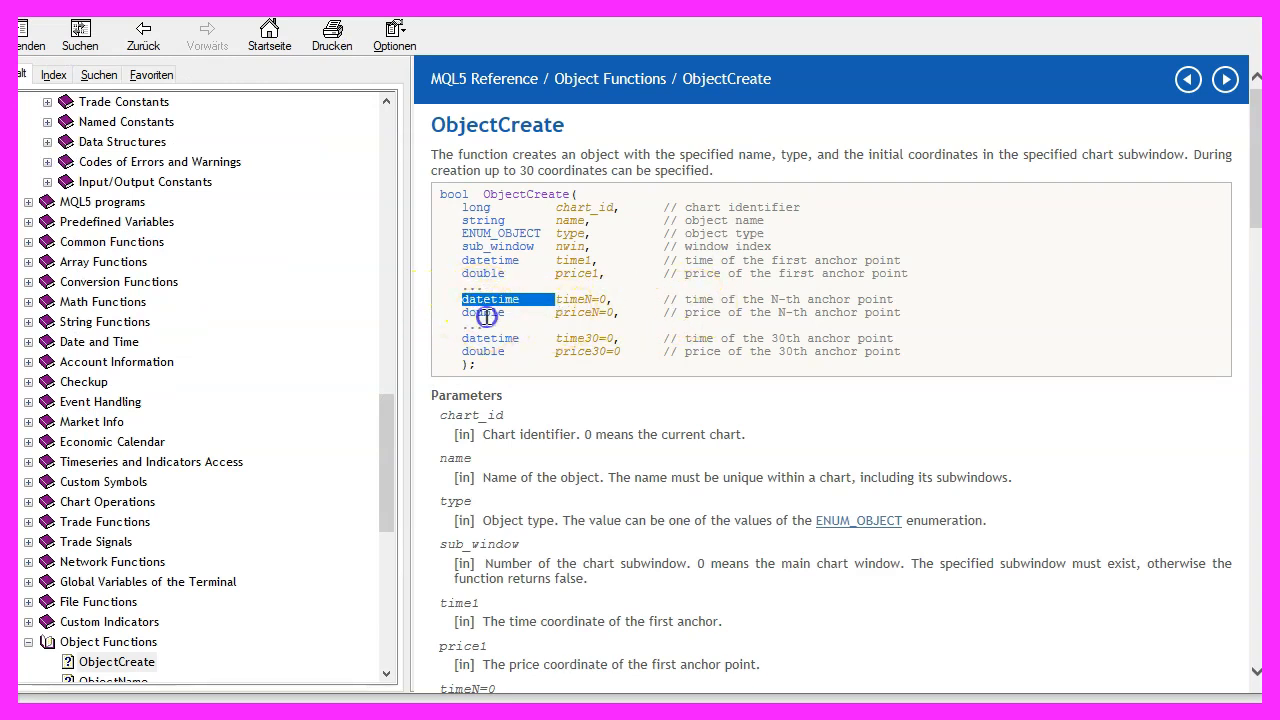
pyautogui.click(483, 312)
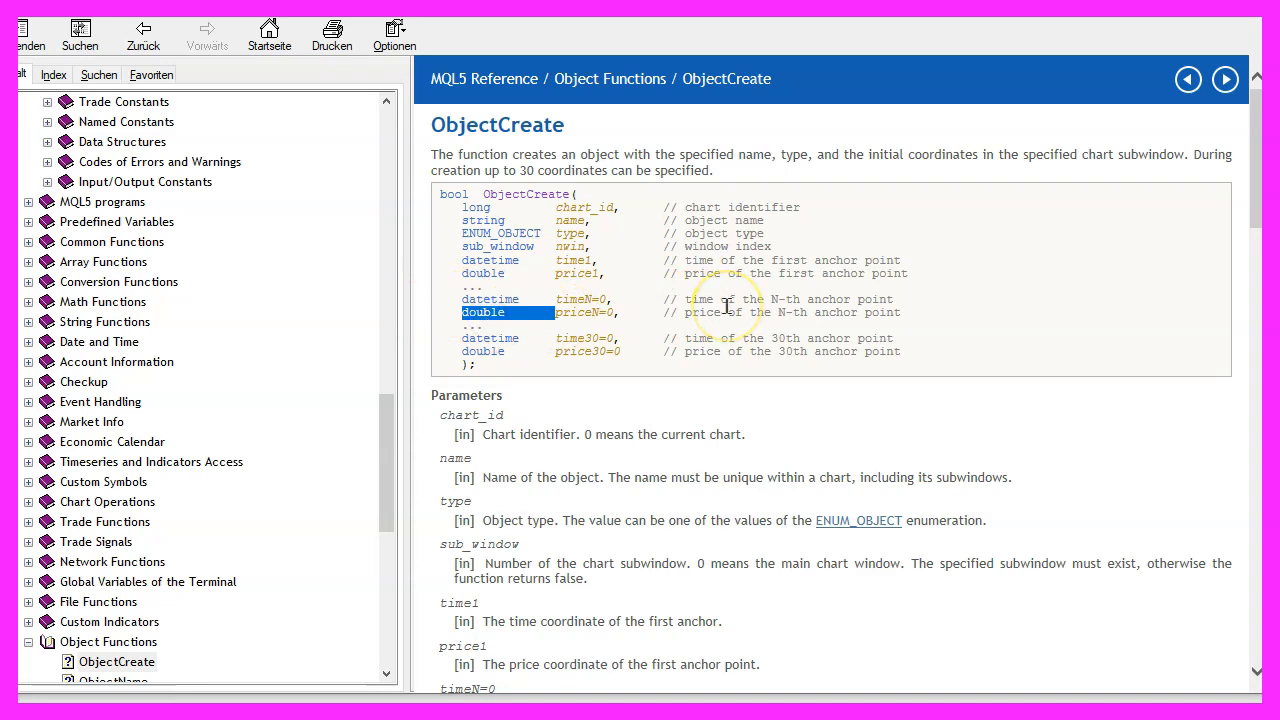
pyautogui.moveTo(707, 308)
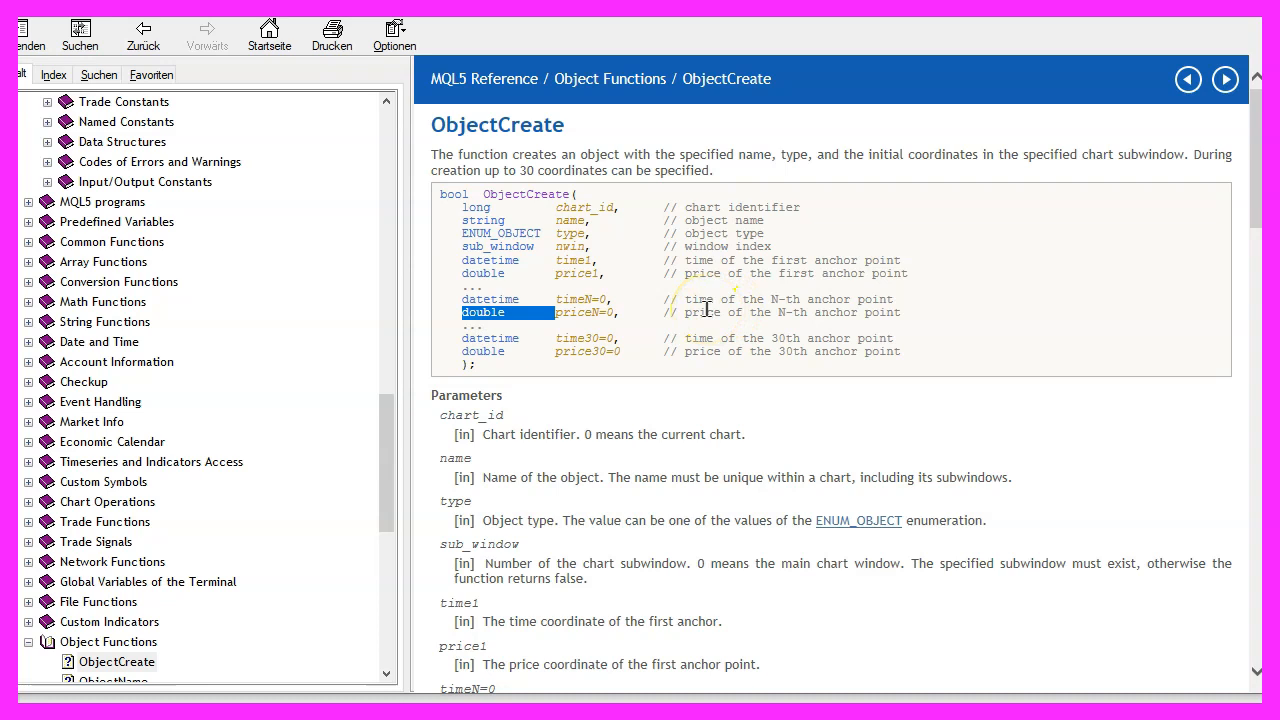
pyautogui.moveTo(910, 185)
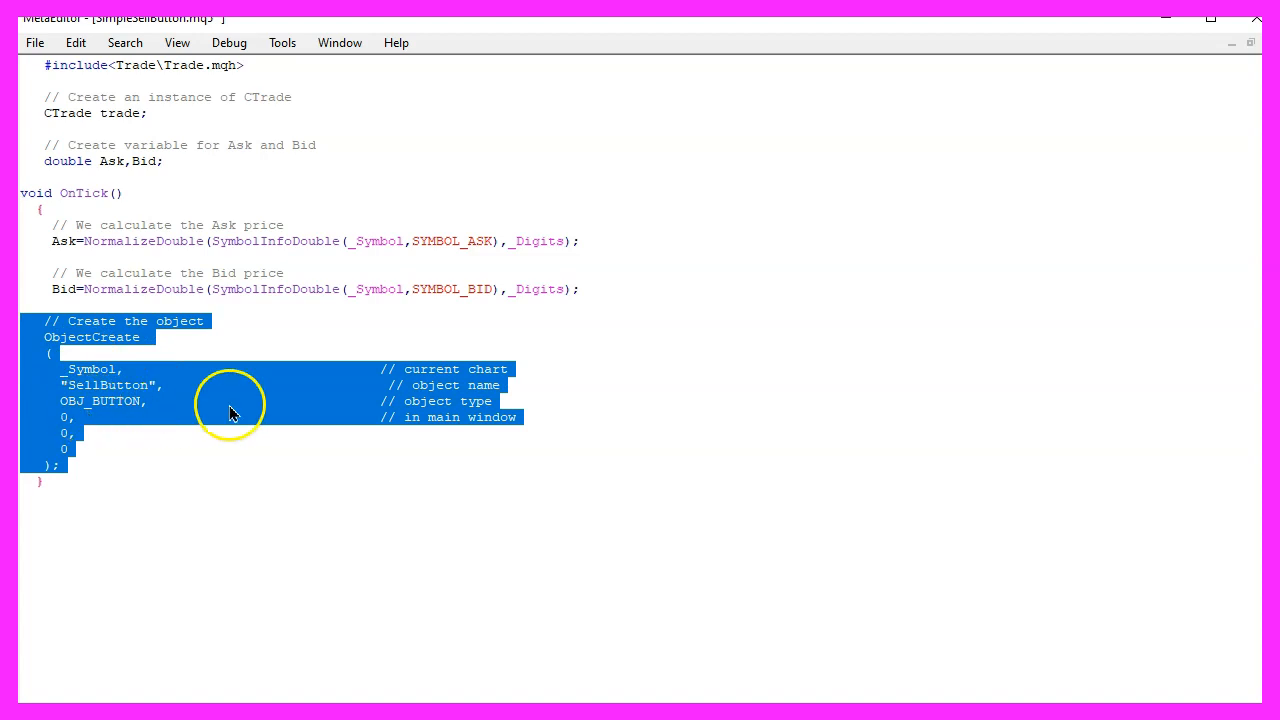
pyautogui.moveTo(155, 410)
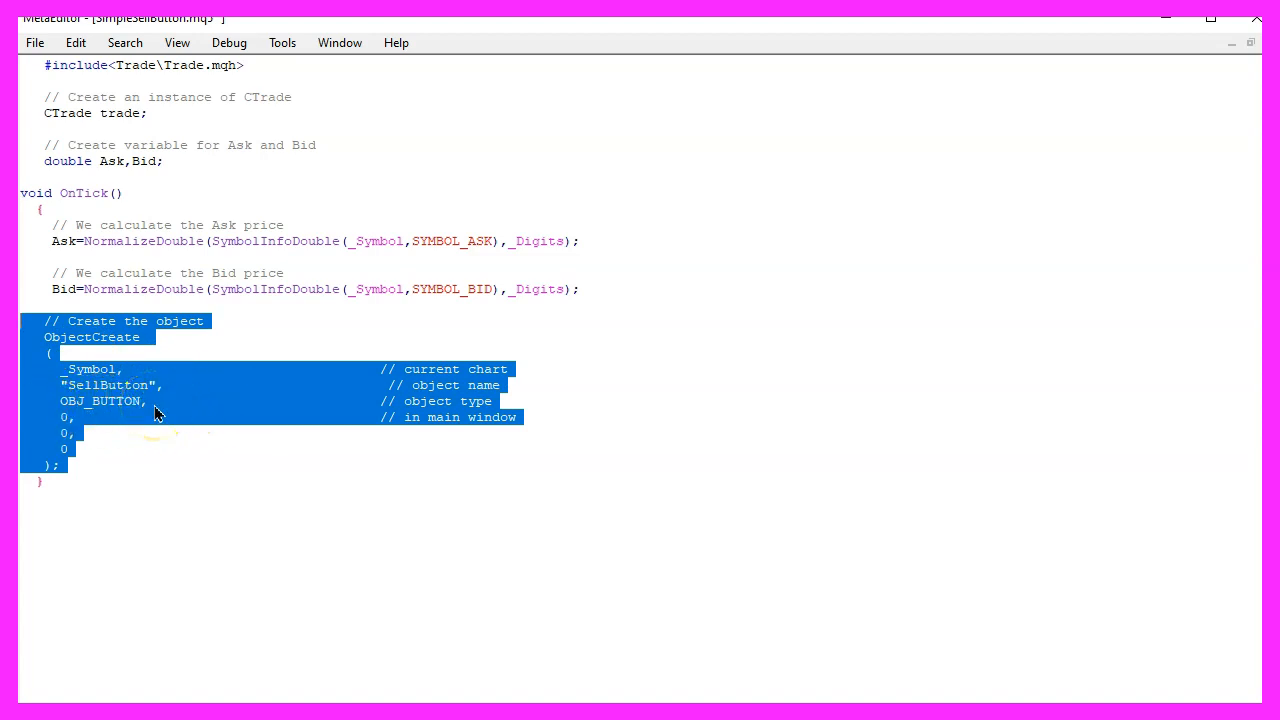
# Step: Add a 'Set distance from border' comment and set SellButton's OBJPROP_XDISTANCE to 200
pyautogui.click(130, 466)
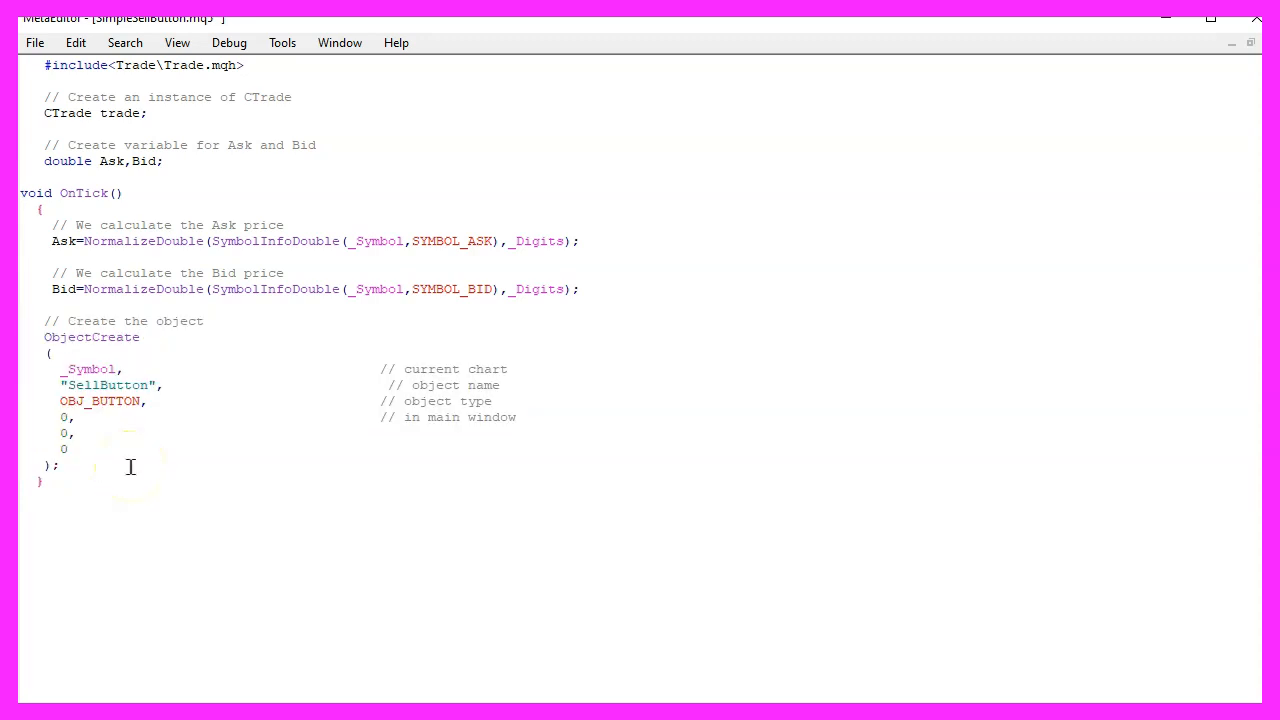
pyautogui.write('// Set distance from border')
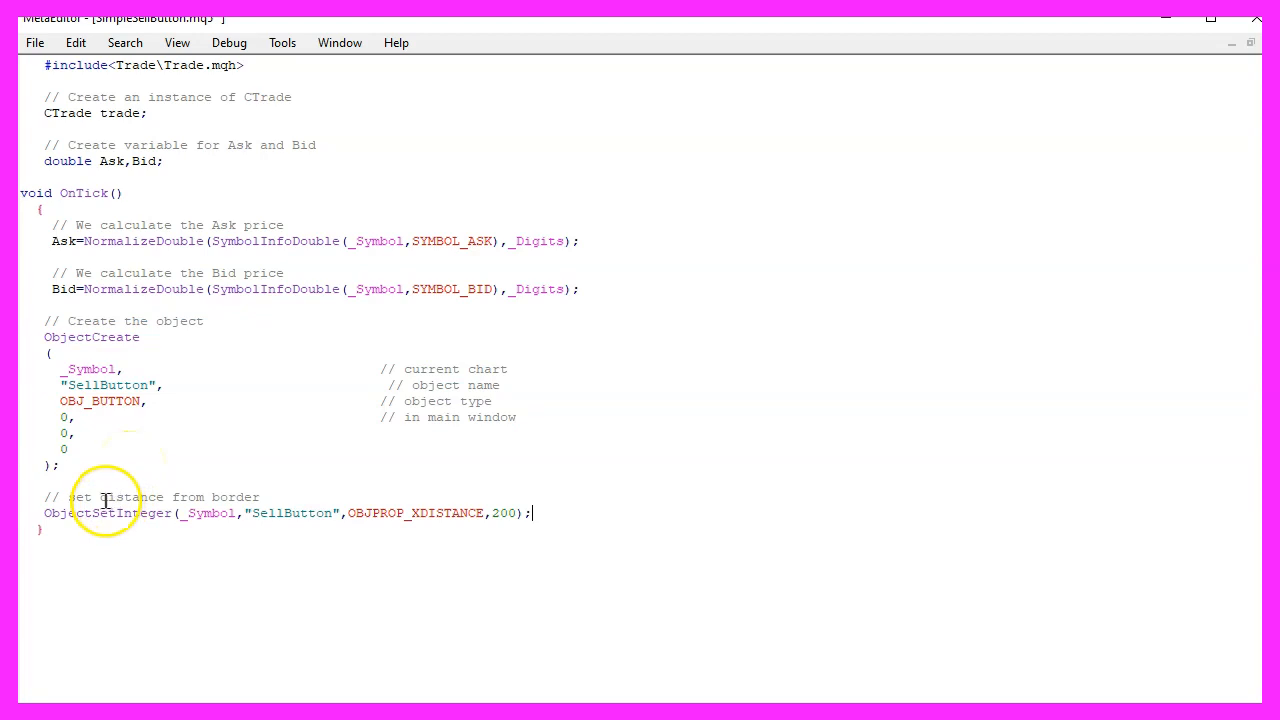
pyautogui.doubleClick(150, 497)
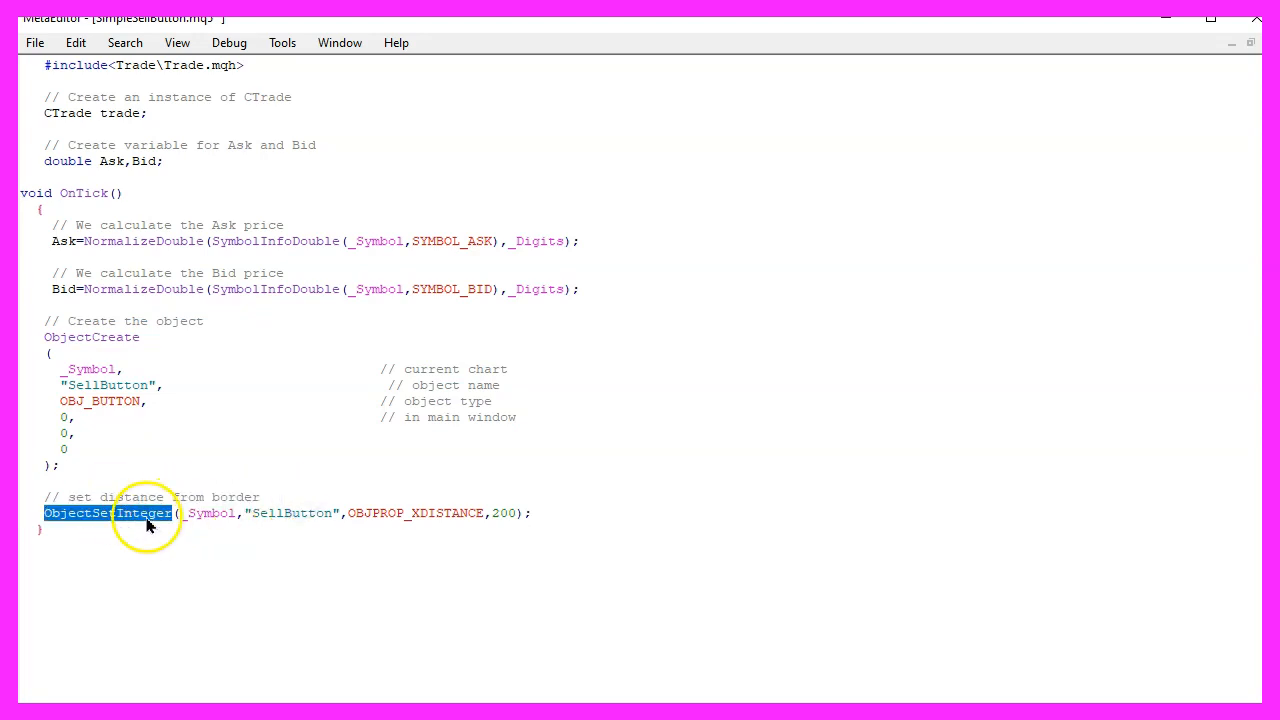
pyautogui.doubleClick(210, 513)
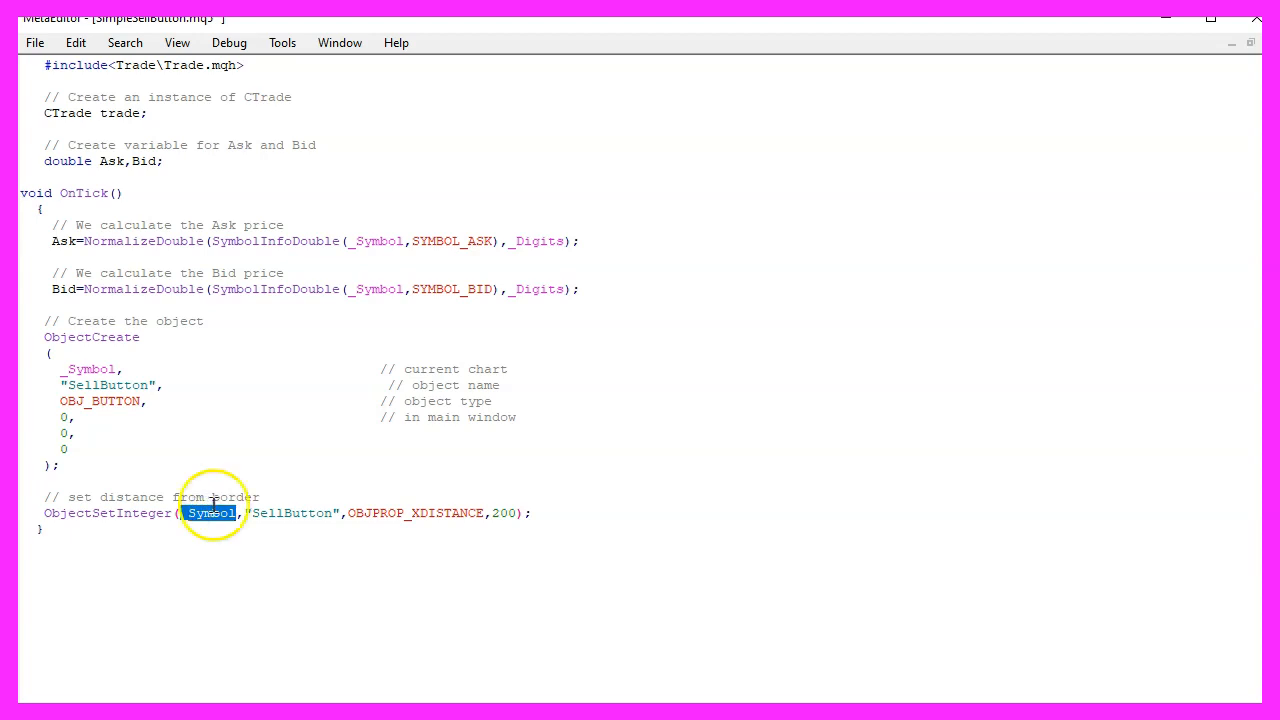
pyautogui.doubleClick(291, 513)
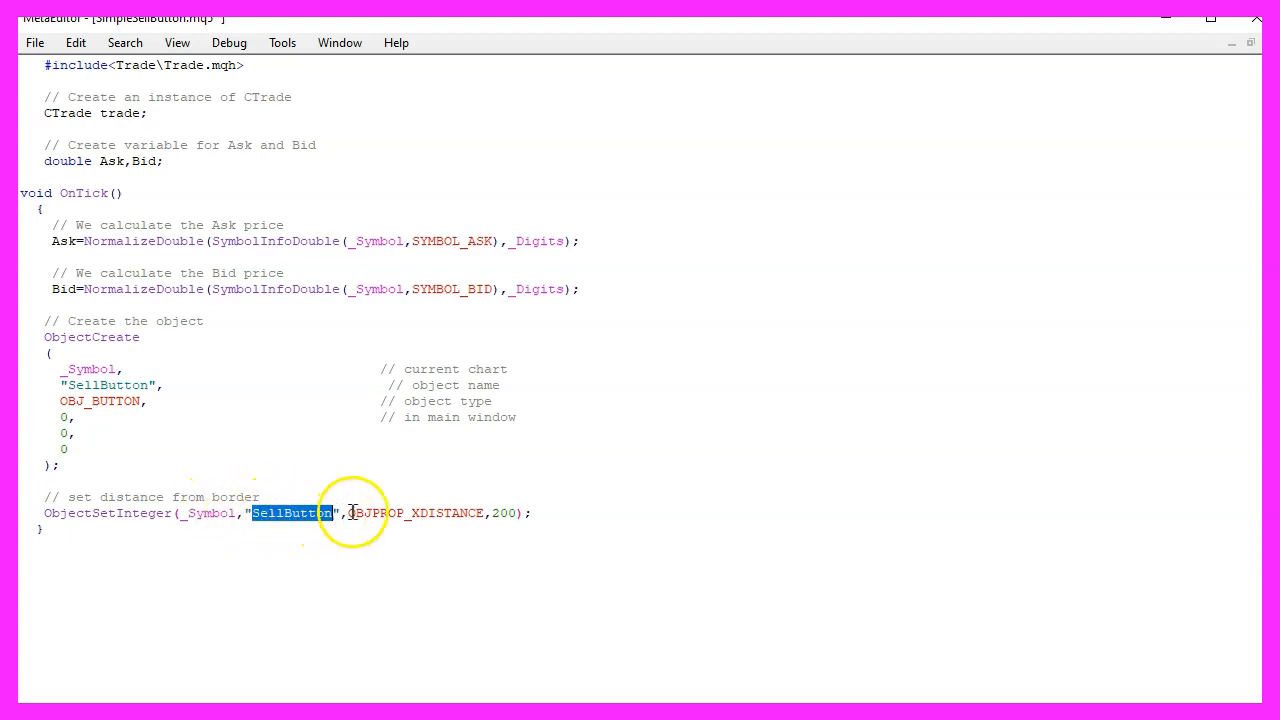
pyautogui.doubleClick(415, 513)
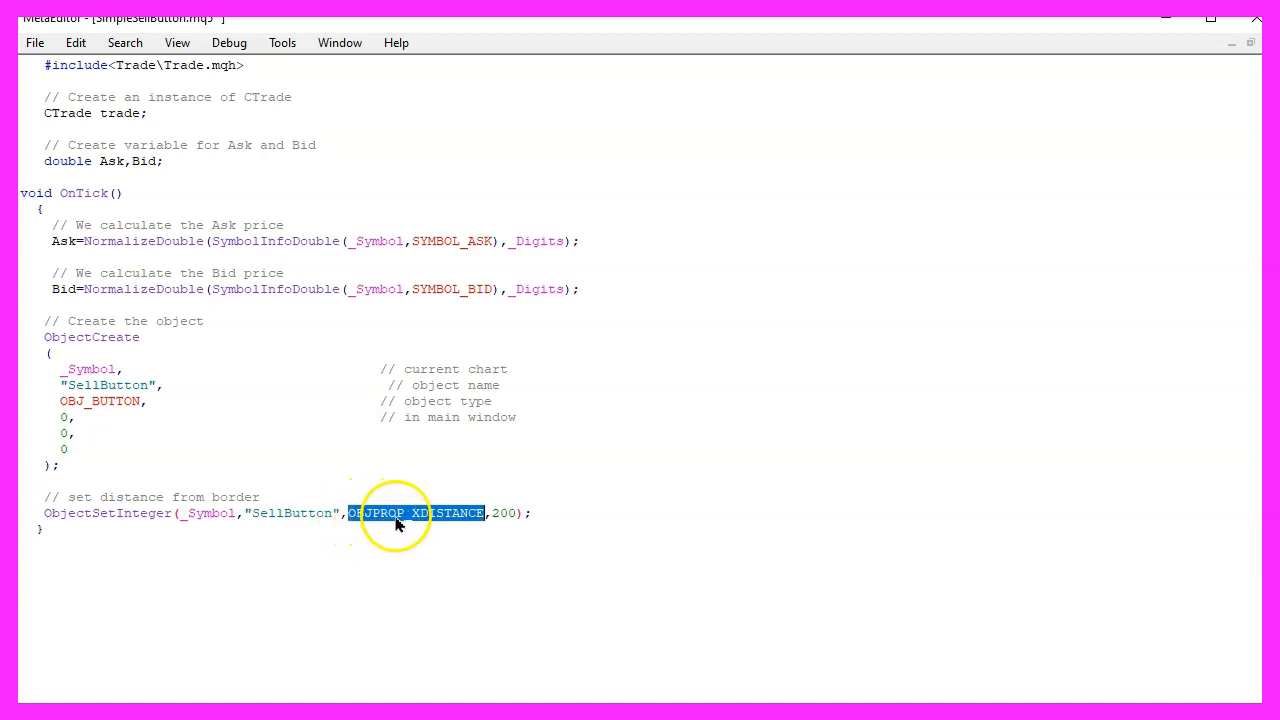
pyautogui.doubleClick(505, 513)
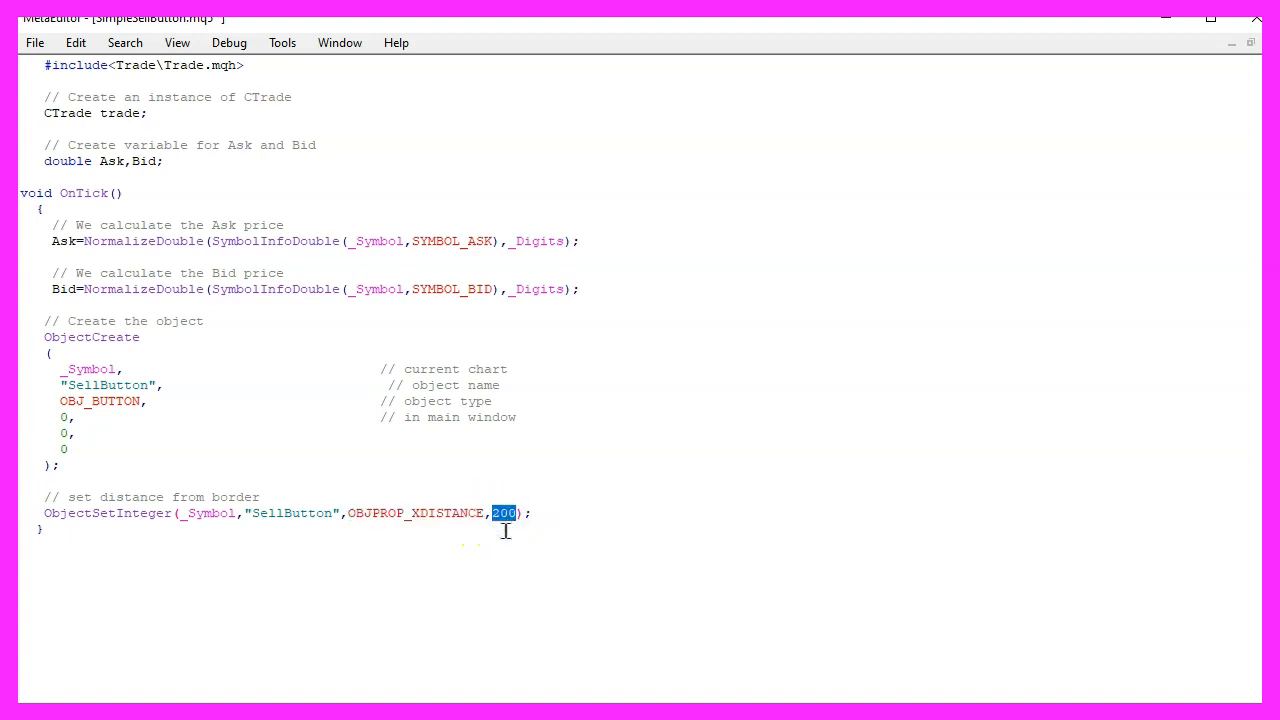
# Step: Set SellButton's OBJPROP_XSIZE width to 200 with ObjectSetInteger
pyautogui.write('ObjectSetInteger(_Symbol,"SellButton",OBJPROP_XSIZE,200);')
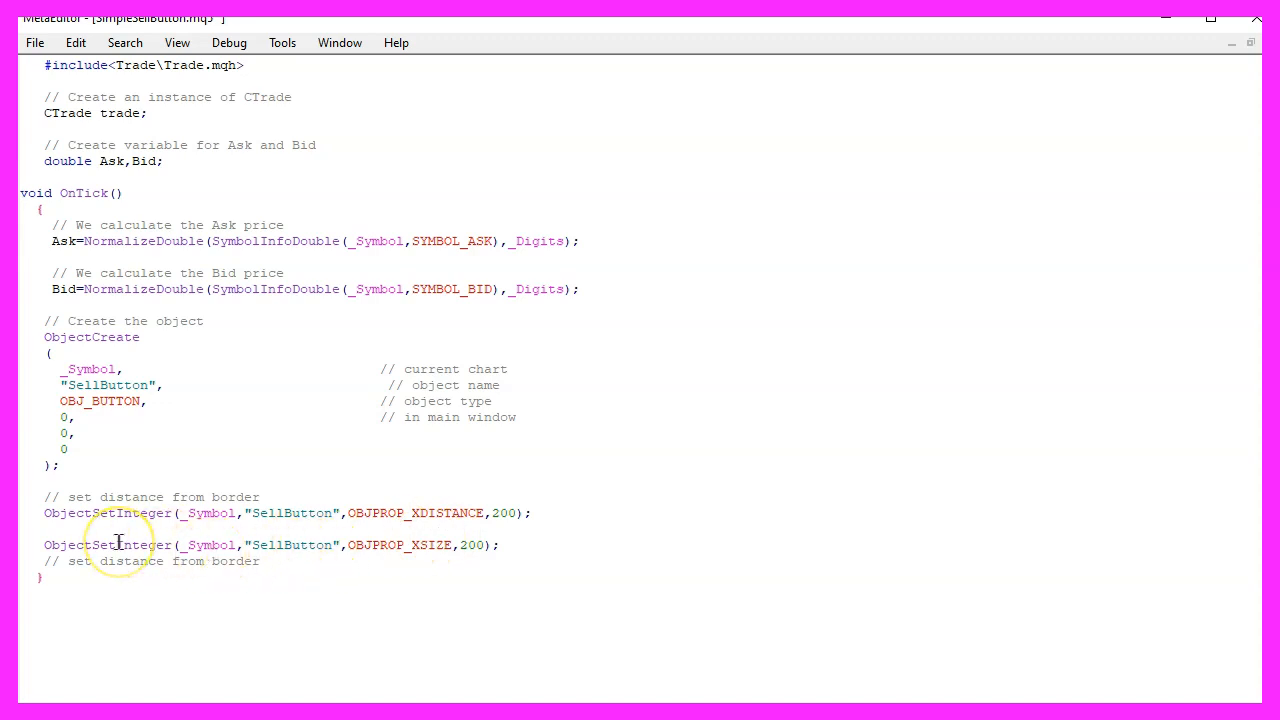
pyautogui.doubleClick(108, 544)
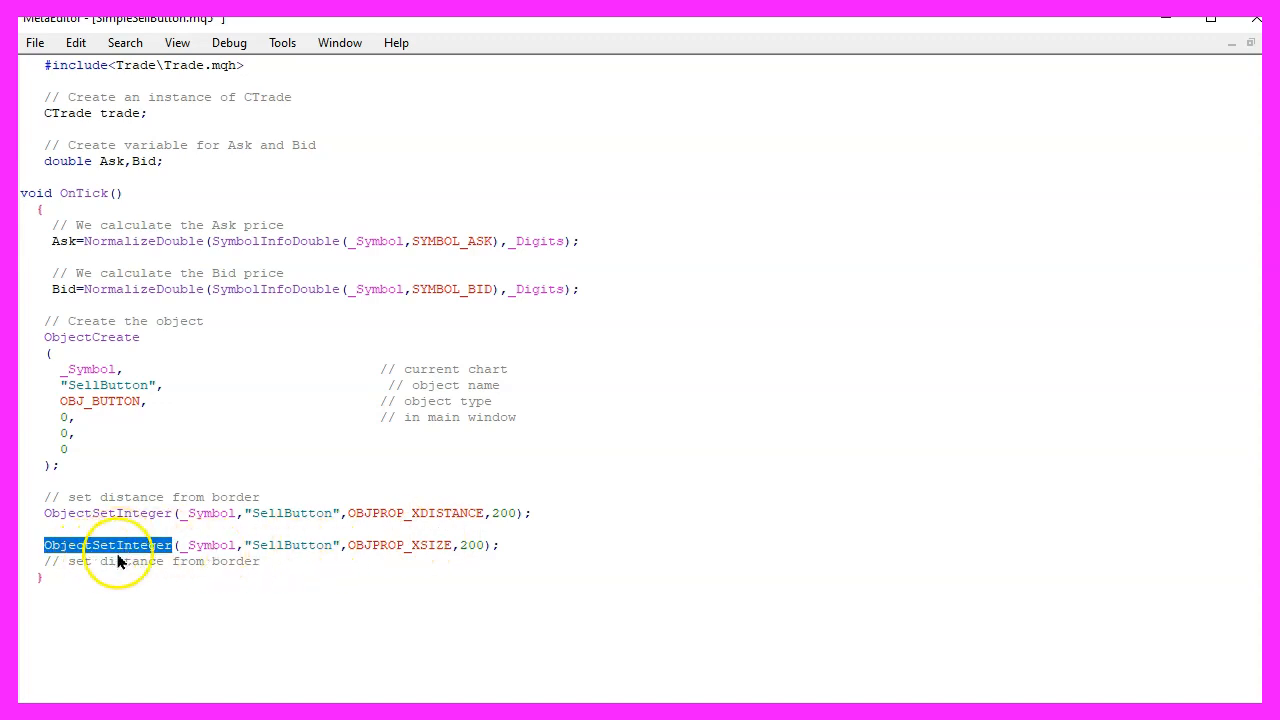
pyautogui.doubleClick(208, 545)
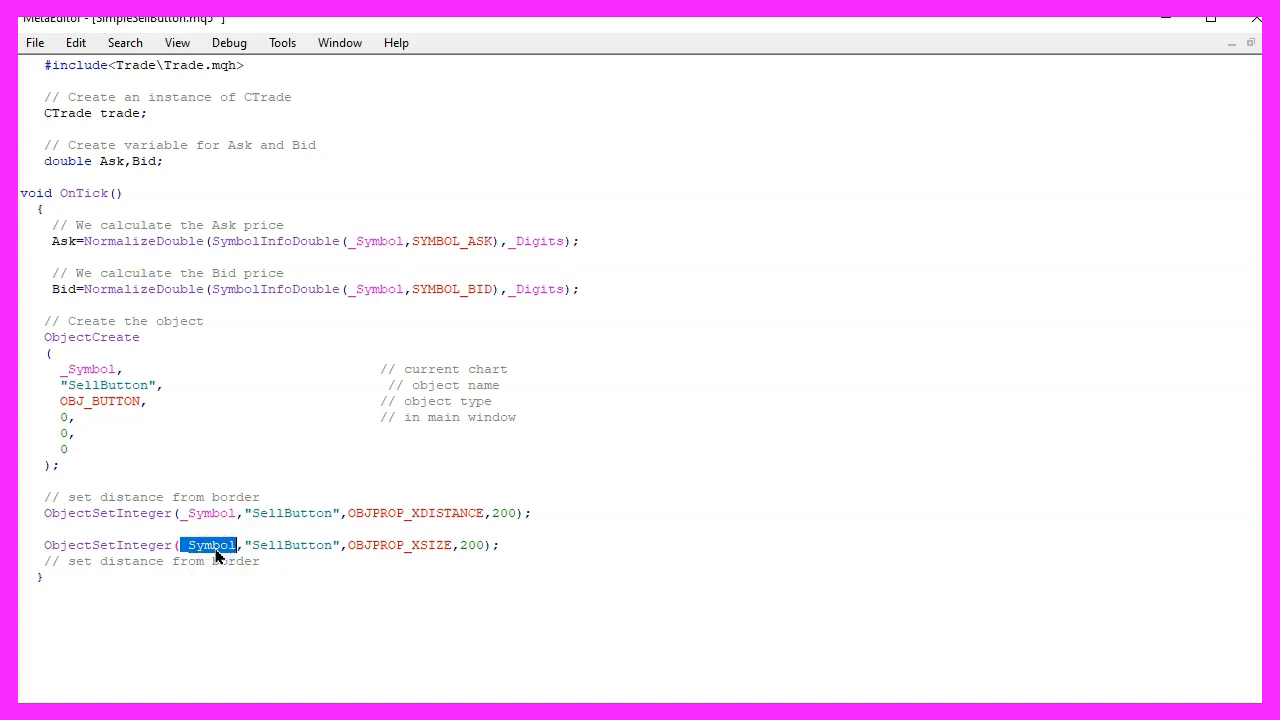
pyautogui.doubleClick(291, 545)
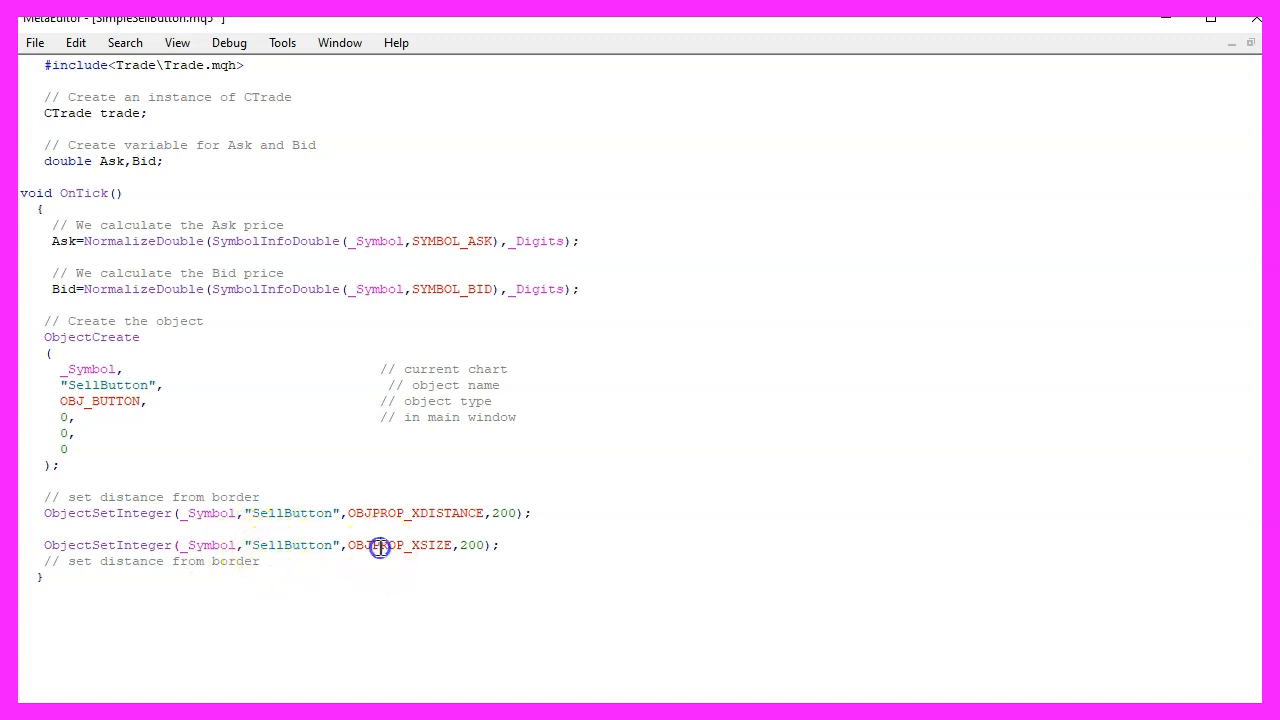
pyautogui.doubleClick(399, 545)
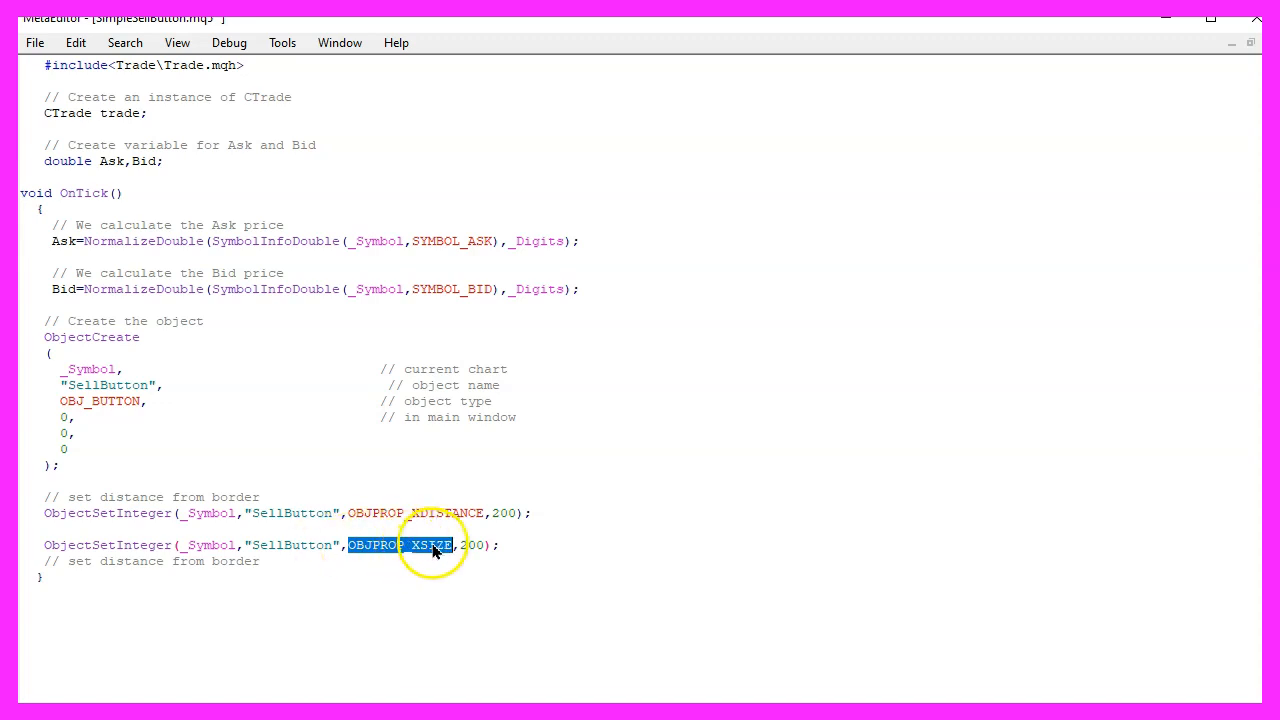
pyautogui.doubleClick(472, 544)
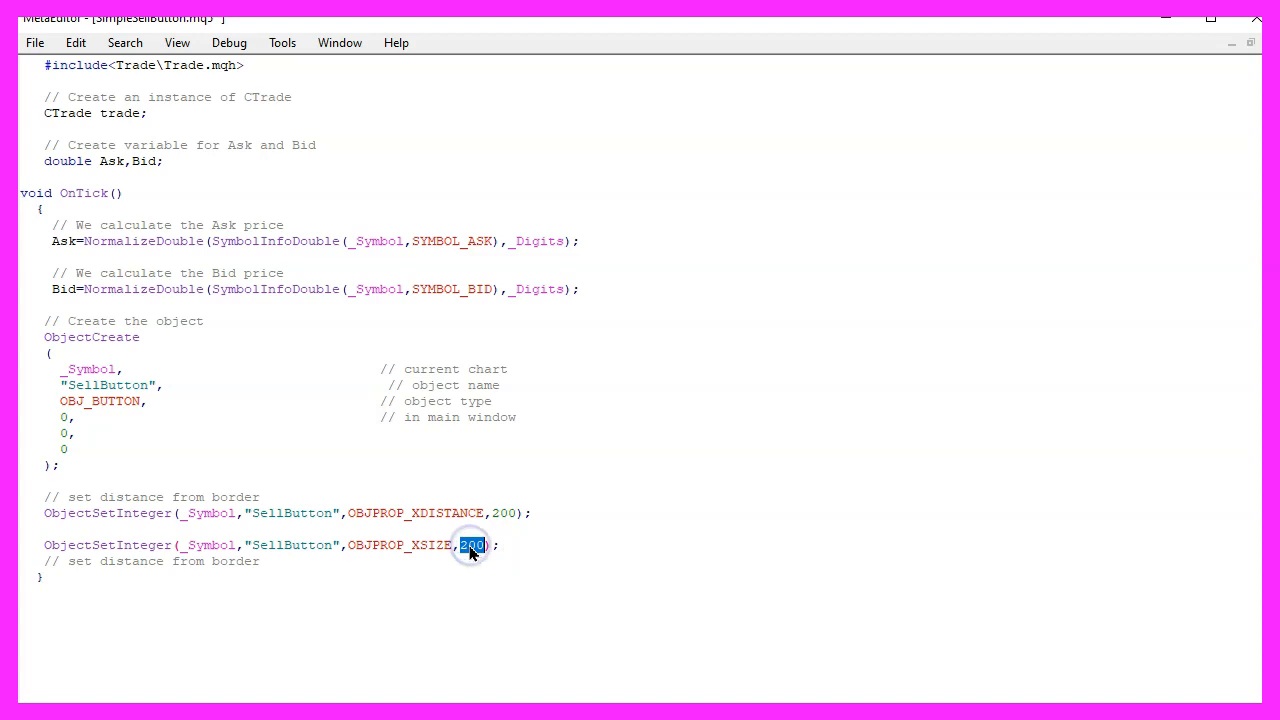
pyautogui.moveTo(552, 547)
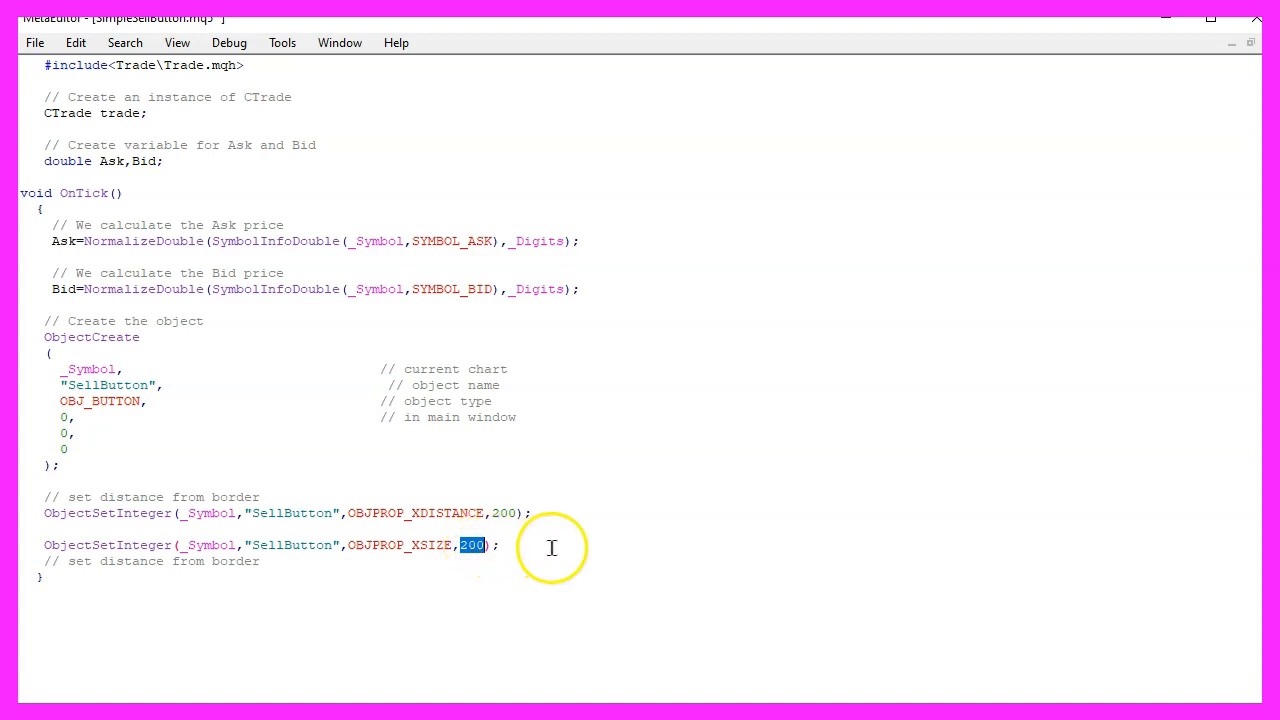
# Step: Set SellButton's OBJPROP_YDISTANCE to 250 and OBJPROP_YSIZE to 50
pyautogui.write('ObjectSetInteger(_Symbol,"SellButton",OBJPROP_YDISTANCE,250);')
pyautogui.write('// set height')
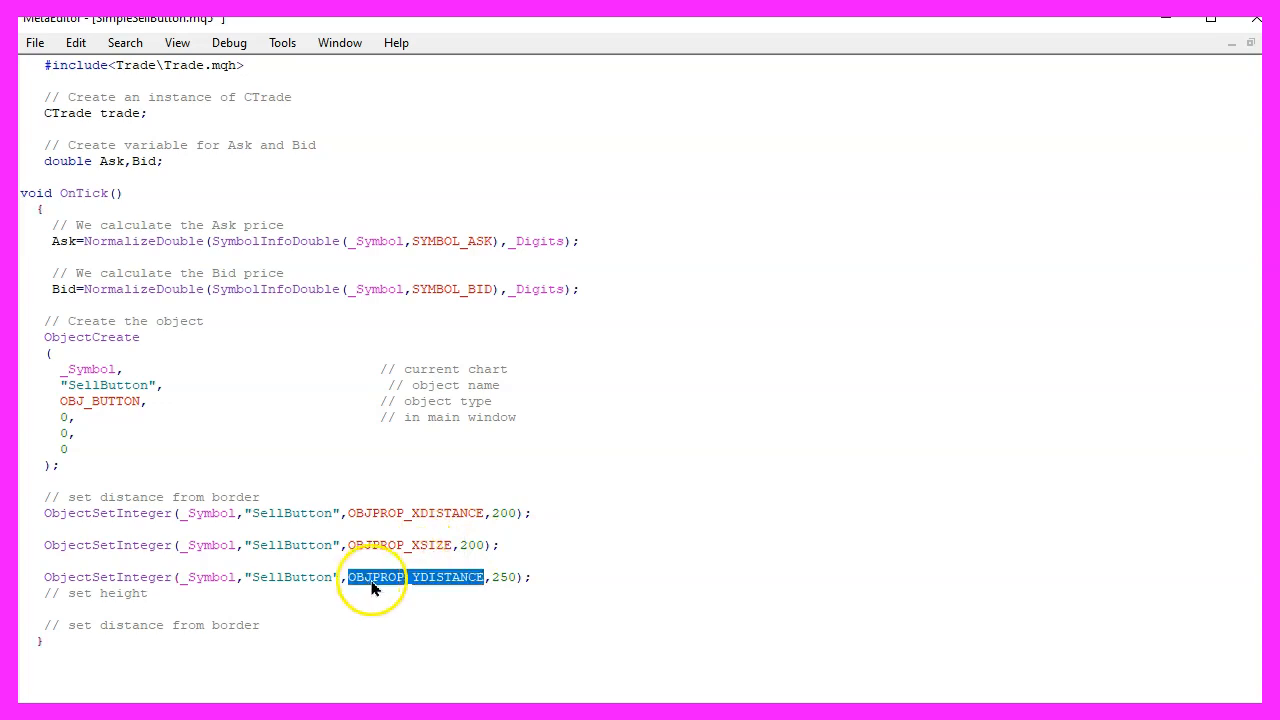
pyautogui.moveTo(462, 583)
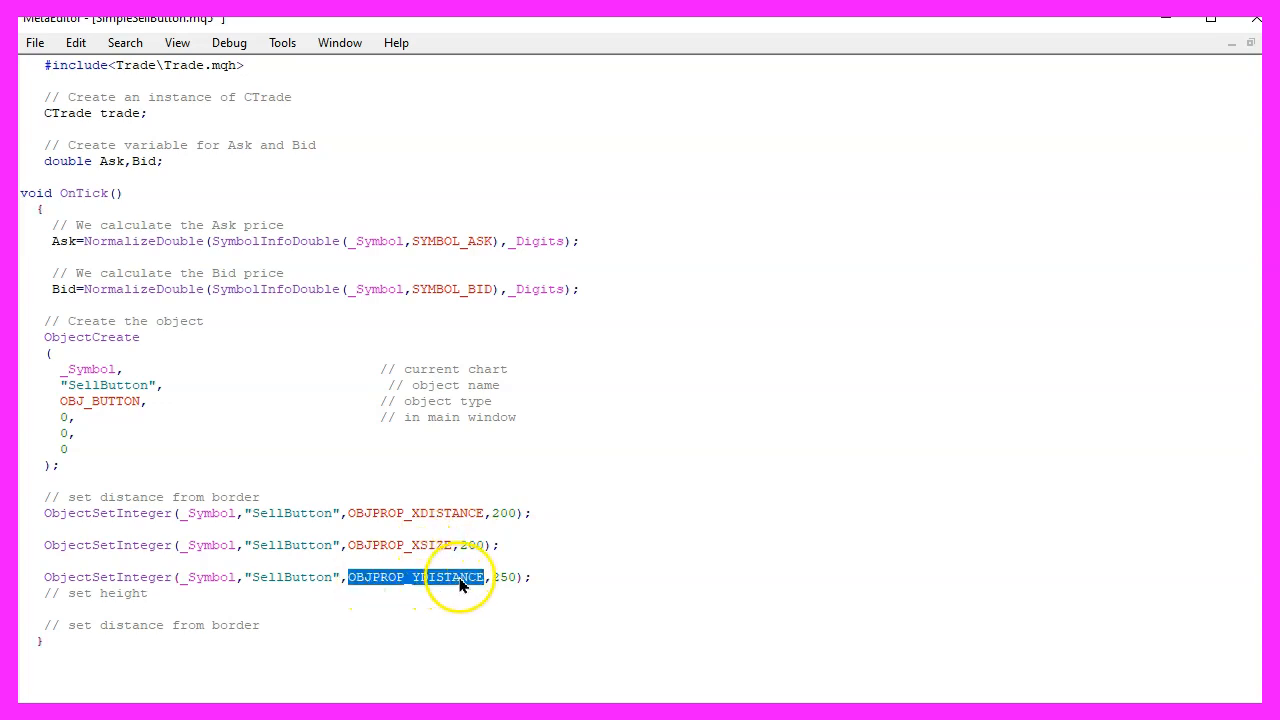
pyautogui.doubleClick(503, 577)
pyautogui.write('// set width')
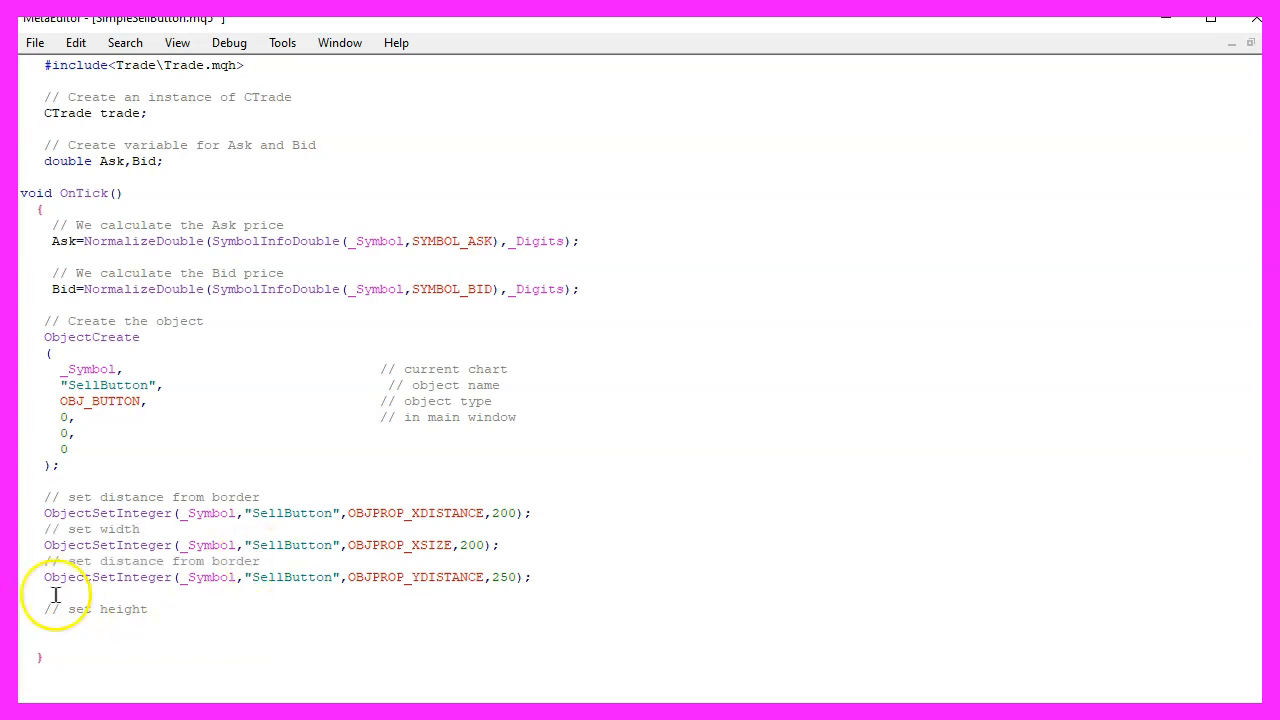
pyautogui.write('ObjectSetInteger(_Symbol,"SellButton",OBJPROP_YSIZE,50);')
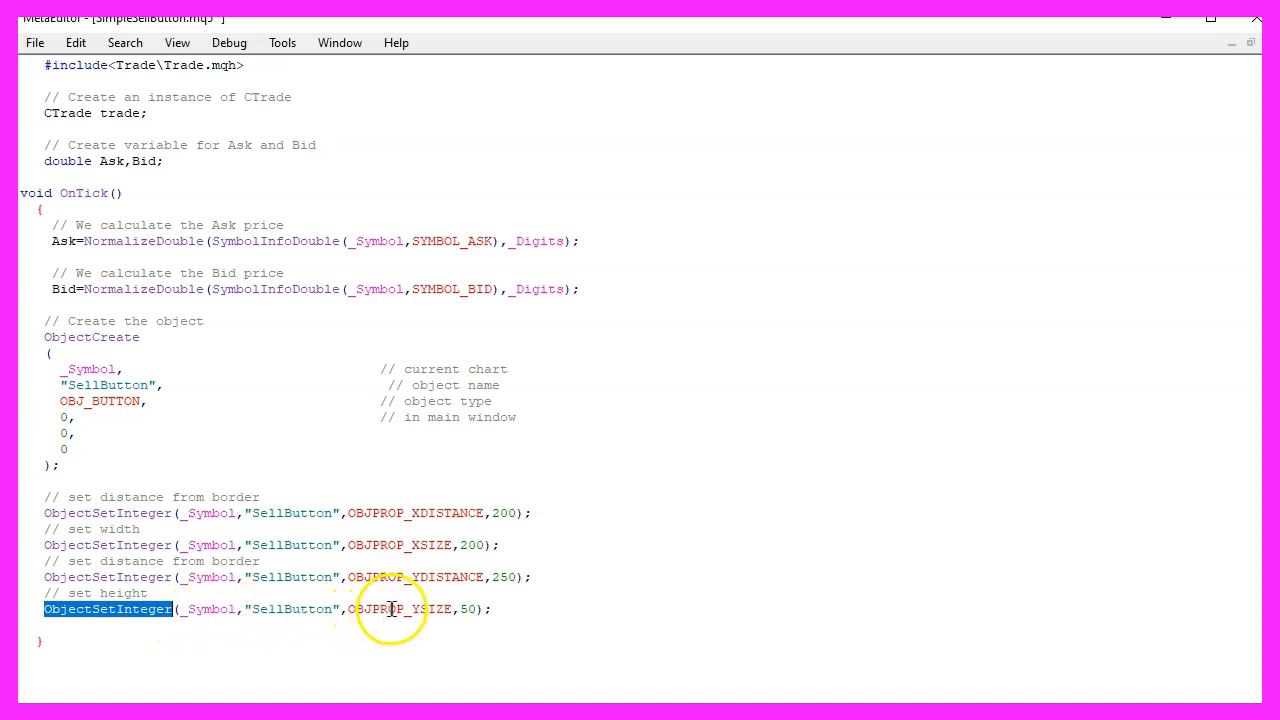
pyautogui.doubleClick(400, 609)
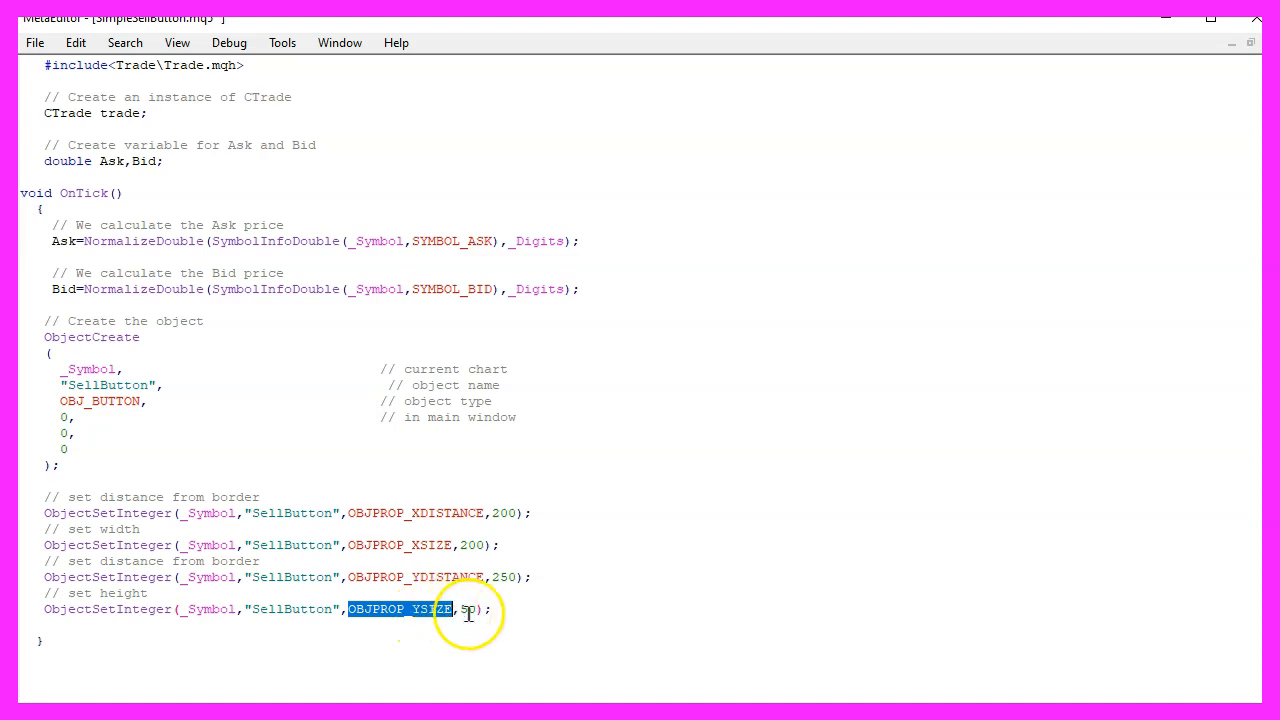
pyautogui.doubleClick(468, 609)
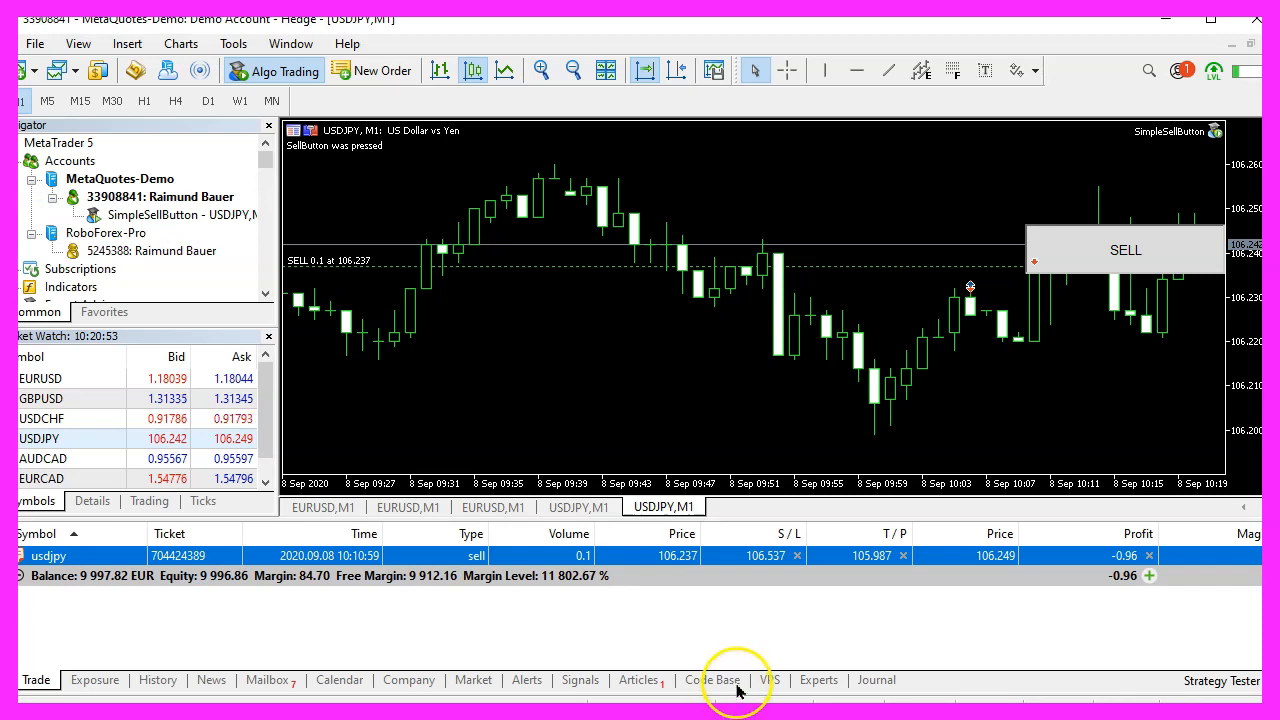
pyautogui.moveTo(775, 470)
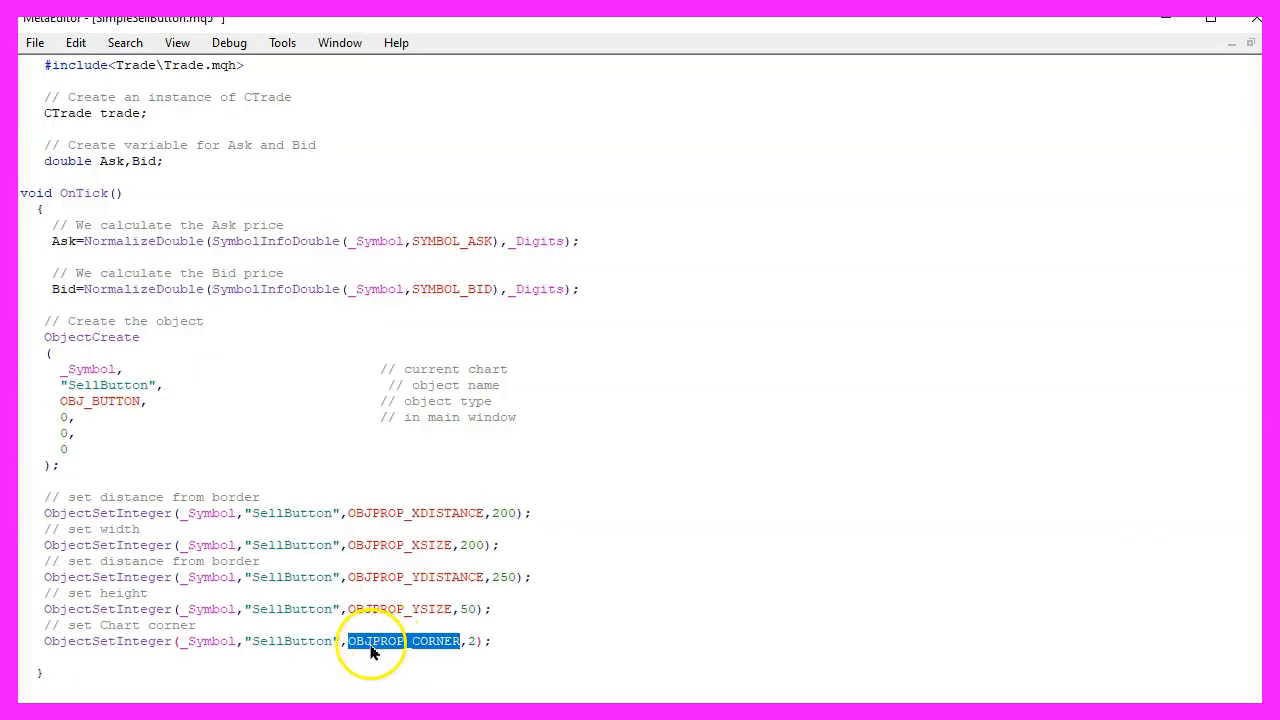
pyautogui.moveTo(432, 648)
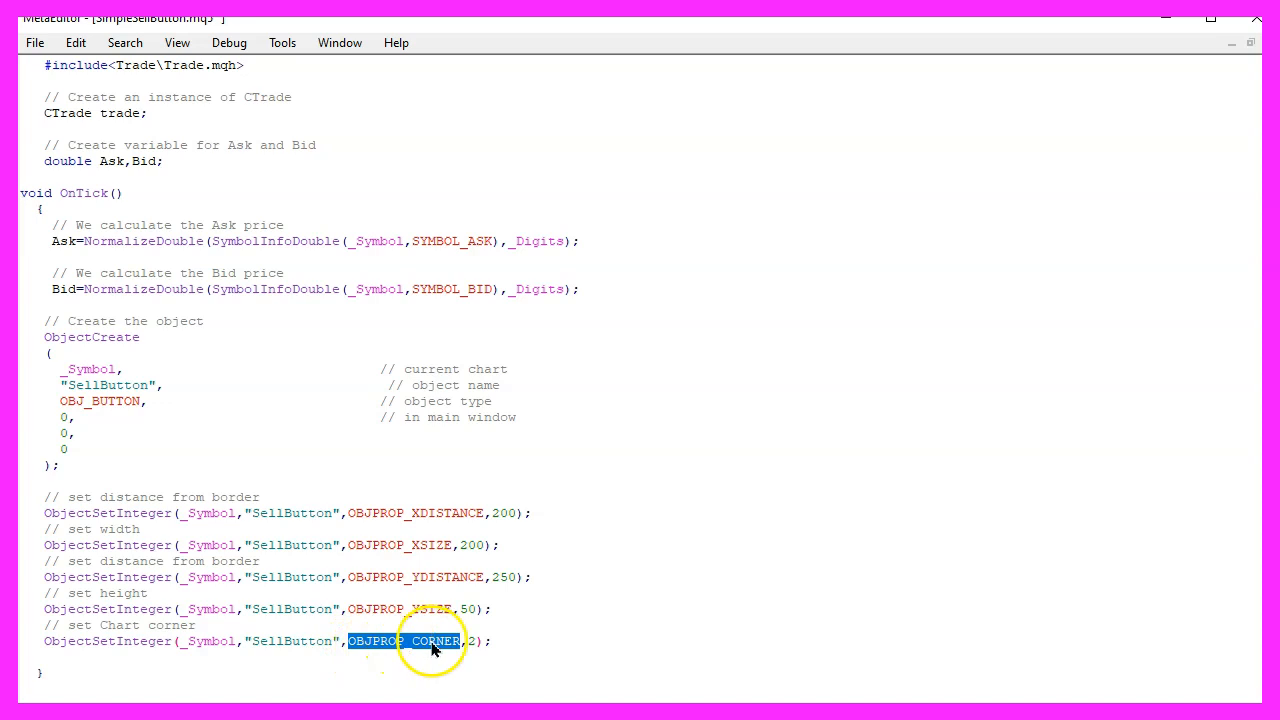
# Step: Set SellButton's OBJPROP_CORNER to 2 and its OBJPROP_TEXT to "SELL"
pyautogui.click(474, 641)
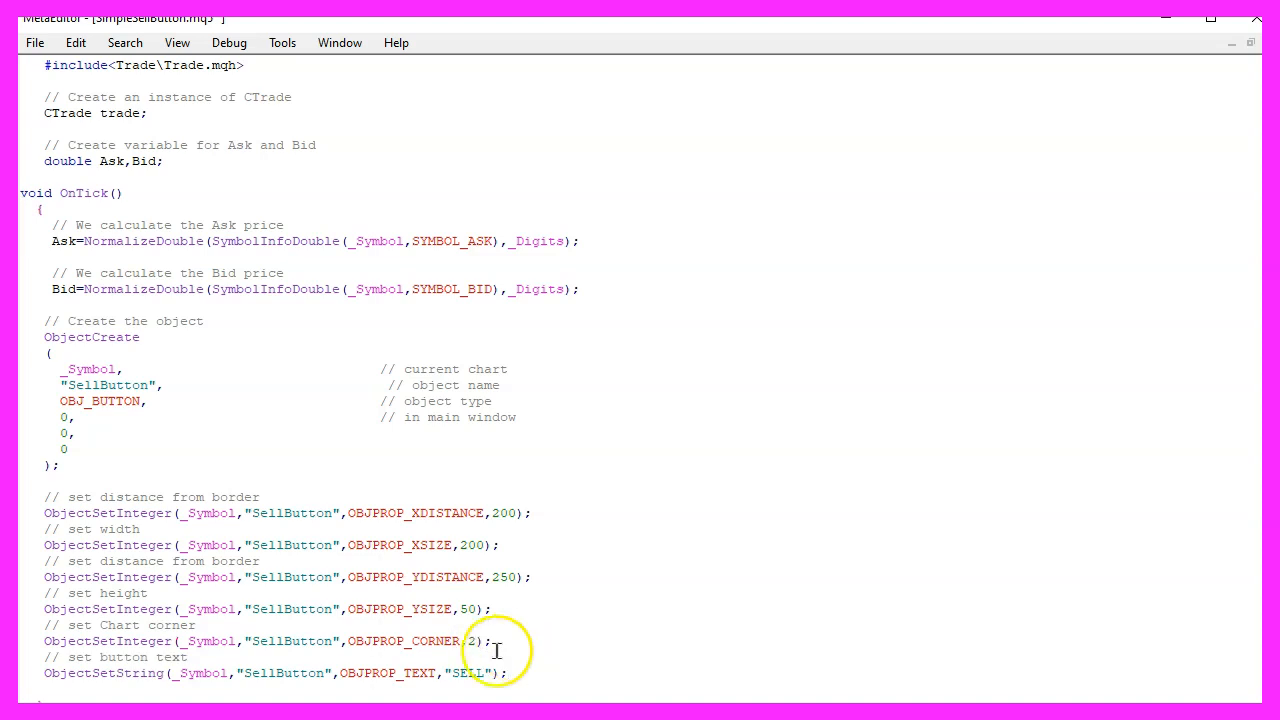
pyautogui.moveTo(418, 673)
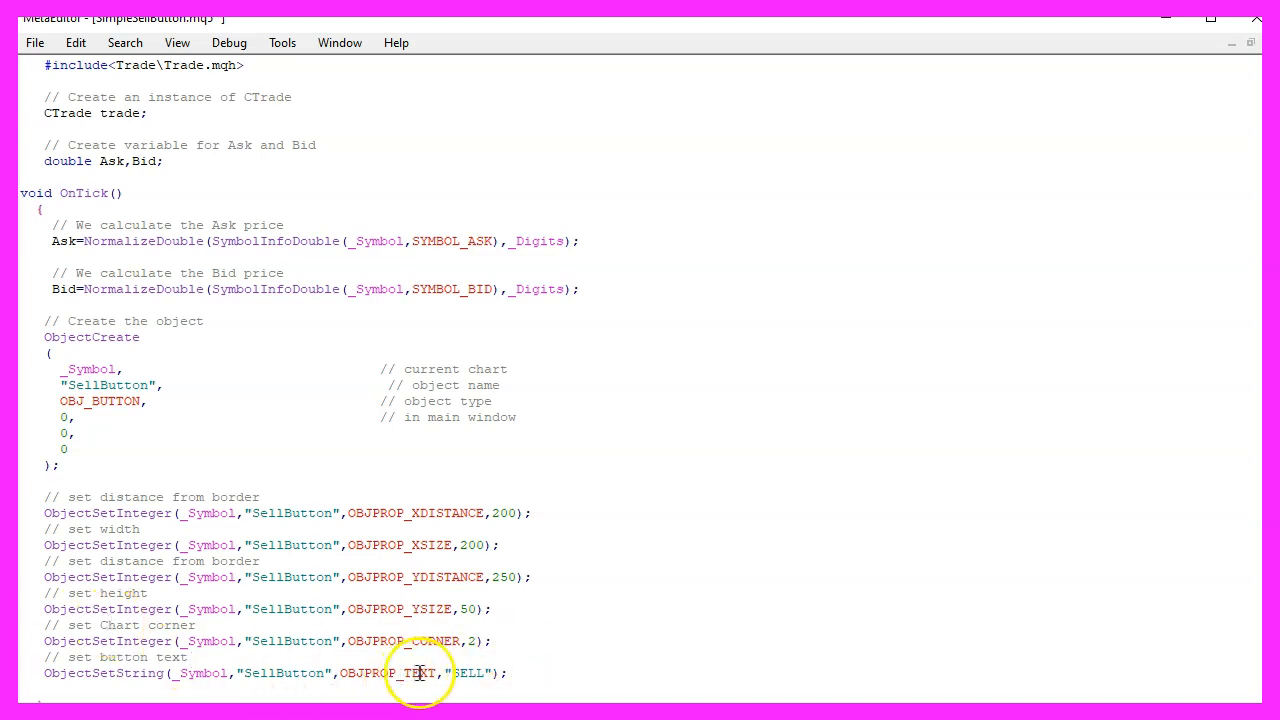
pyautogui.doubleClick(388, 673)
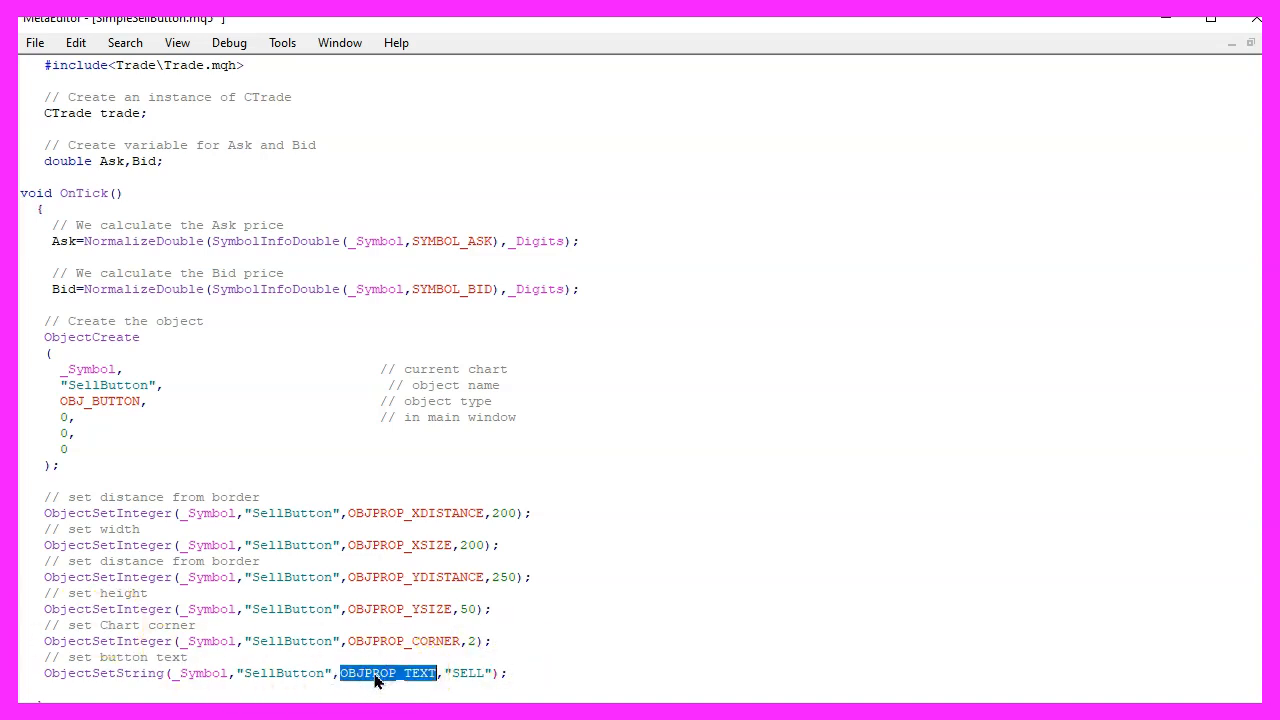
pyautogui.moveTo(393, 680)
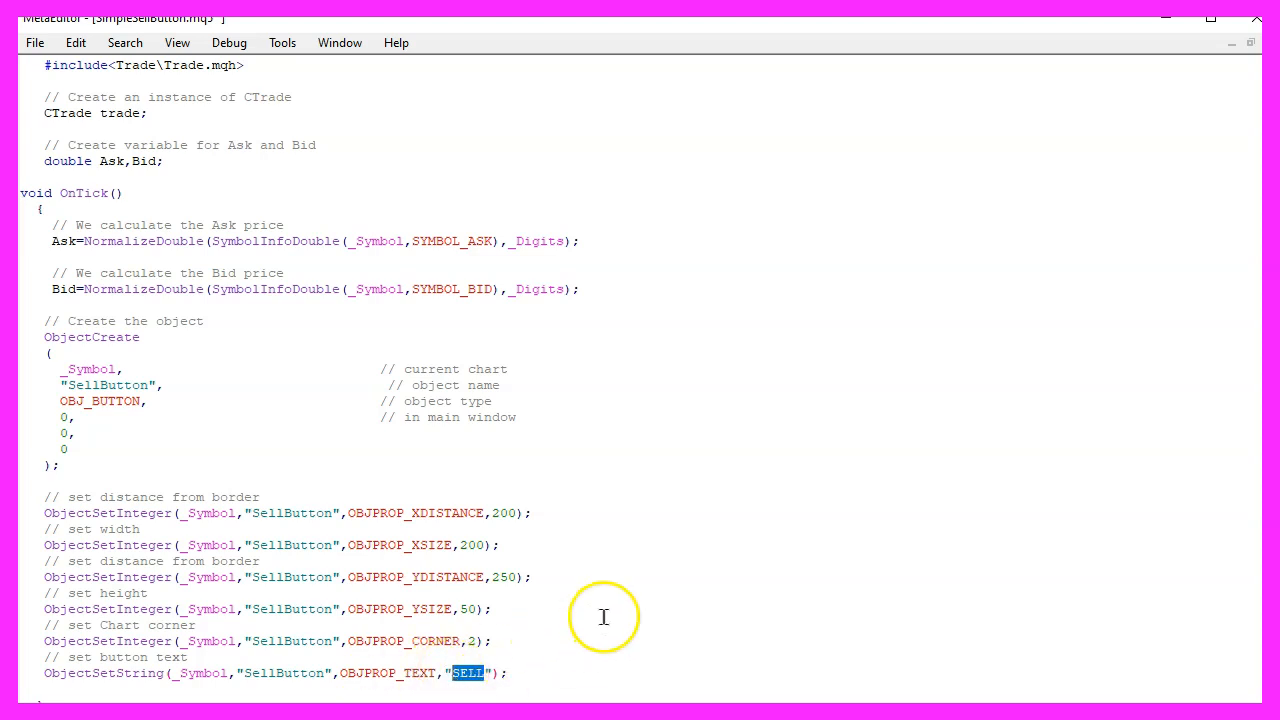
pyautogui.scroll(-3)
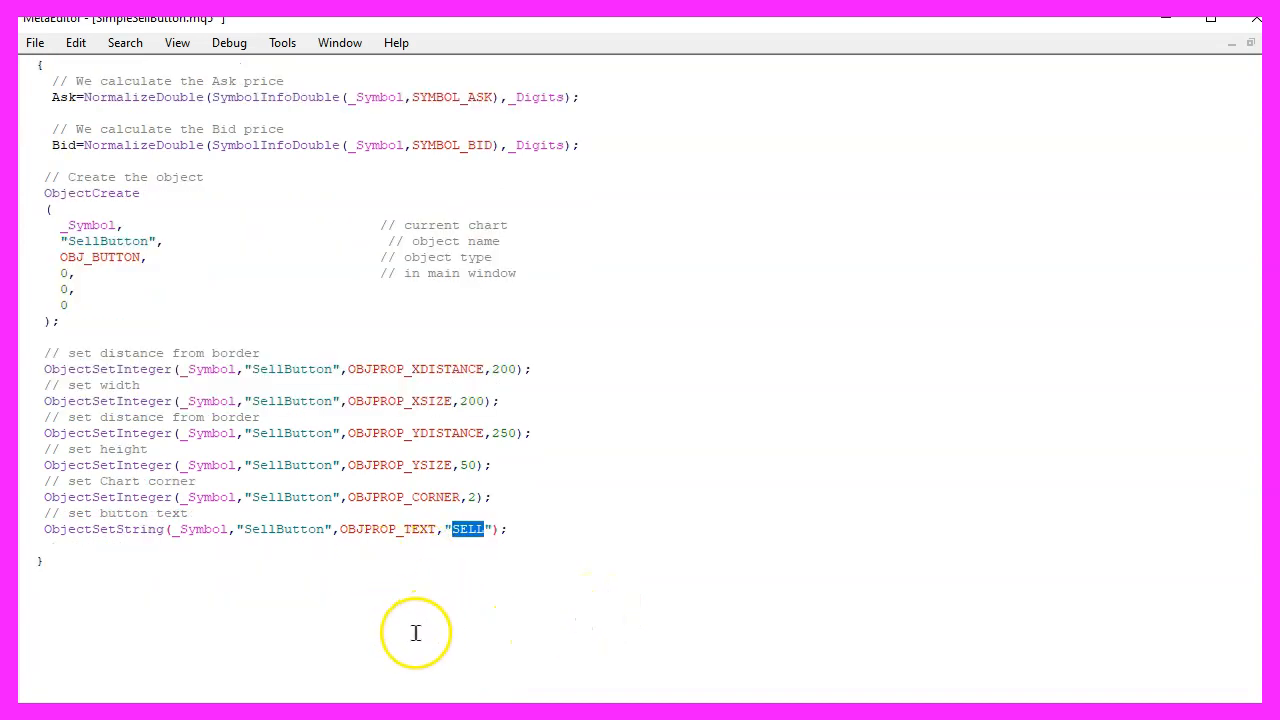
pyautogui.moveTo(468, 620)
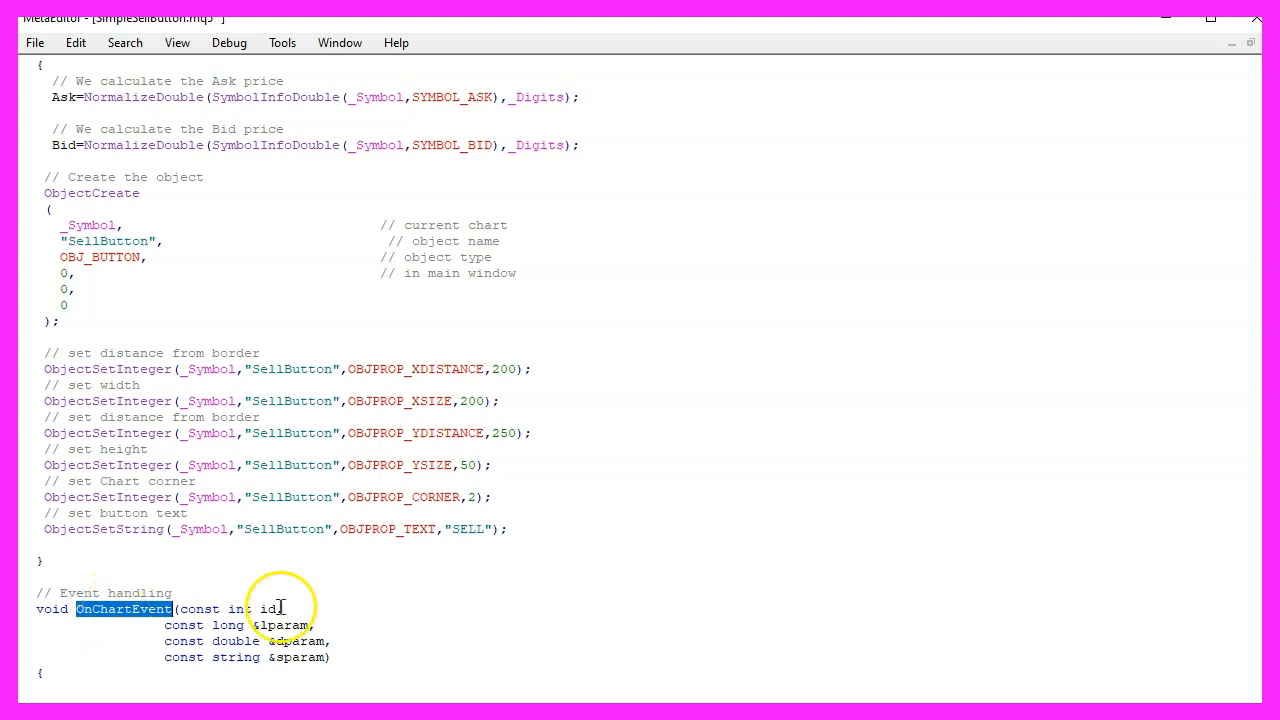
pyautogui.moveTo(311, 657)
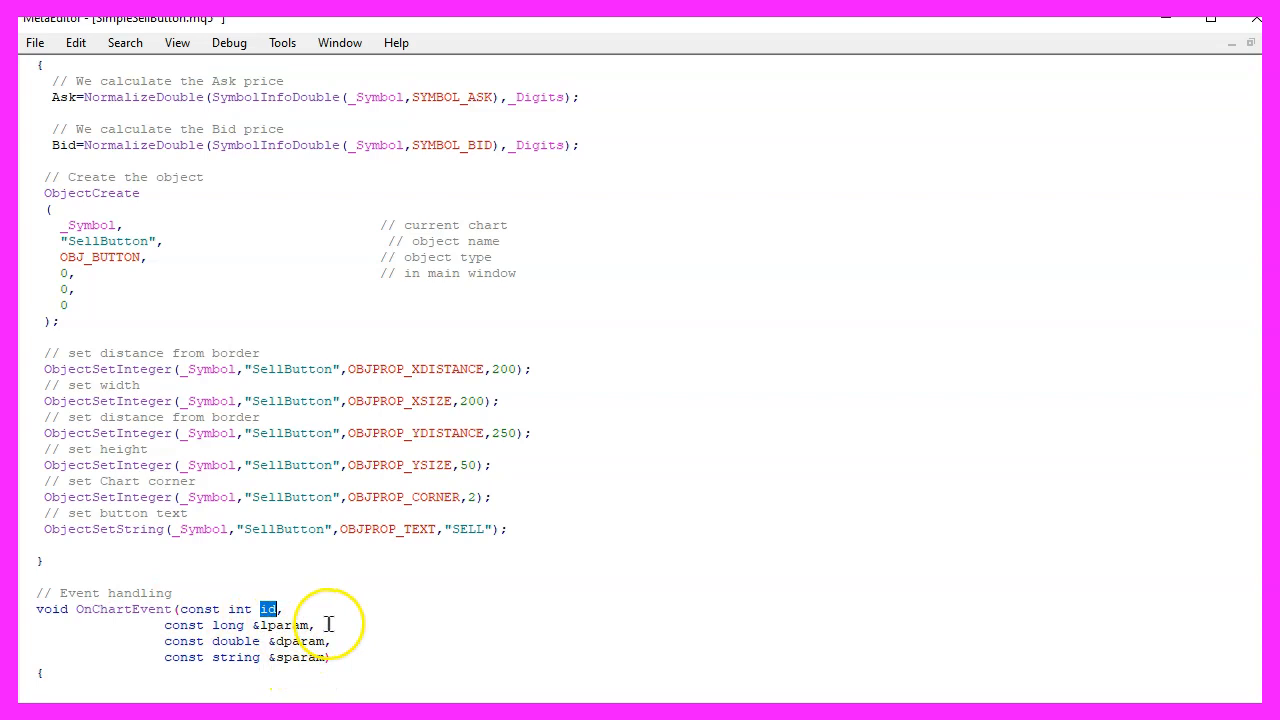
# Step: Add OnChartEvent(id, lparam, dparam, sparam) with an if(id==CHARTEVENT_OBJECT_CLICK) check
pyautogui.doubleClick(284, 625)
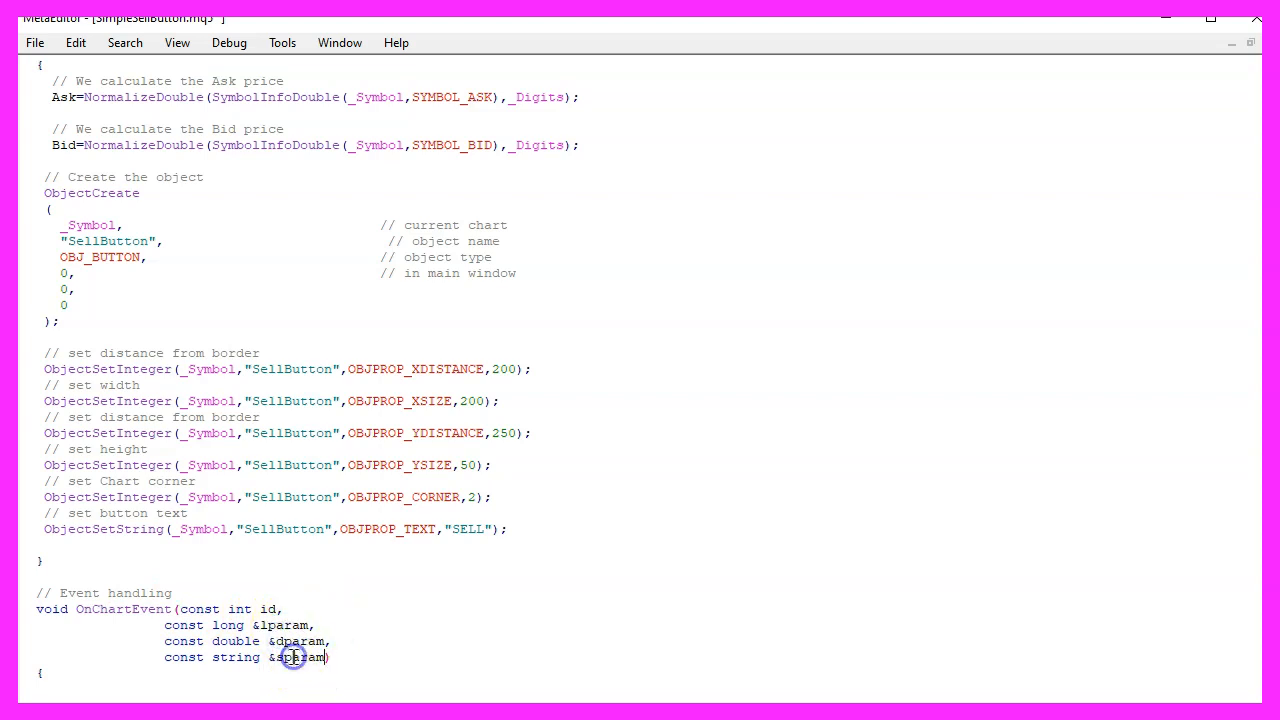
pyautogui.doubleClick(300, 657)
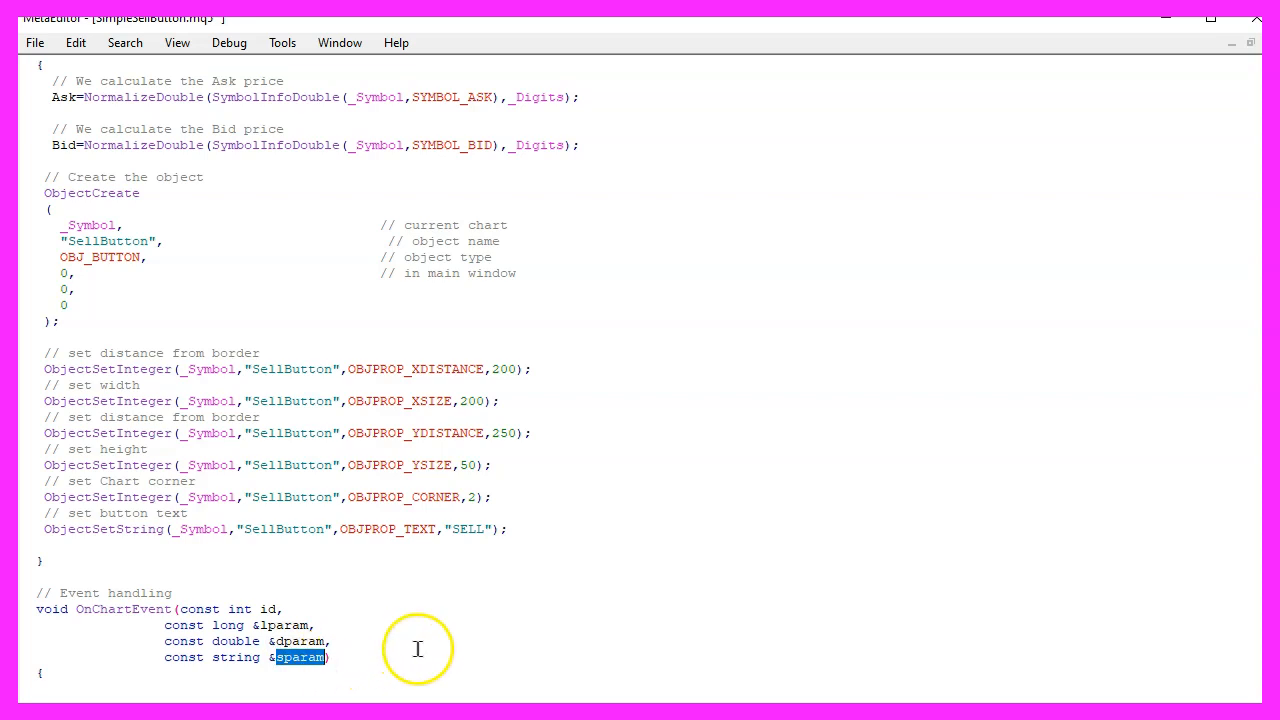
pyautogui.moveTo(298, 672)
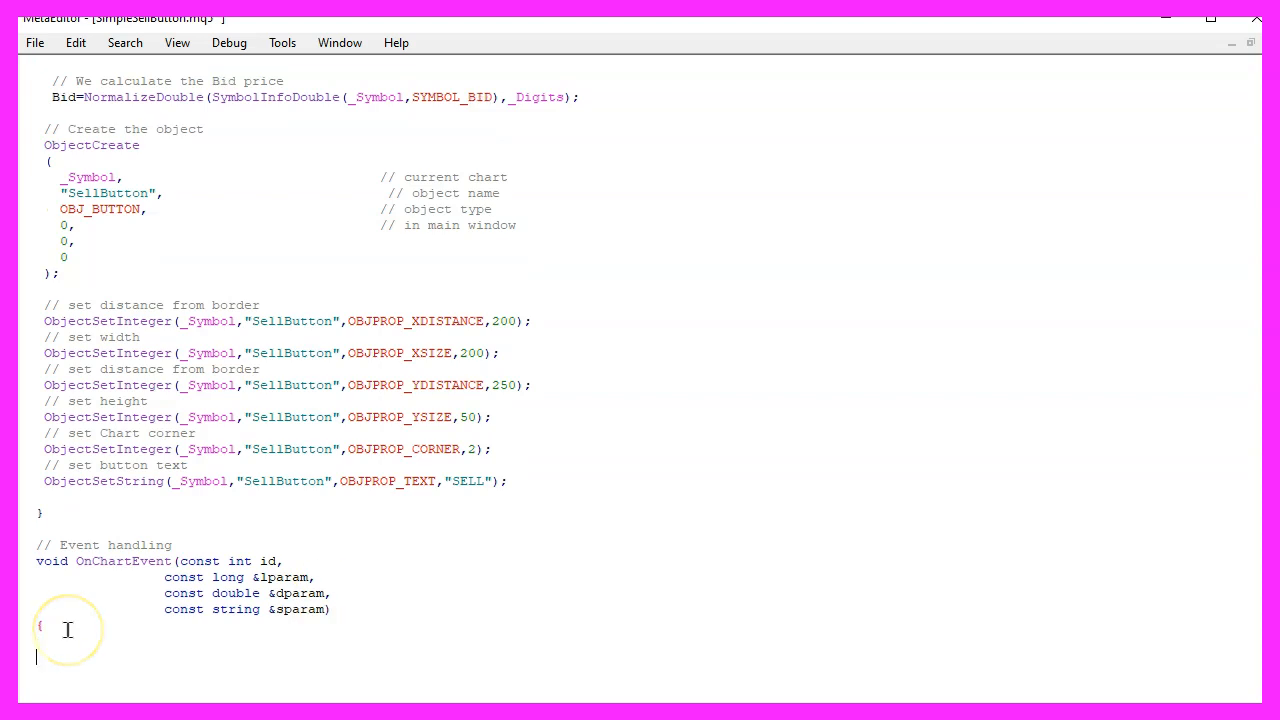
pyautogui.write('// if an object was clicked')
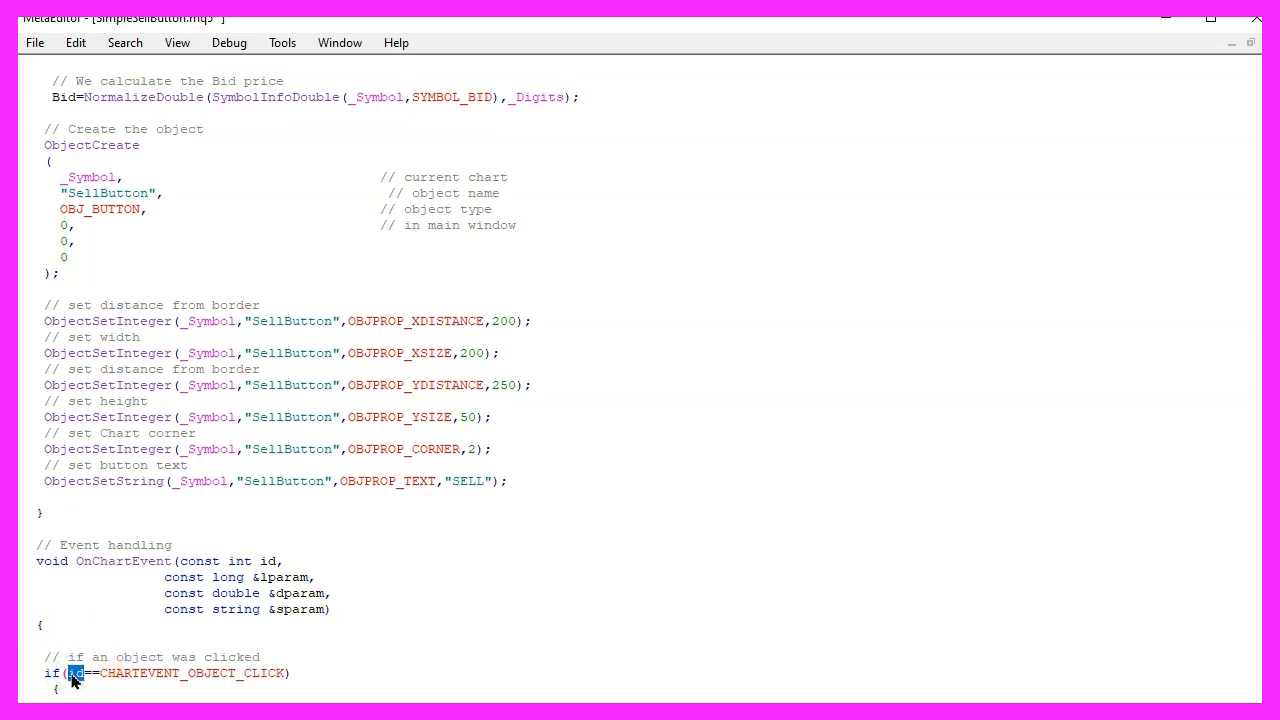
pyautogui.doubleClick(190, 673)
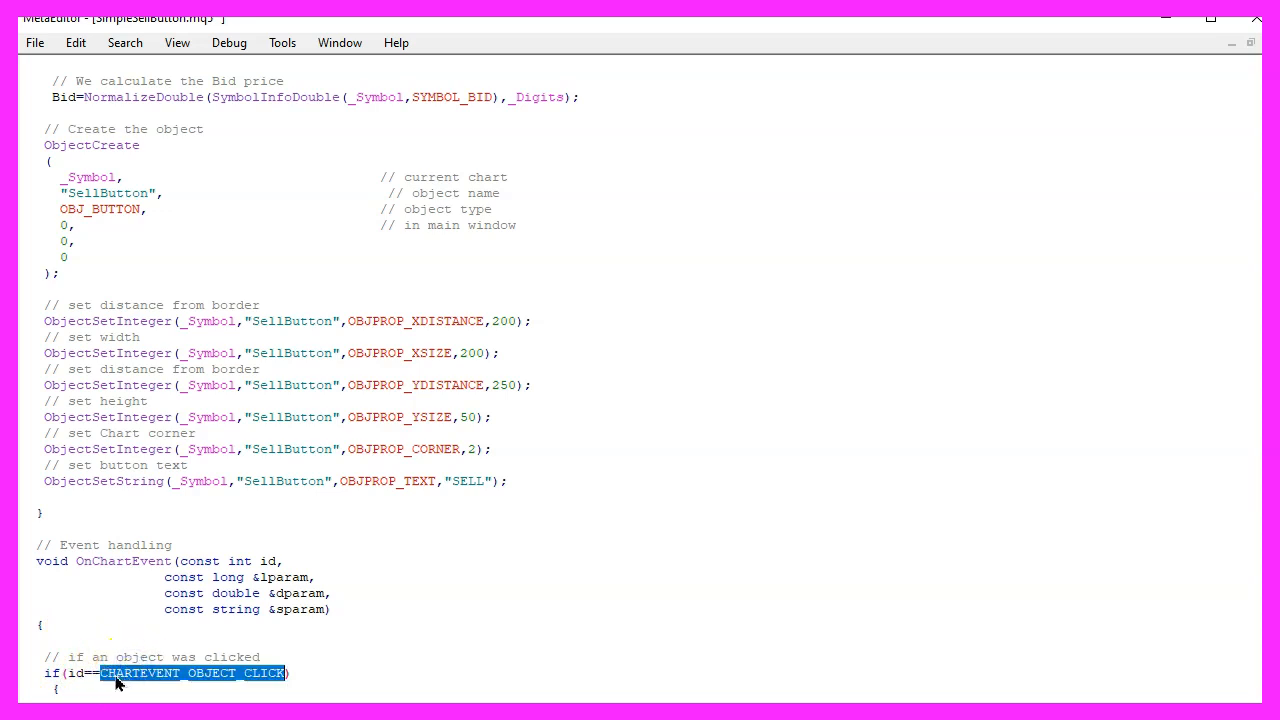
pyautogui.moveTo(203, 683)
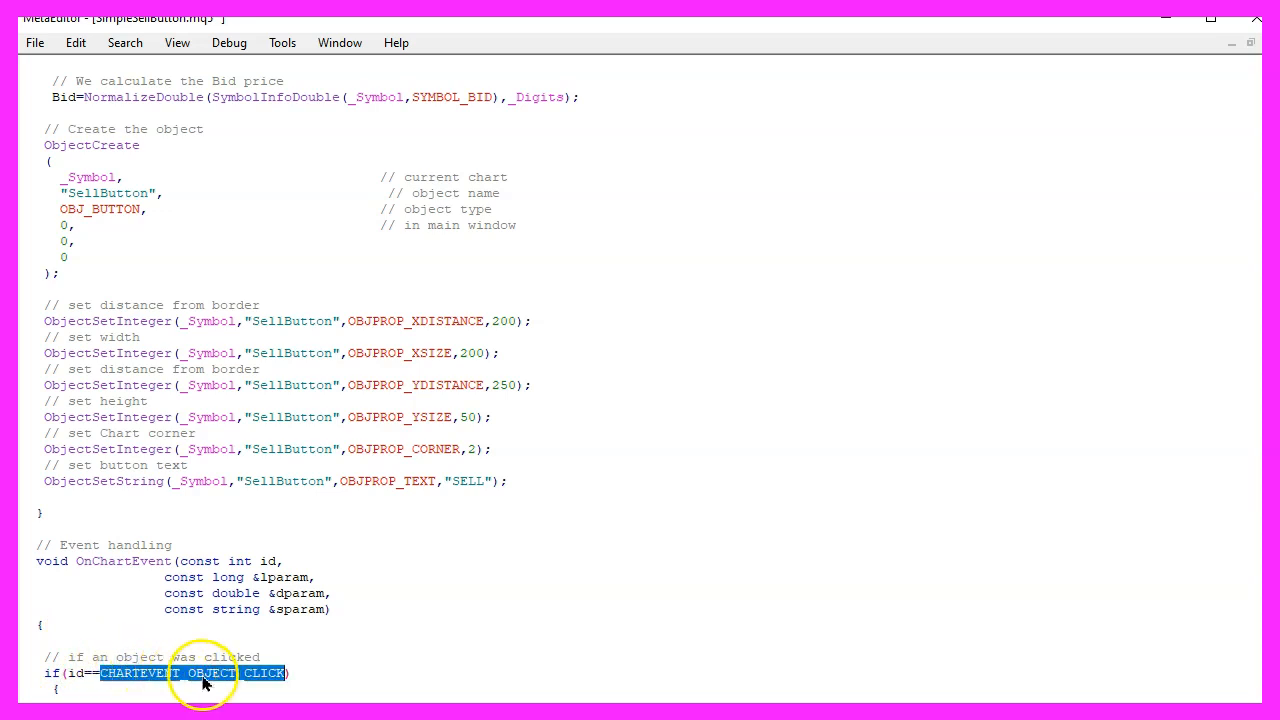
pyautogui.moveTo(232, 683)
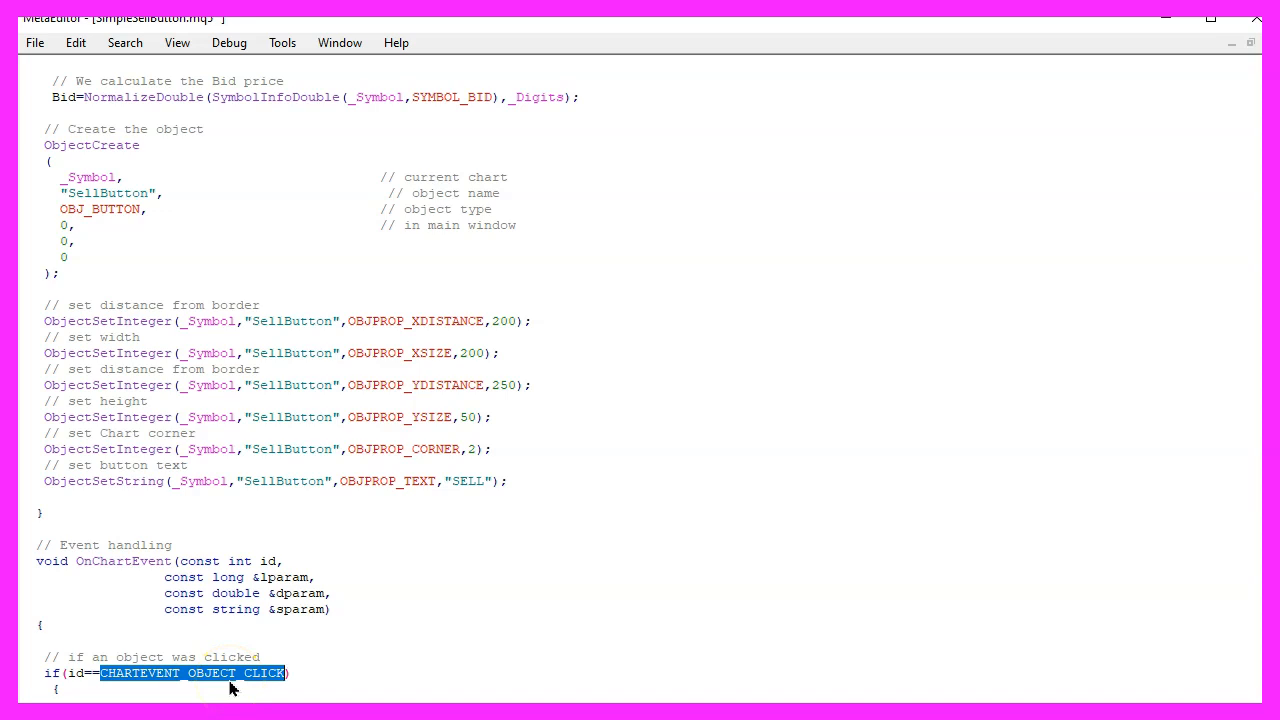
pyautogui.moveTo(343, 697)
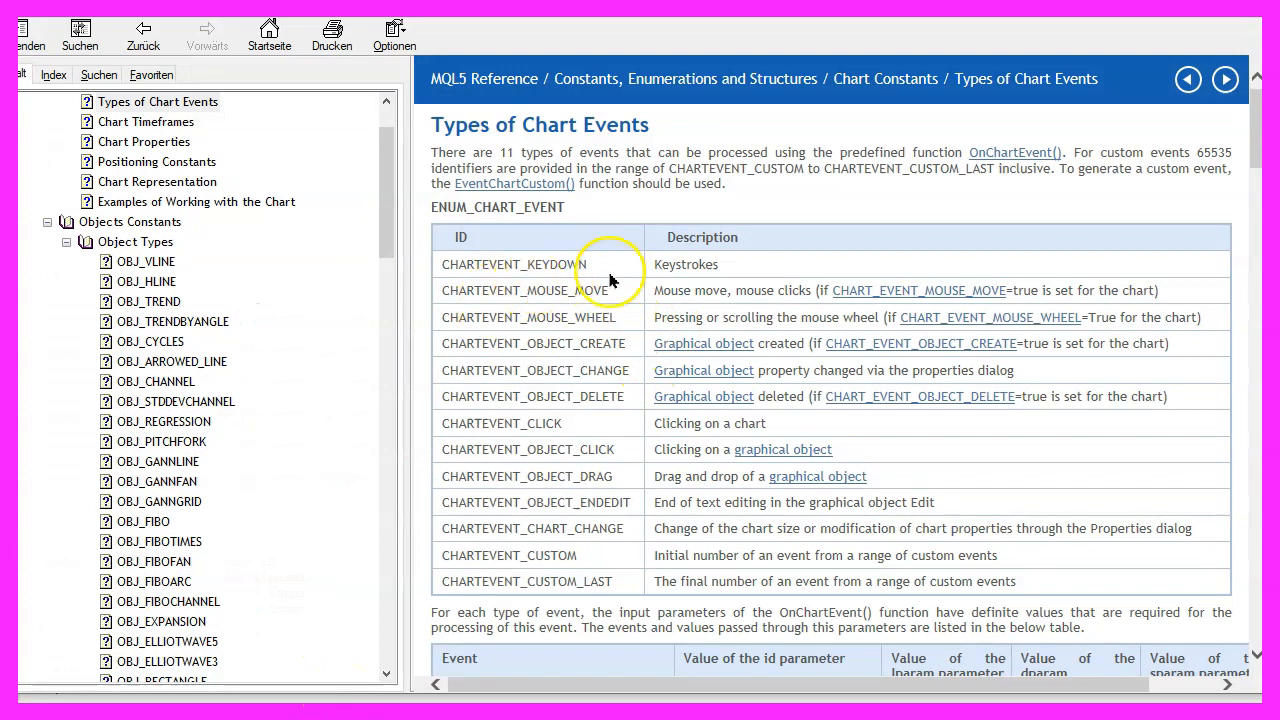
pyautogui.moveTo(578, 433)
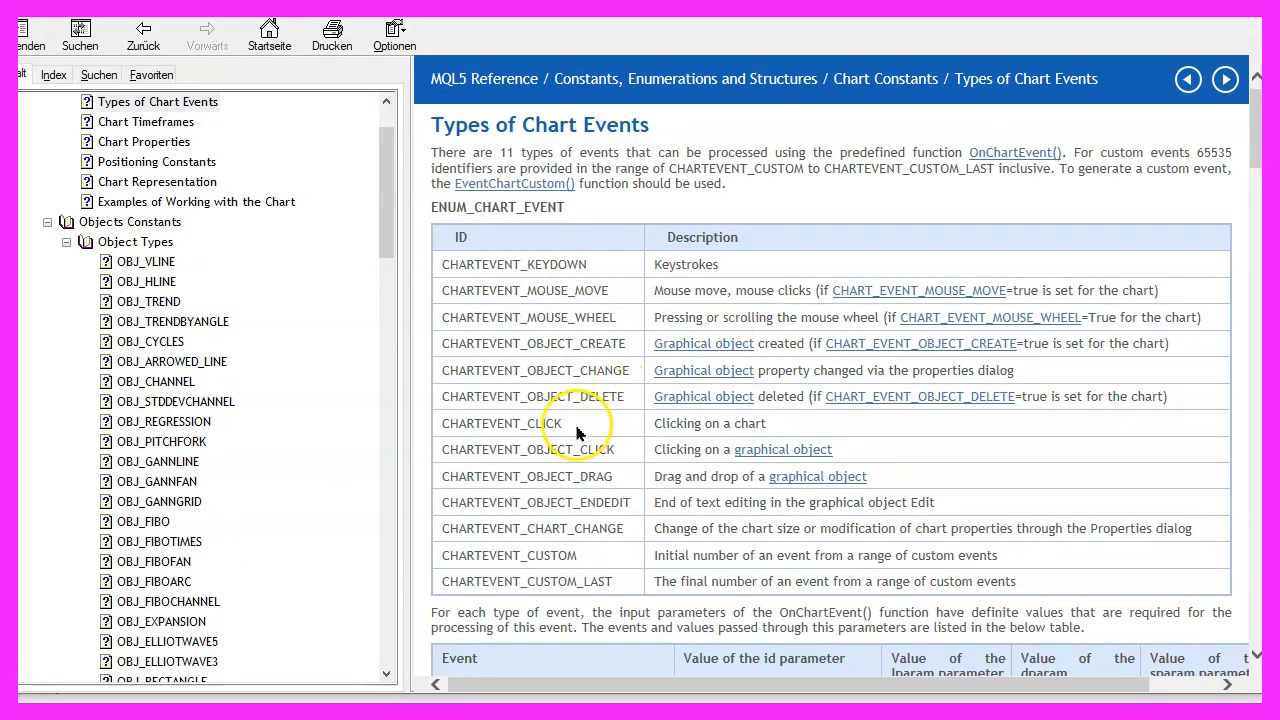
# Step: Highlight the CHARTEVENT_CLICK event ID in the Types of Chart Events table
pyautogui.doubleClick(501, 423)
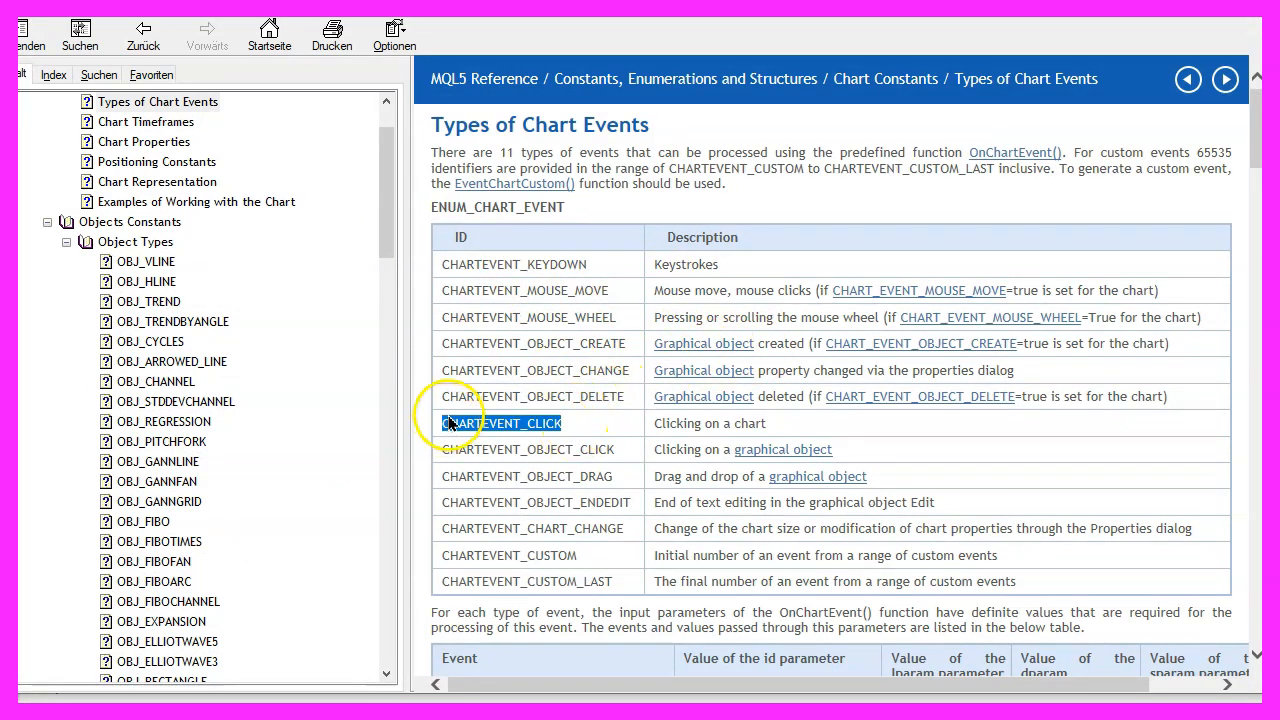
pyautogui.moveTo(540, 433)
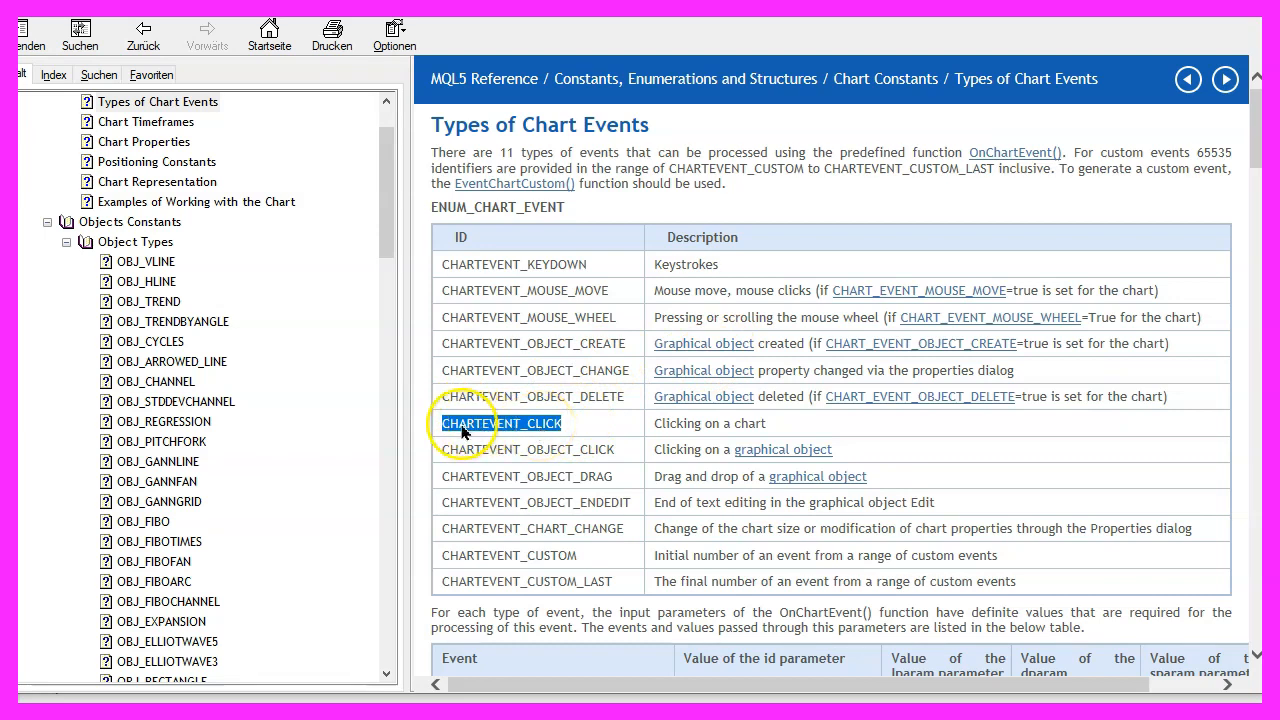
pyautogui.moveTo(510, 437)
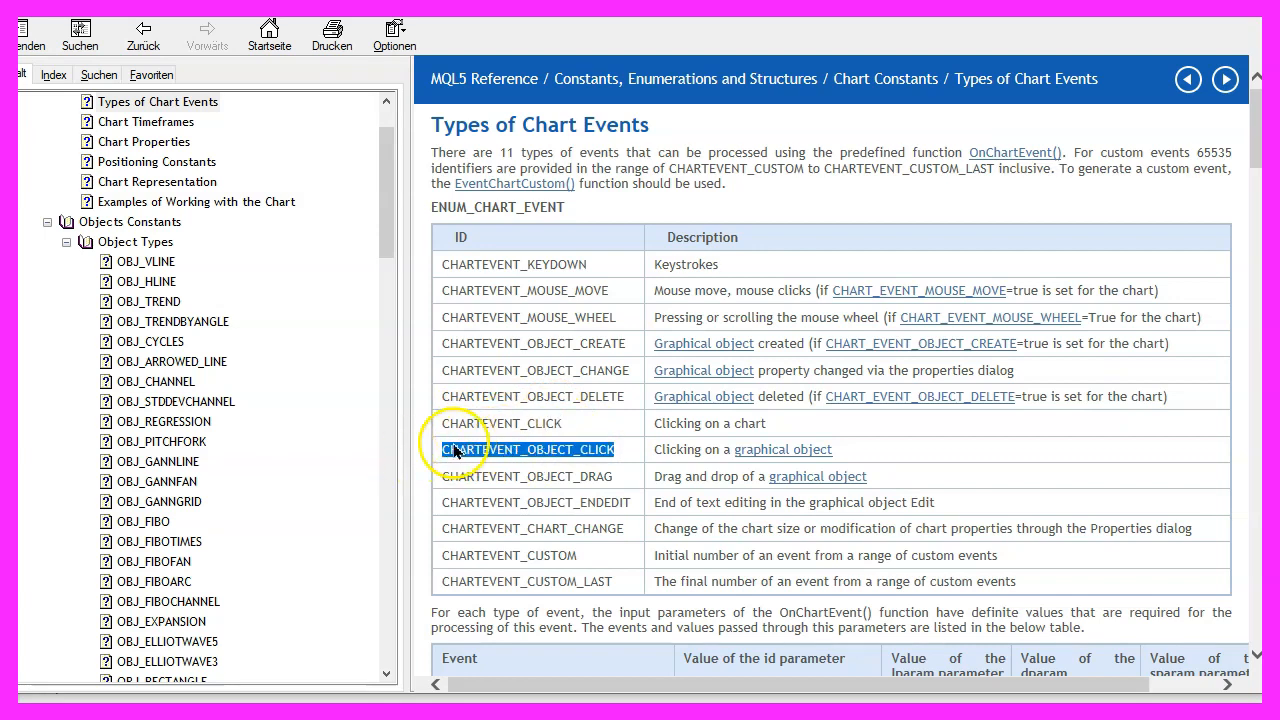
pyautogui.moveTo(640, 455)
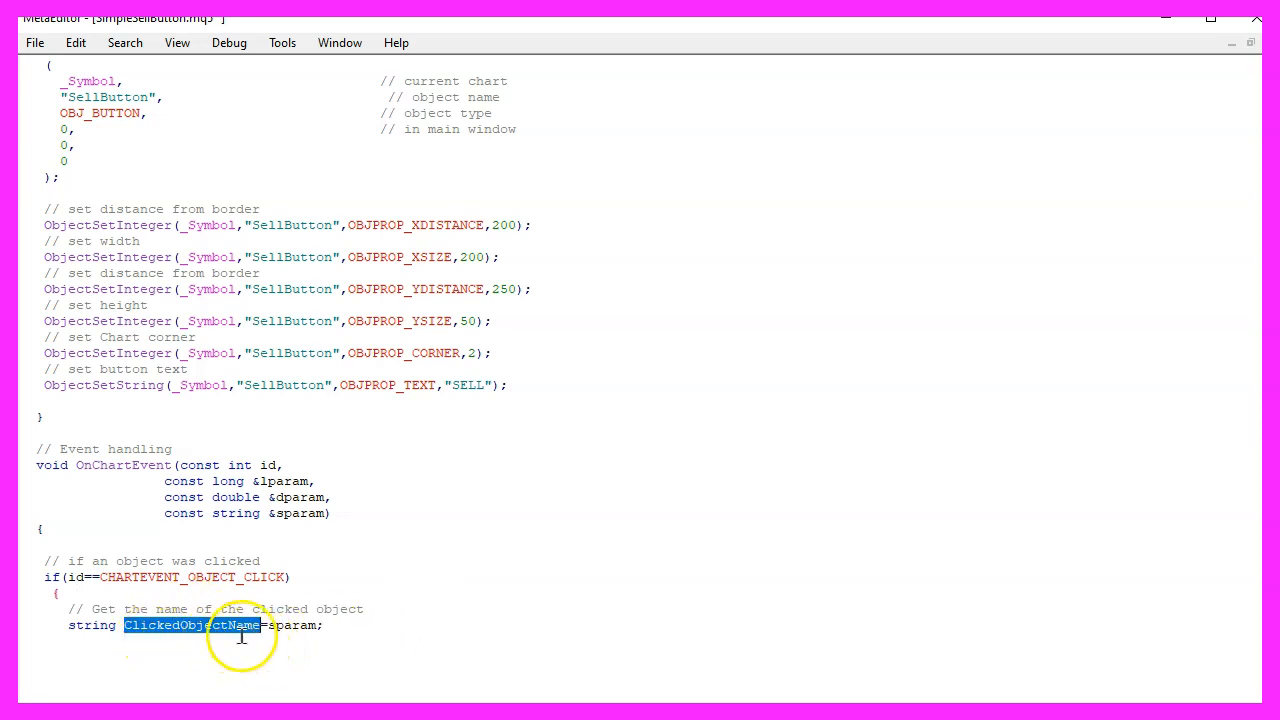
# Step: Review the ClickedObjectName assignment, the sparam == "SellButton" check and the trade.Sell call
pyautogui.doubleClick(300, 513)
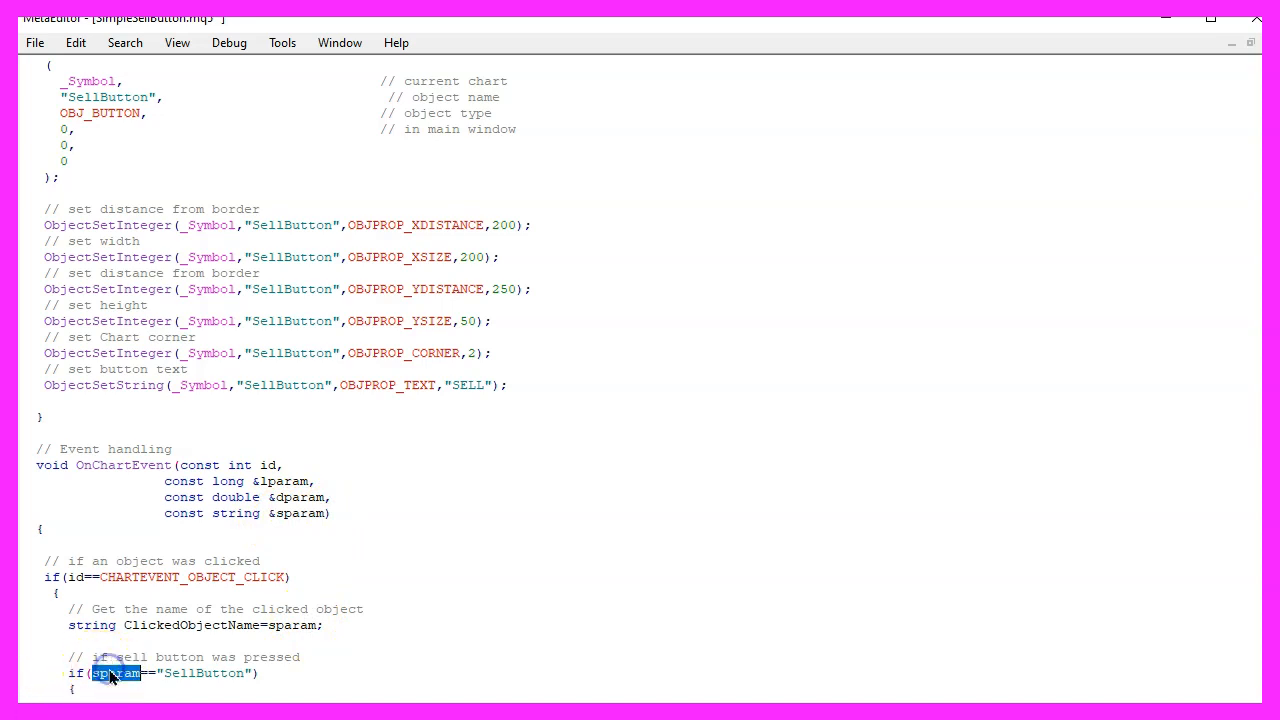
pyautogui.doubleClick(204, 673)
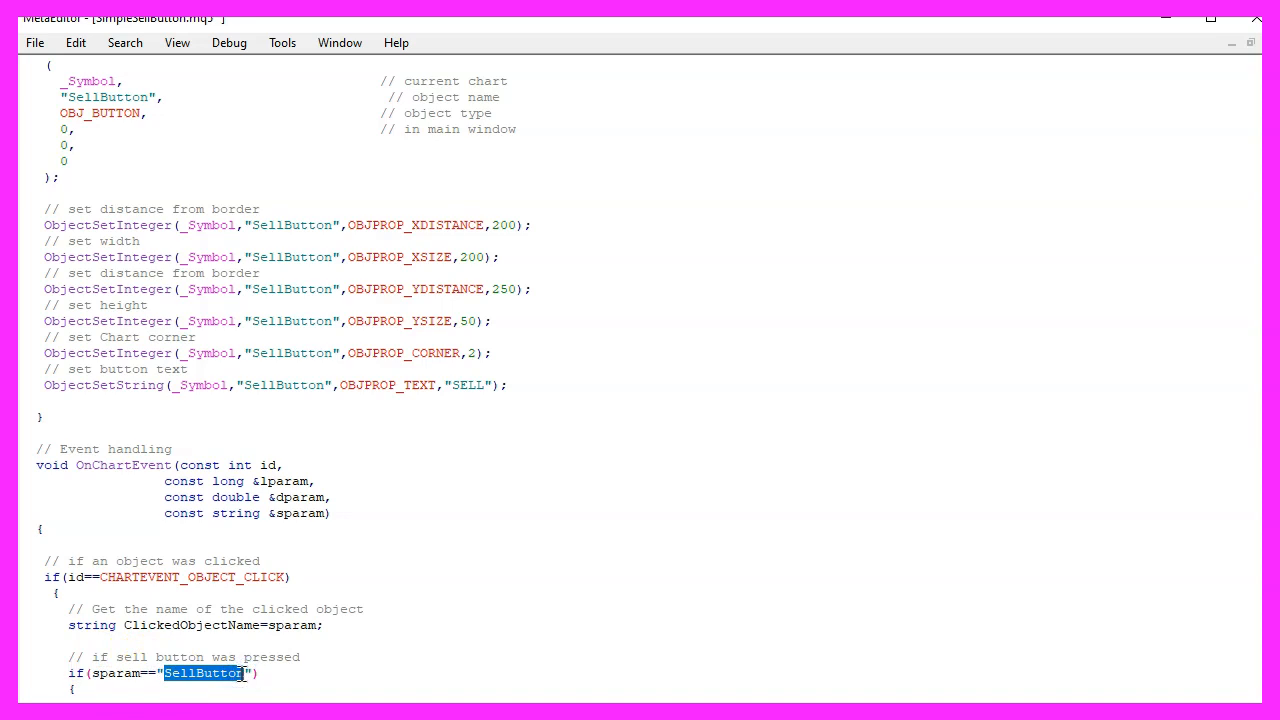
pyautogui.scroll(-3)
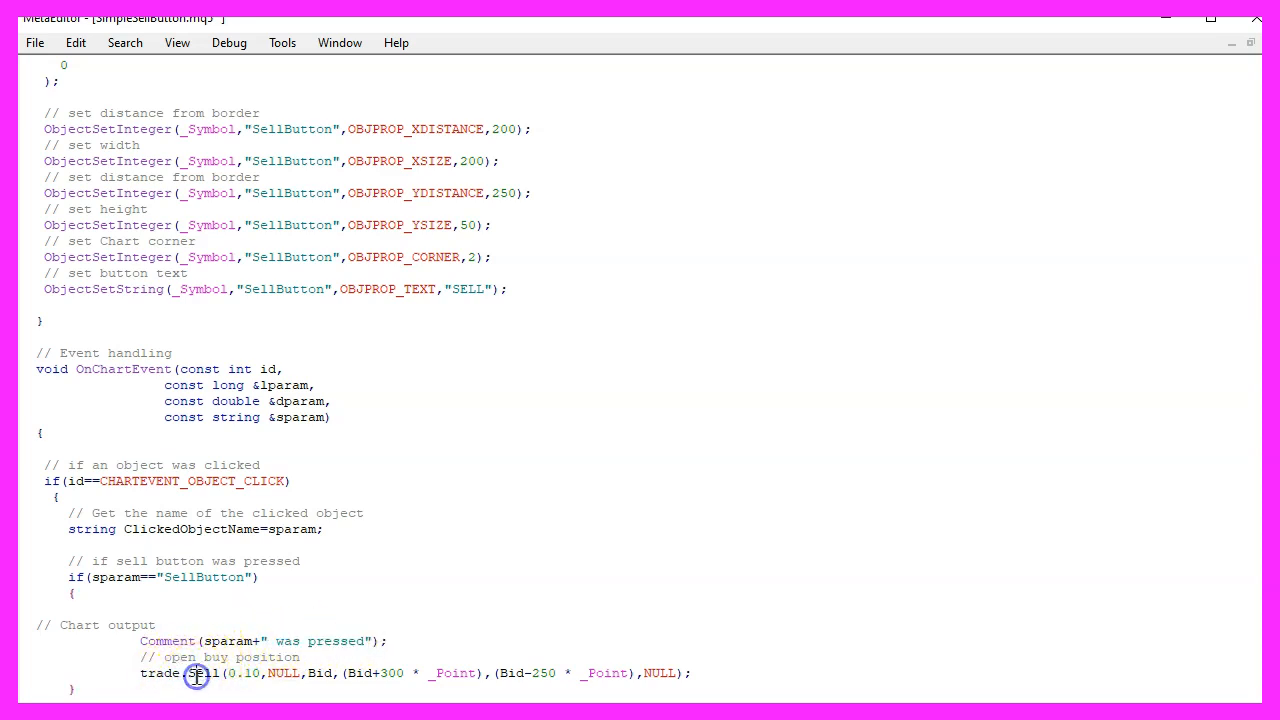
pyautogui.doubleClick(250, 673)
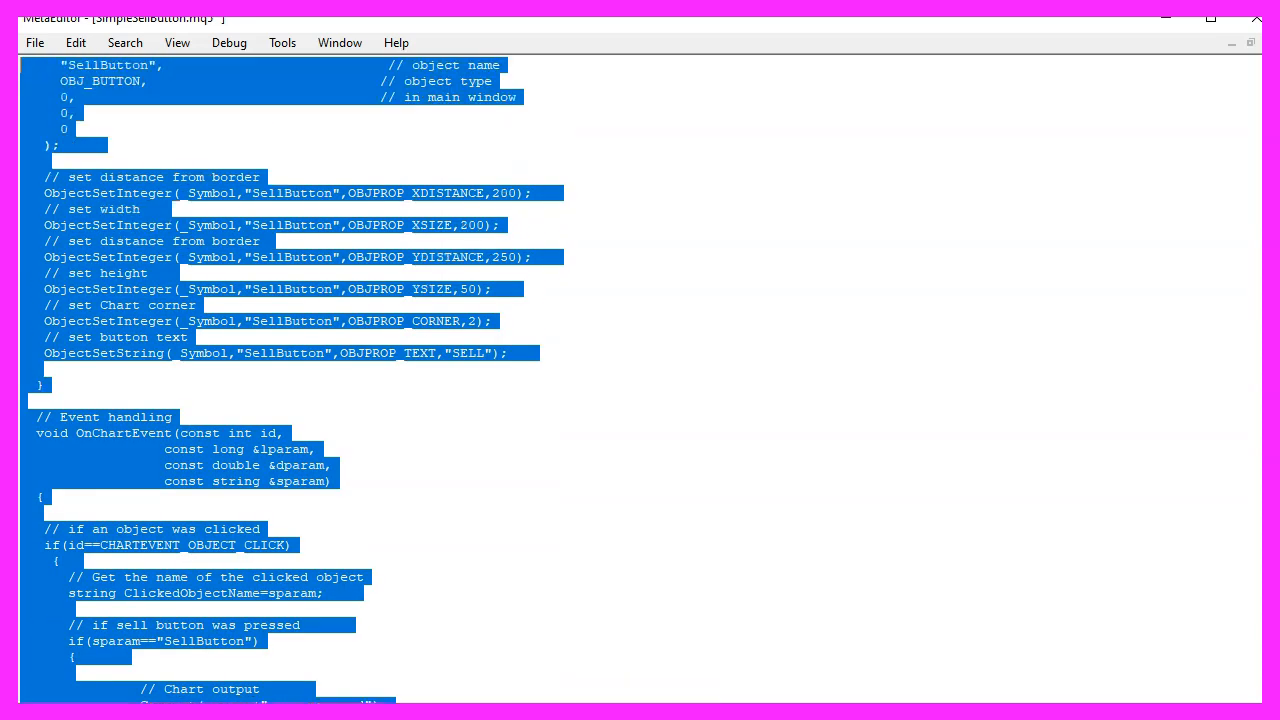
pyautogui.scroll(3)
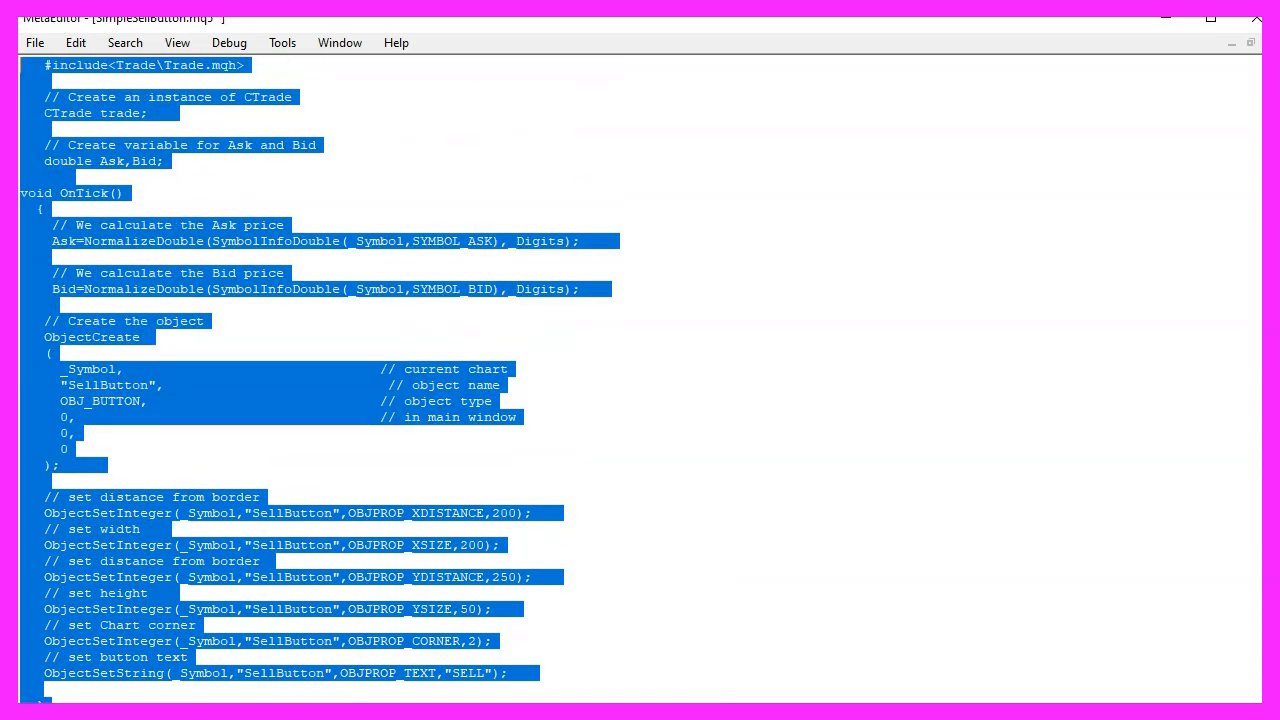
pyautogui.moveTo(363, 248)
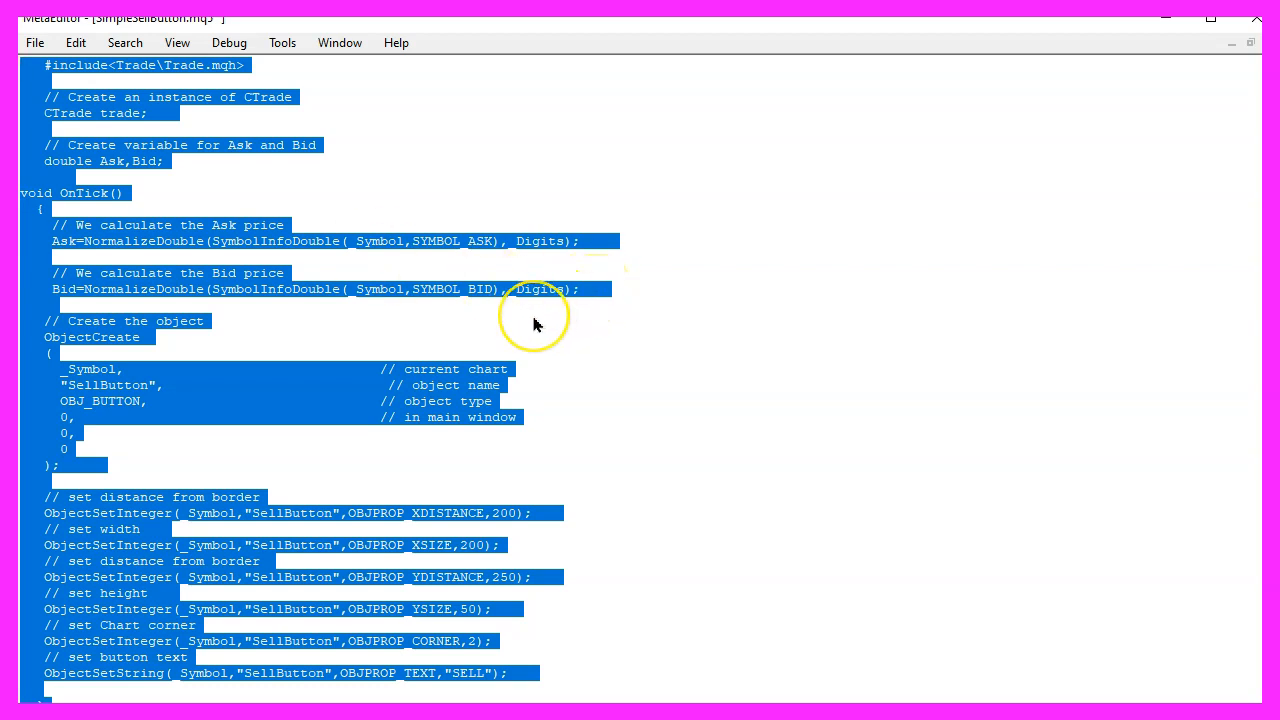
pyautogui.moveTo(535, 324)
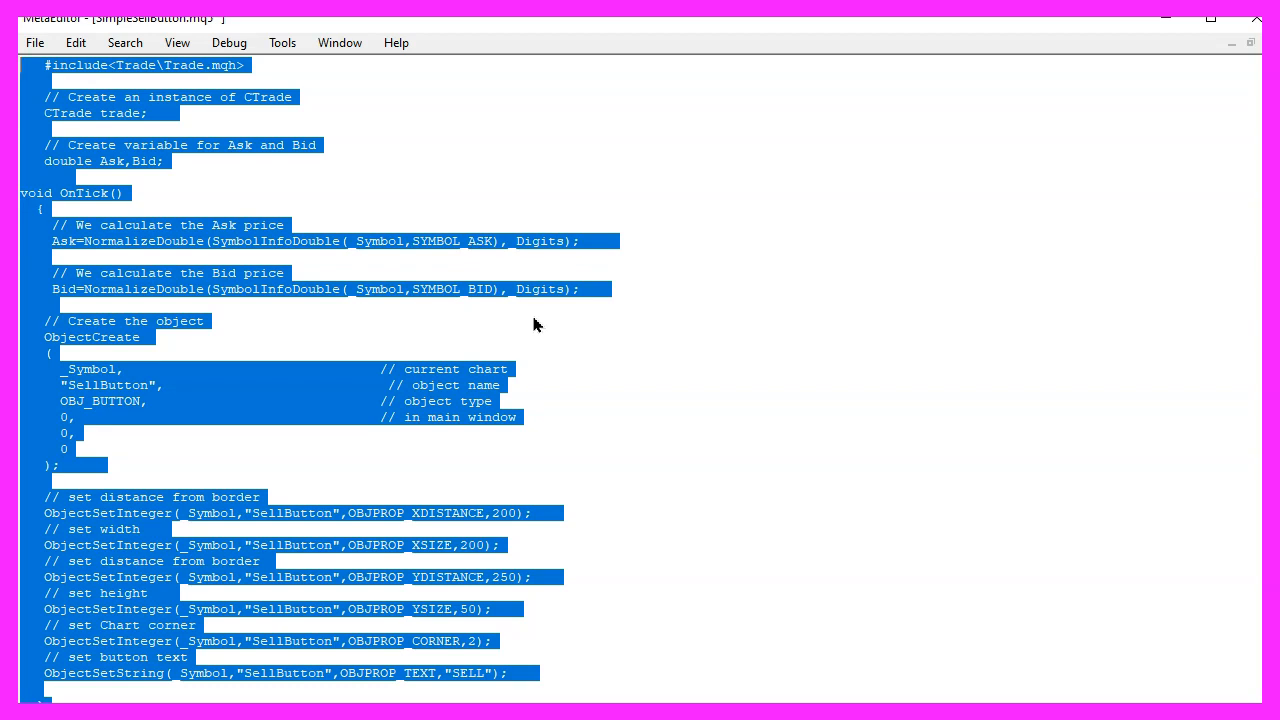
pyautogui.moveTo(170, 291)
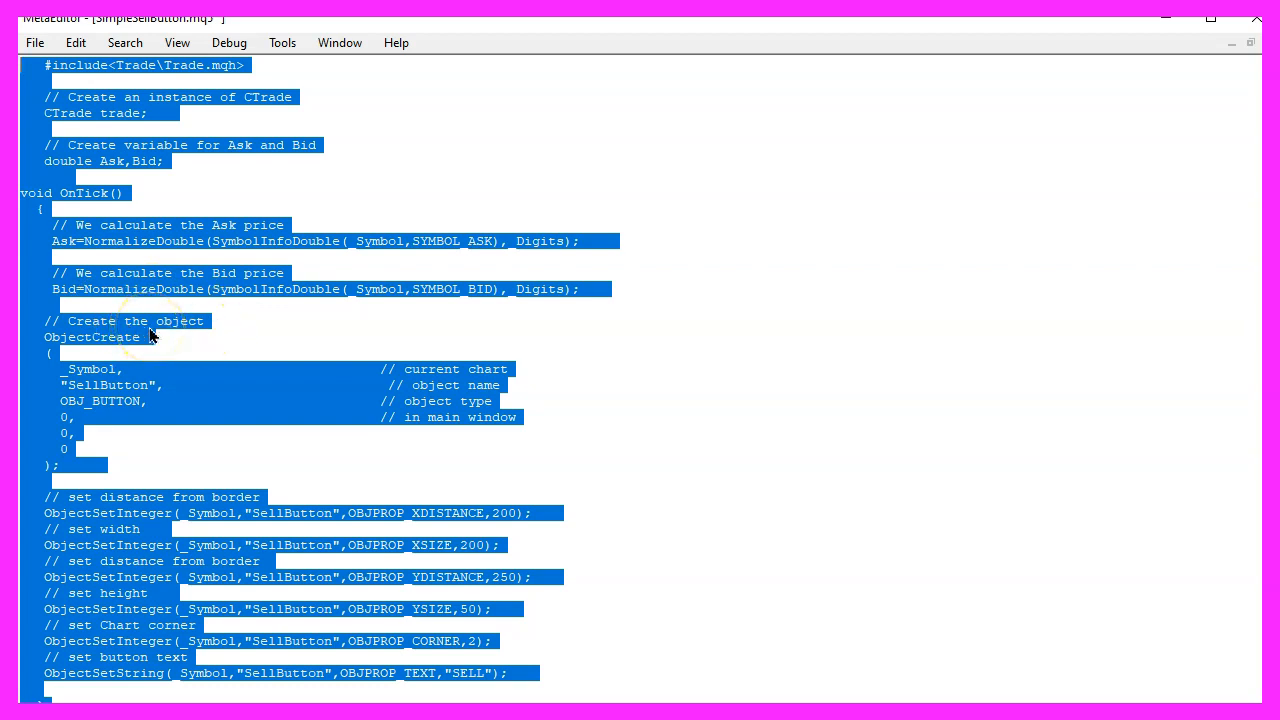
pyautogui.moveTo(177, 42)
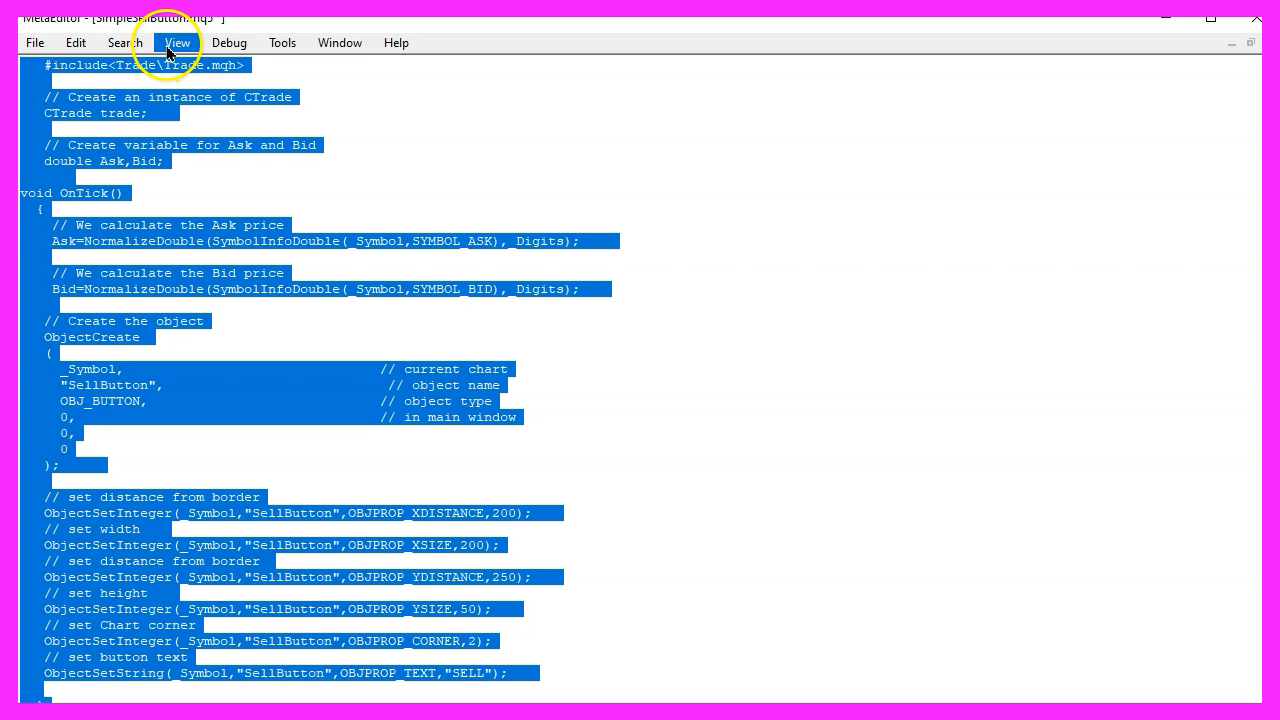
# Step: Show the editor toolbar and compile SimpleSellButton, getting 0 errors and 7 warnings
pyautogui.click(177, 42)
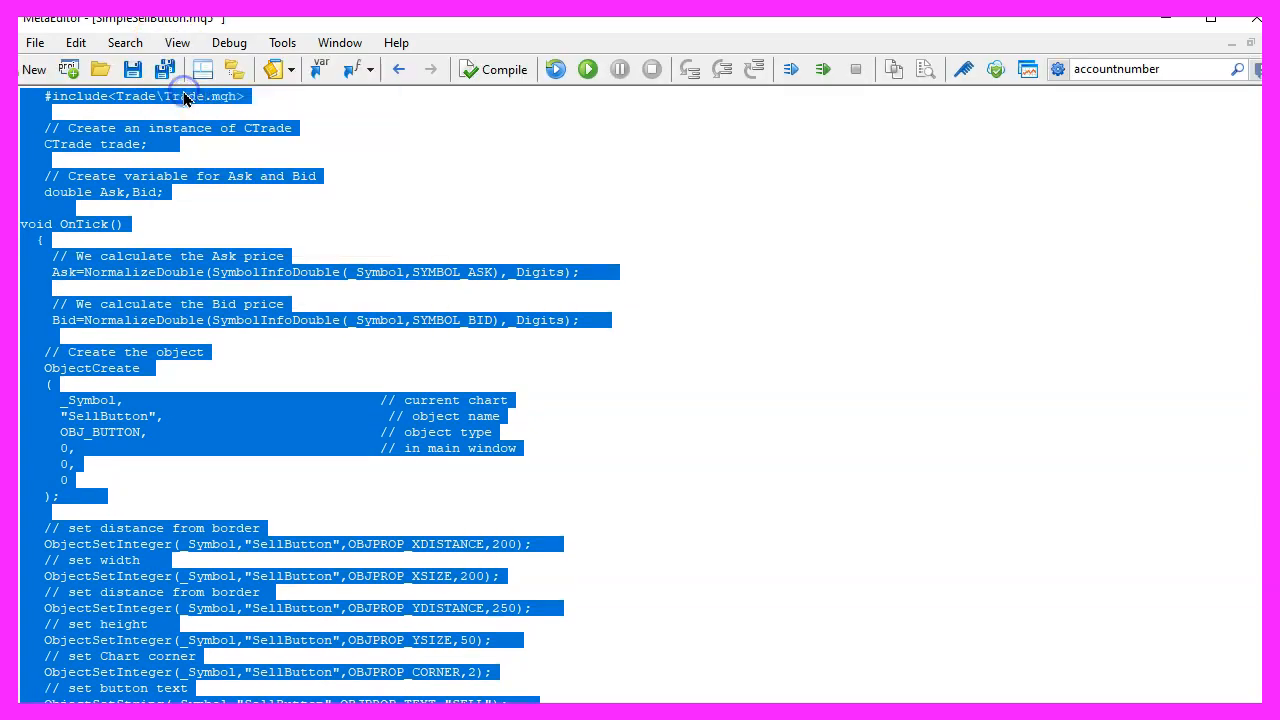
pyautogui.moveTo(500, 69)
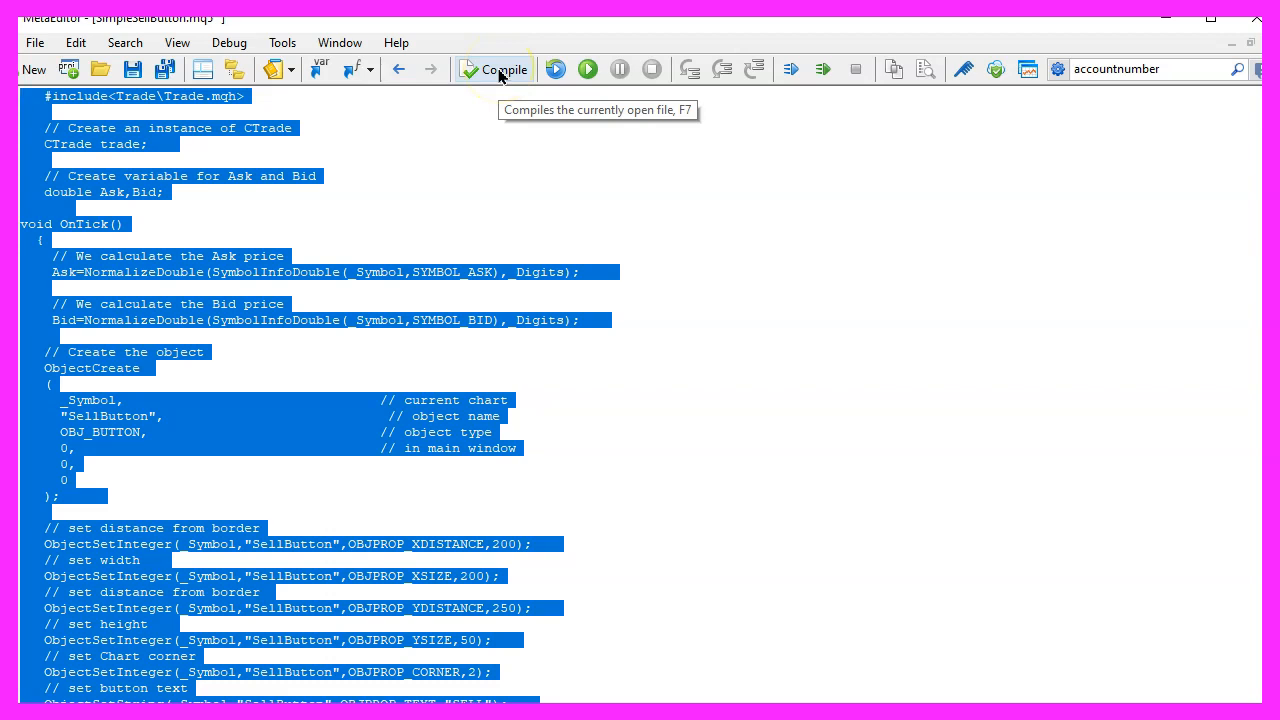
pyautogui.click(502, 69)
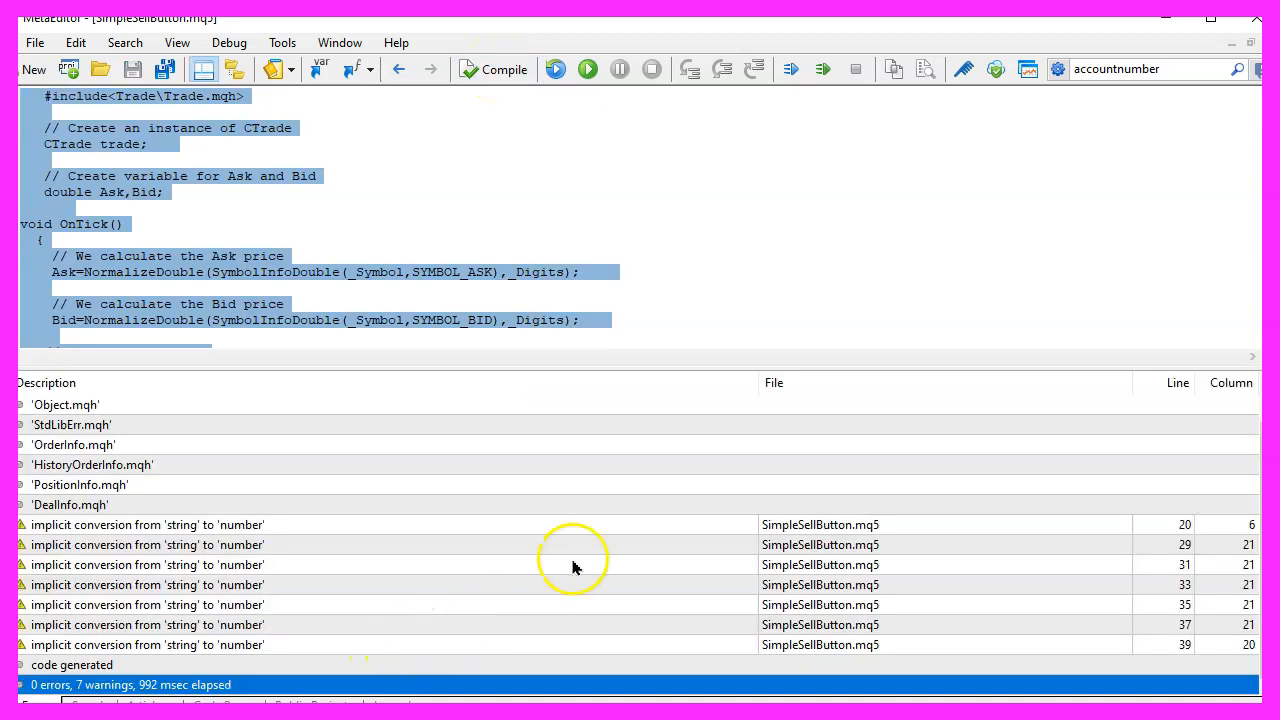
pyautogui.moveTo(785, 353)
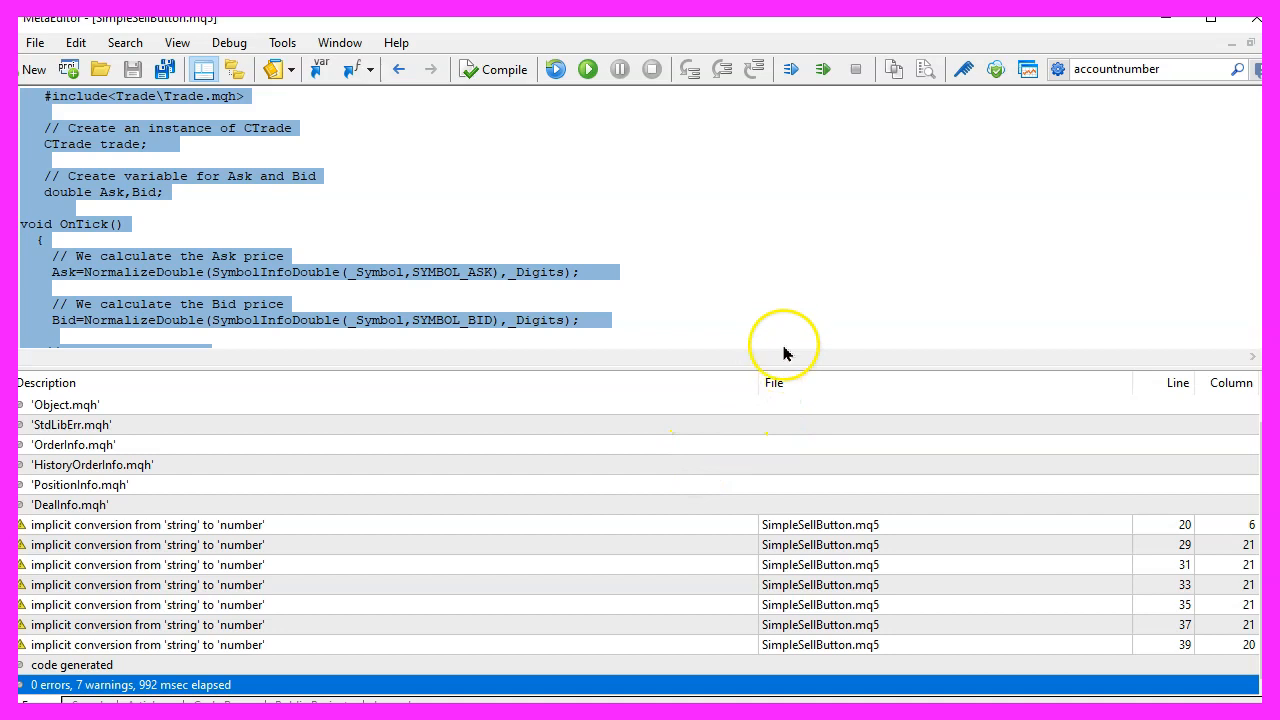
pyautogui.moveTo(1028, 69)
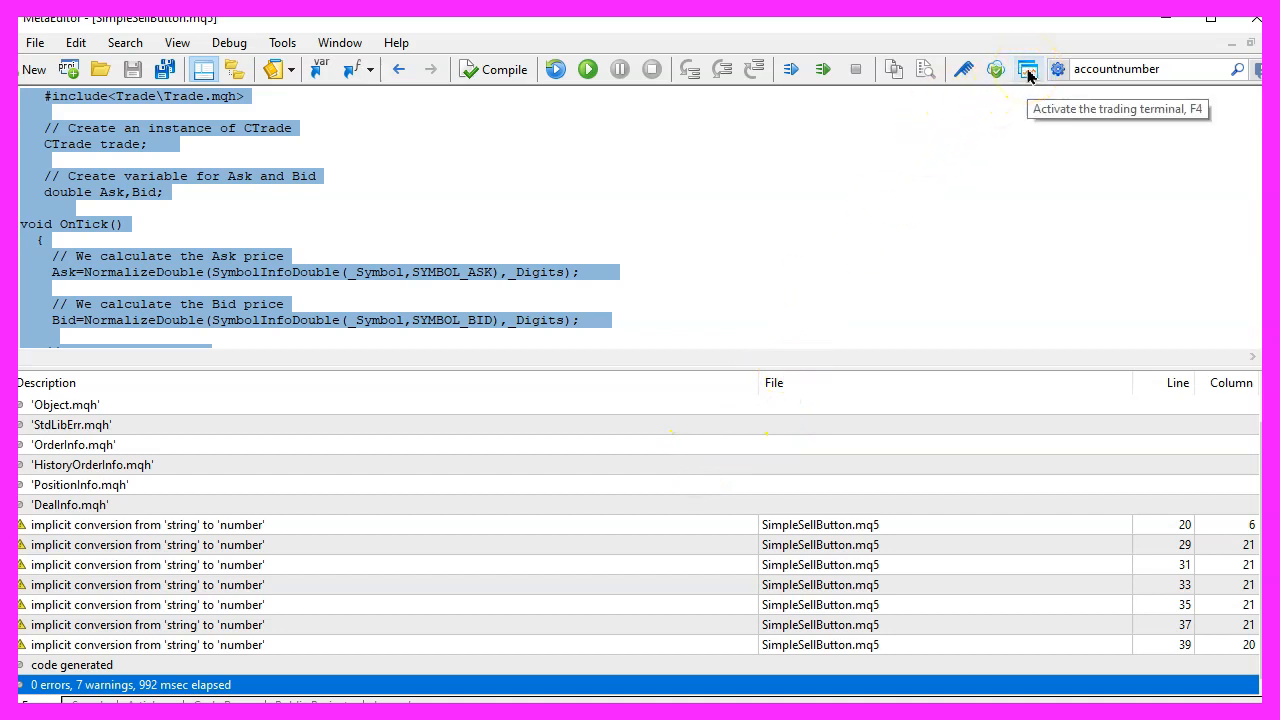
# Step: Switch to the MetaTrader 5 terminal showing the USDJPY chart
pyautogui.click(1027, 69)
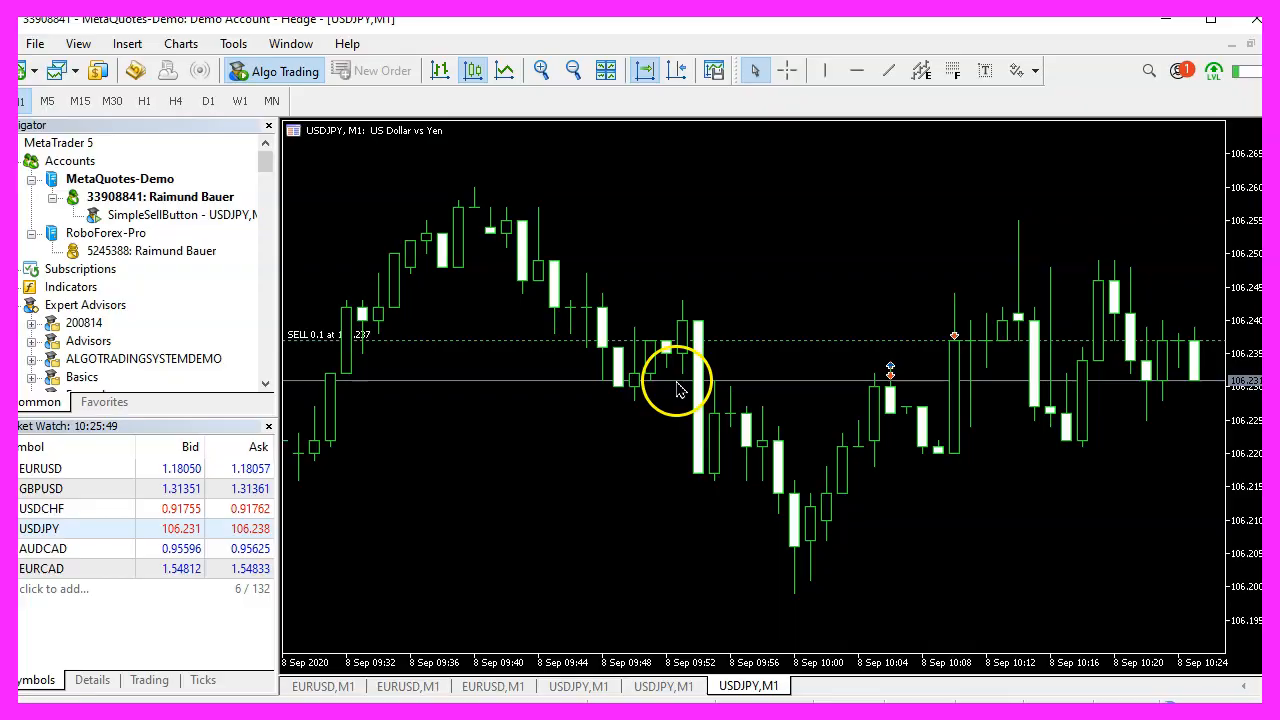
pyautogui.moveTo(78, 43)
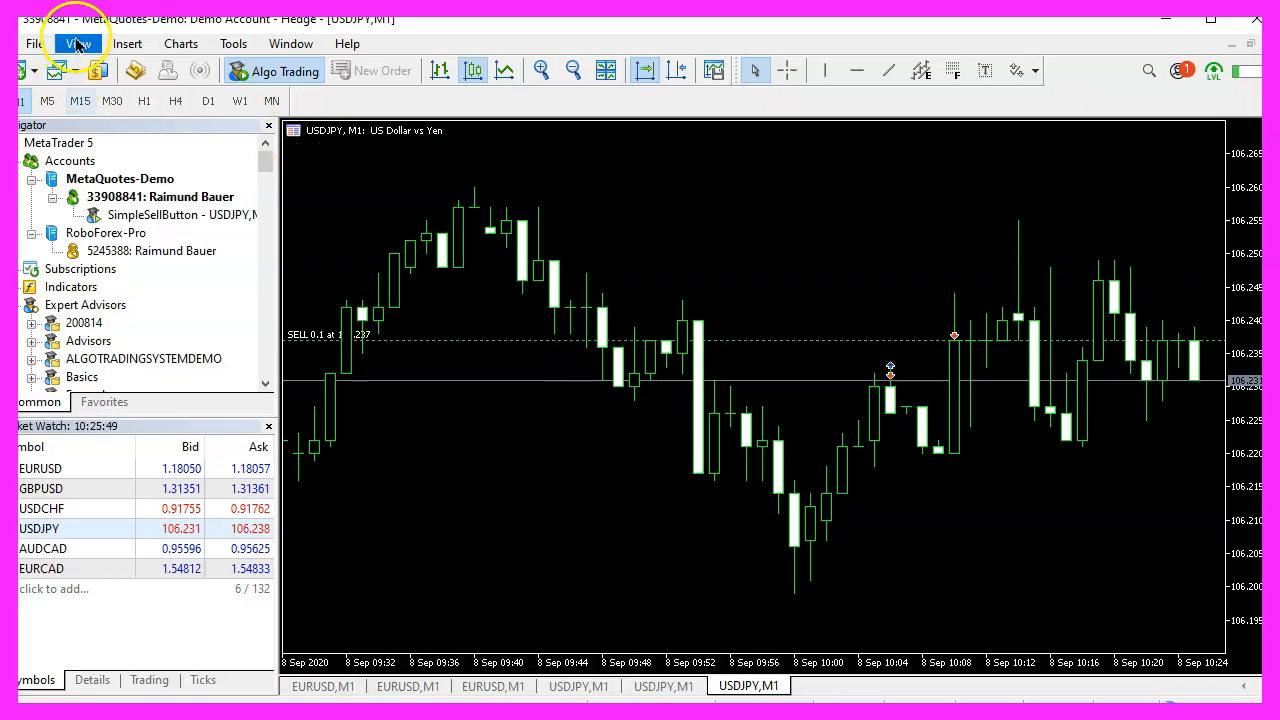
pyautogui.moveTo(590, 275)
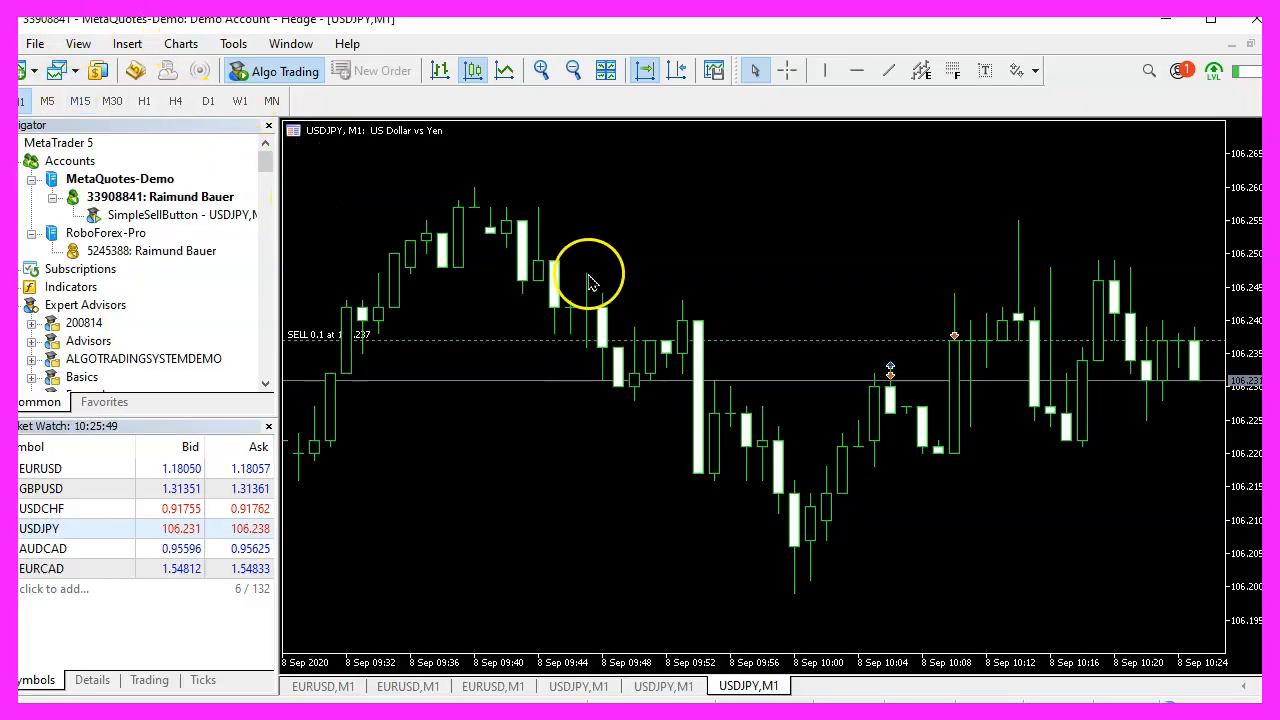
pyautogui.moveTo(510, 340)
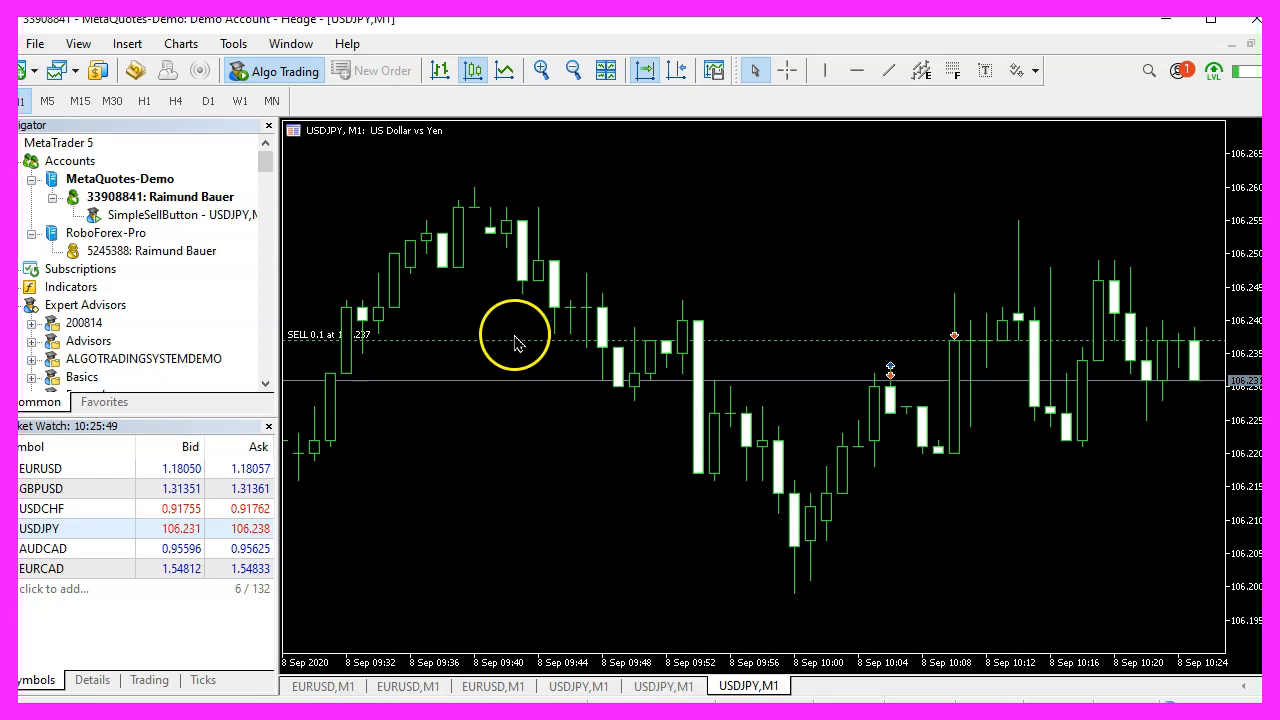
pyautogui.moveTo(550, 330)
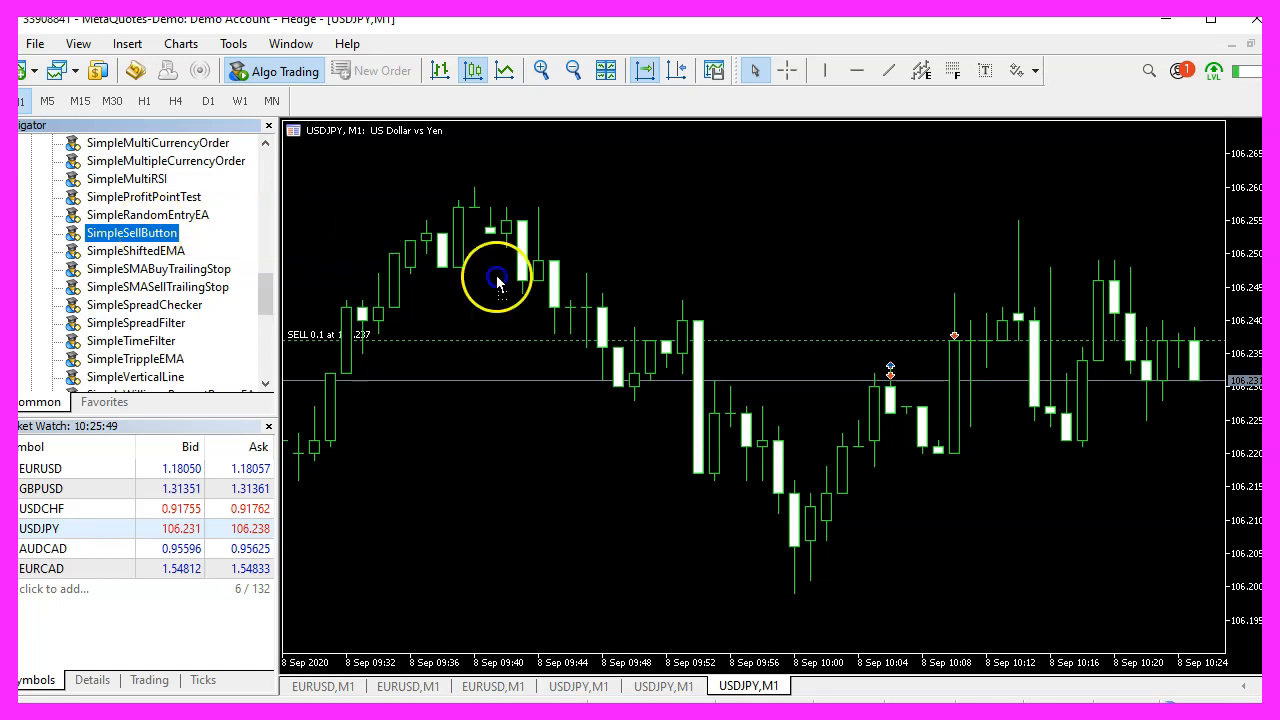
pyautogui.moveTo(547, 357)
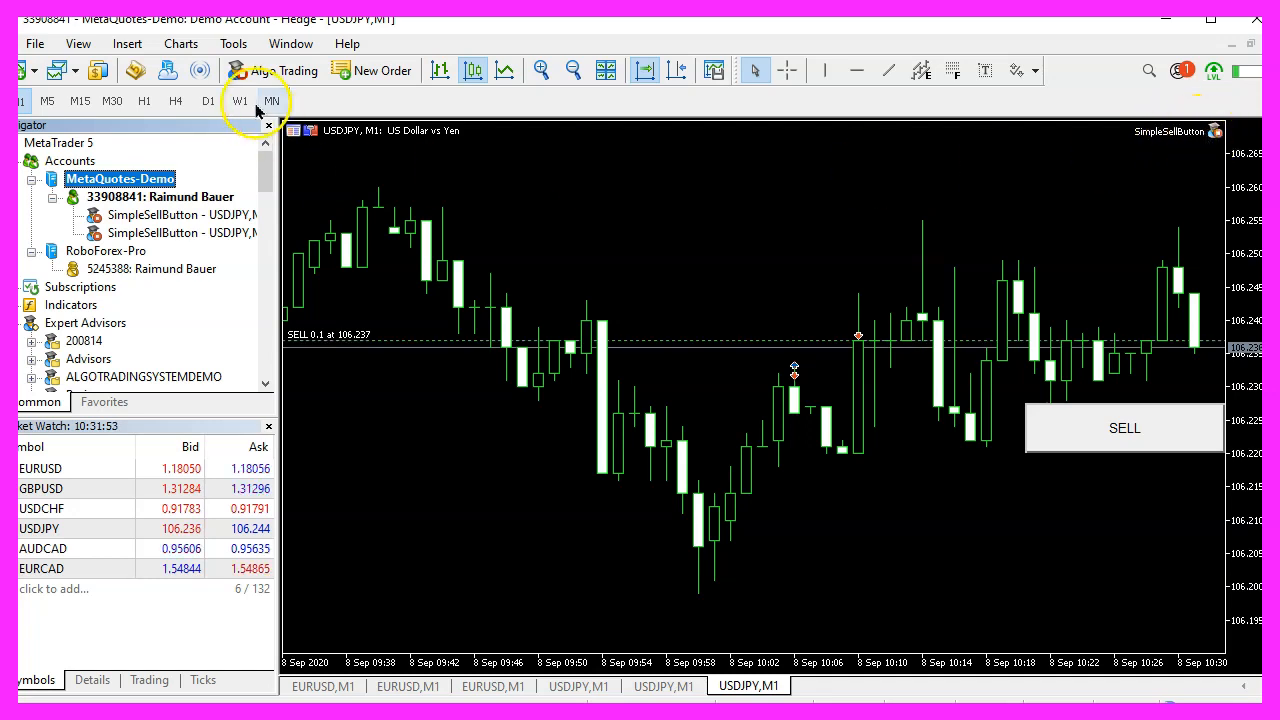
pyautogui.moveTo(270, 70)
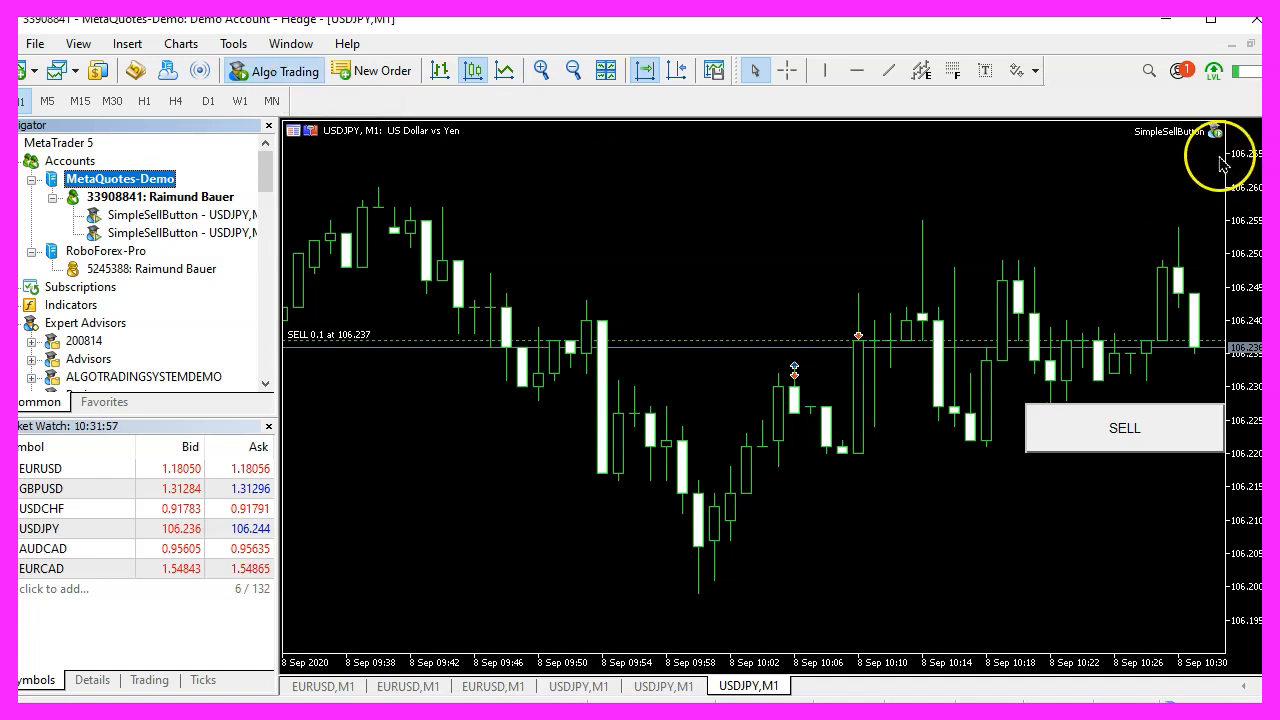
# Step: Show the Toolbox trade list, press SELL, and inspect the second 0.1-lot USDJPY sell
pyautogui.click(78, 43)
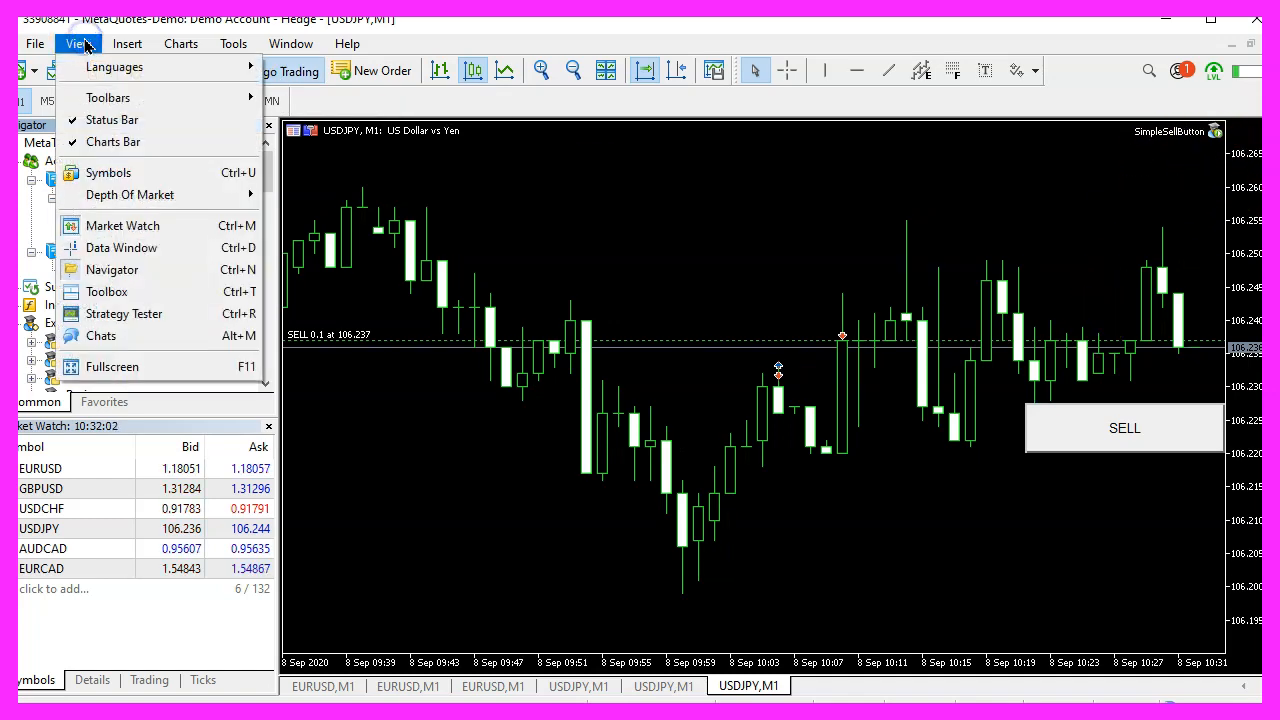
pyautogui.moveTo(107, 291)
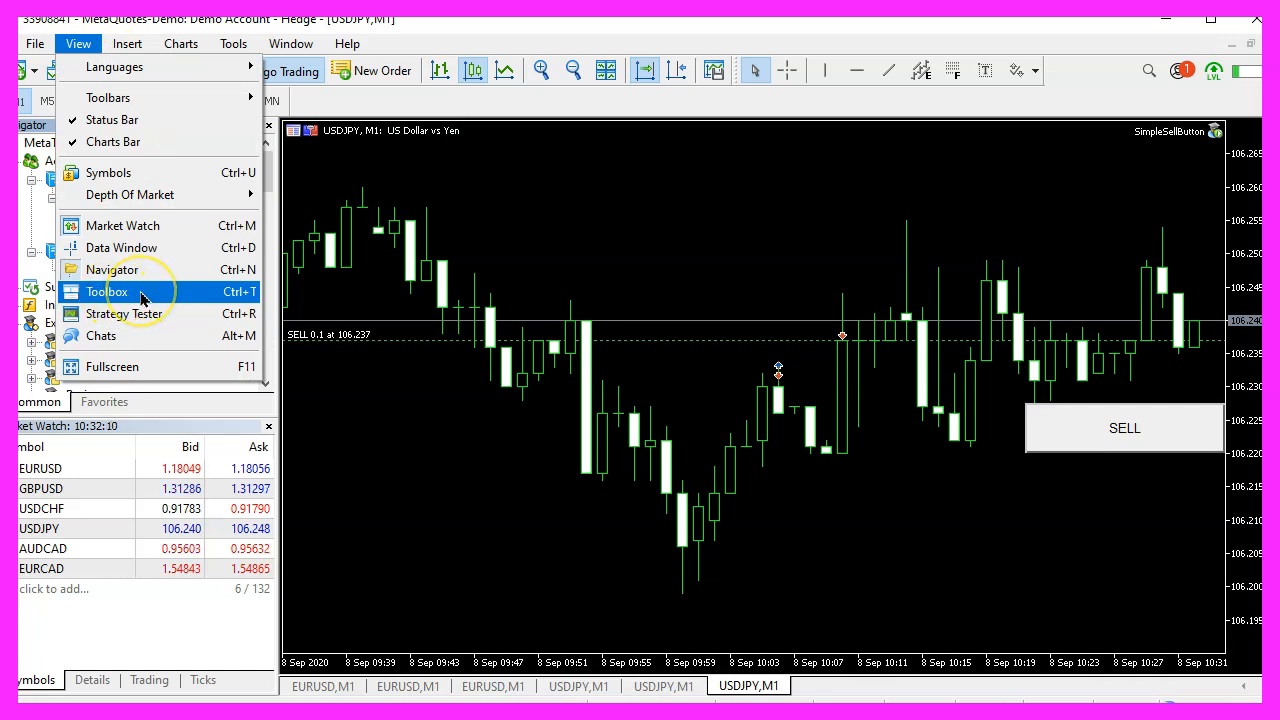
pyautogui.click(106, 291)
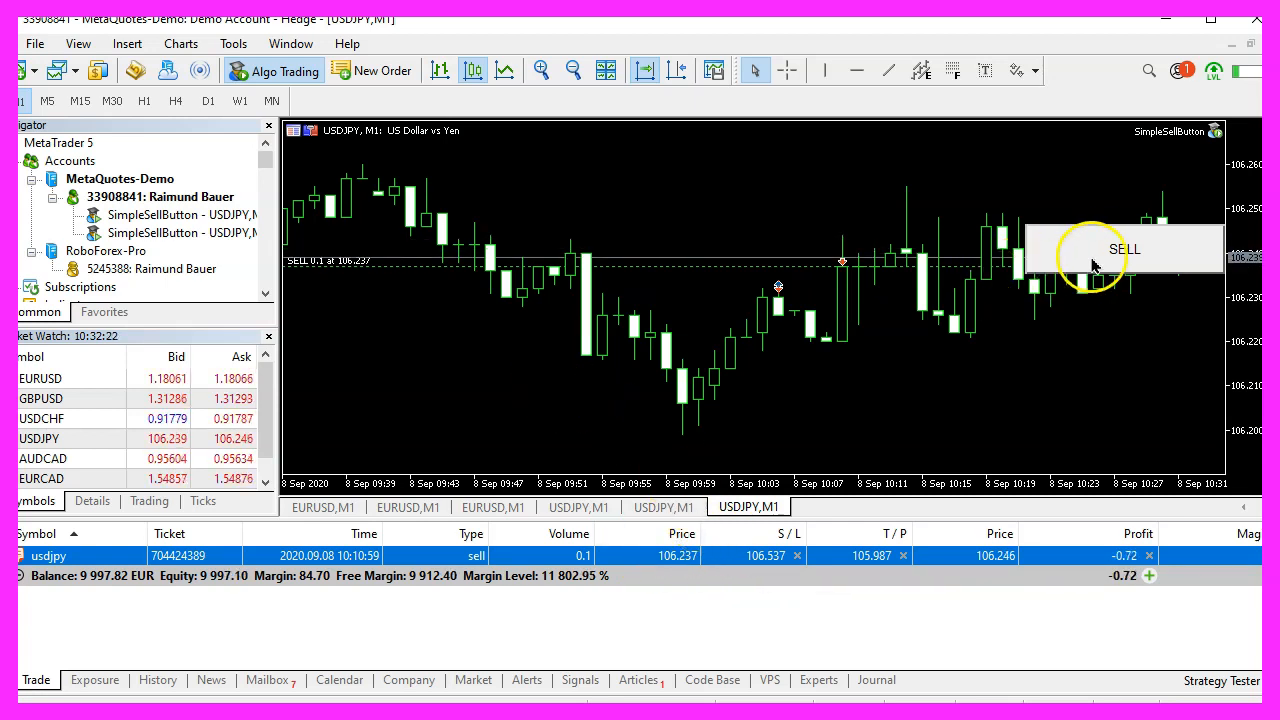
pyautogui.click(1124, 249)
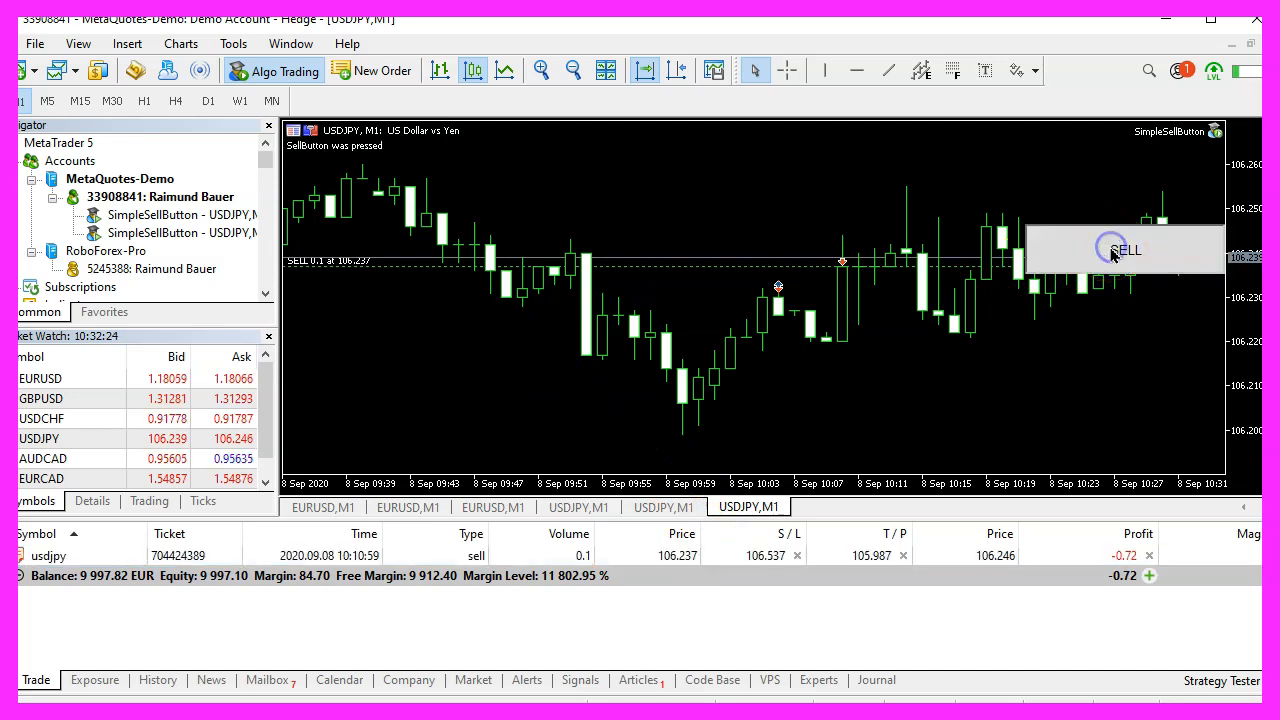
pyautogui.click(1125, 250)
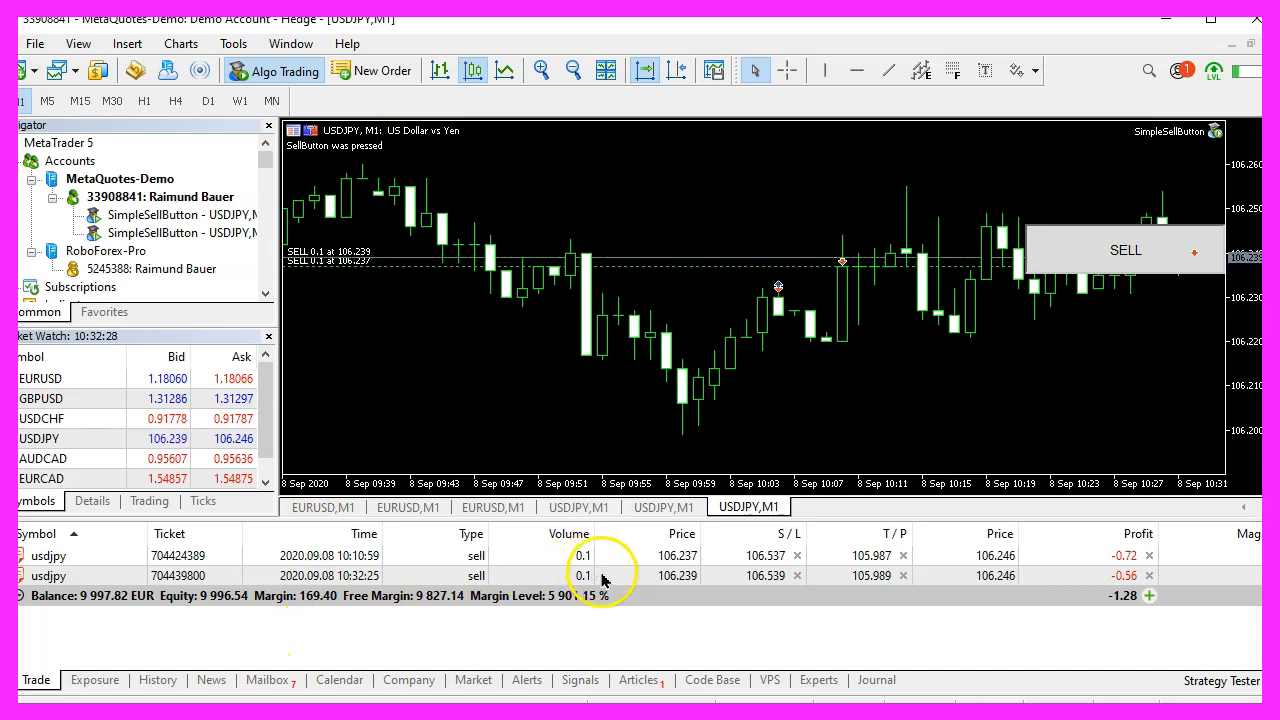
pyautogui.click(600, 575)
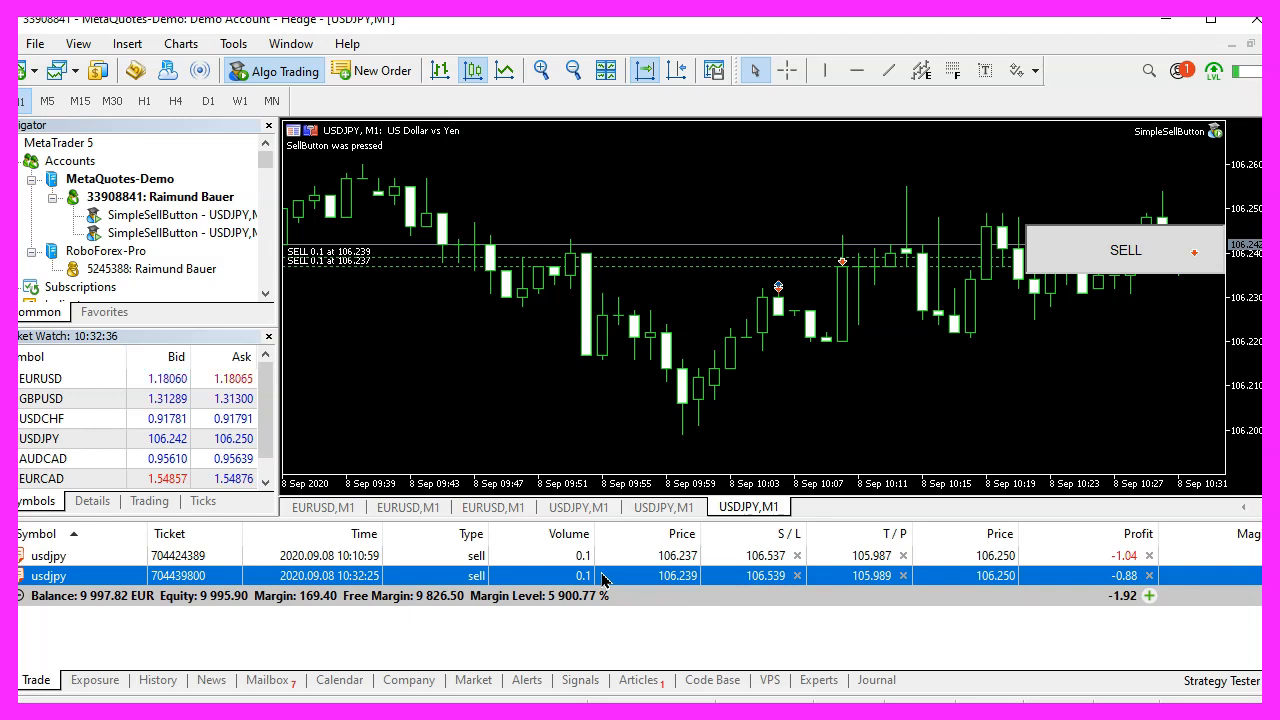
pyautogui.moveTo(1095, 252)
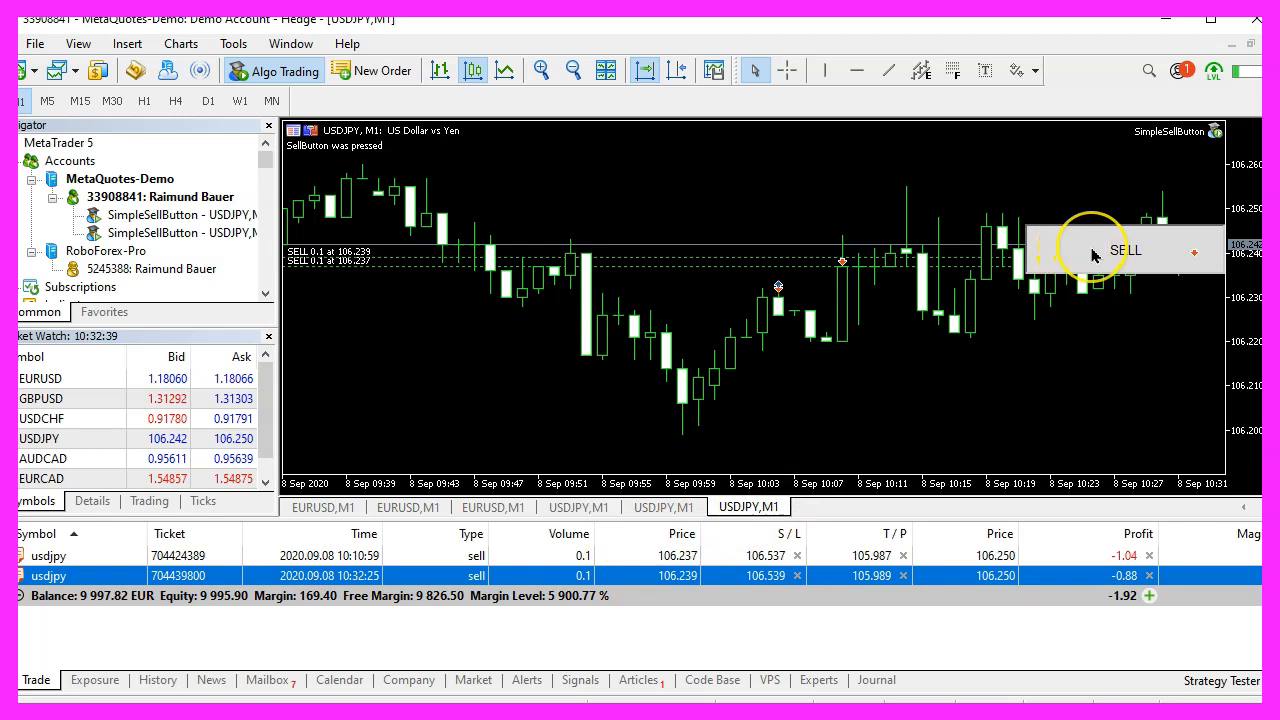
pyautogui.moveTo(1055, 255)
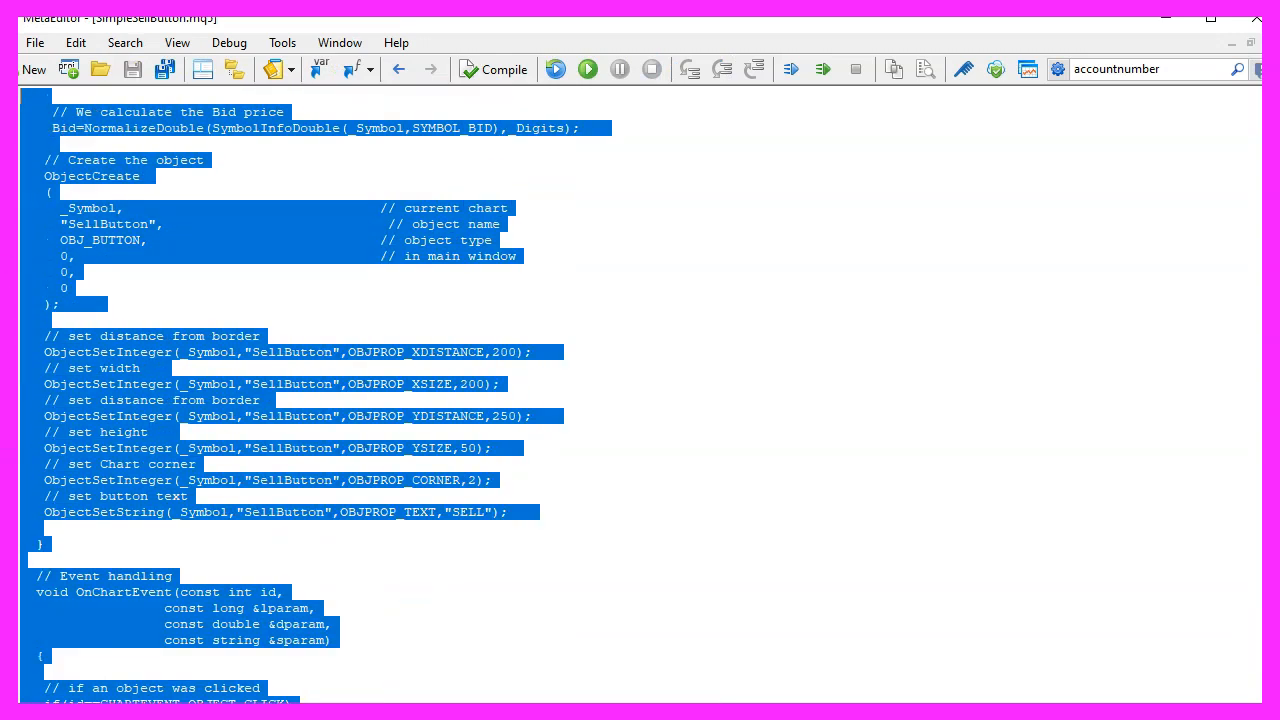
# Step: Scroll up to the top of SimpleSellButton.mq5 in MetaEditor
pyautogui.scroll(3)
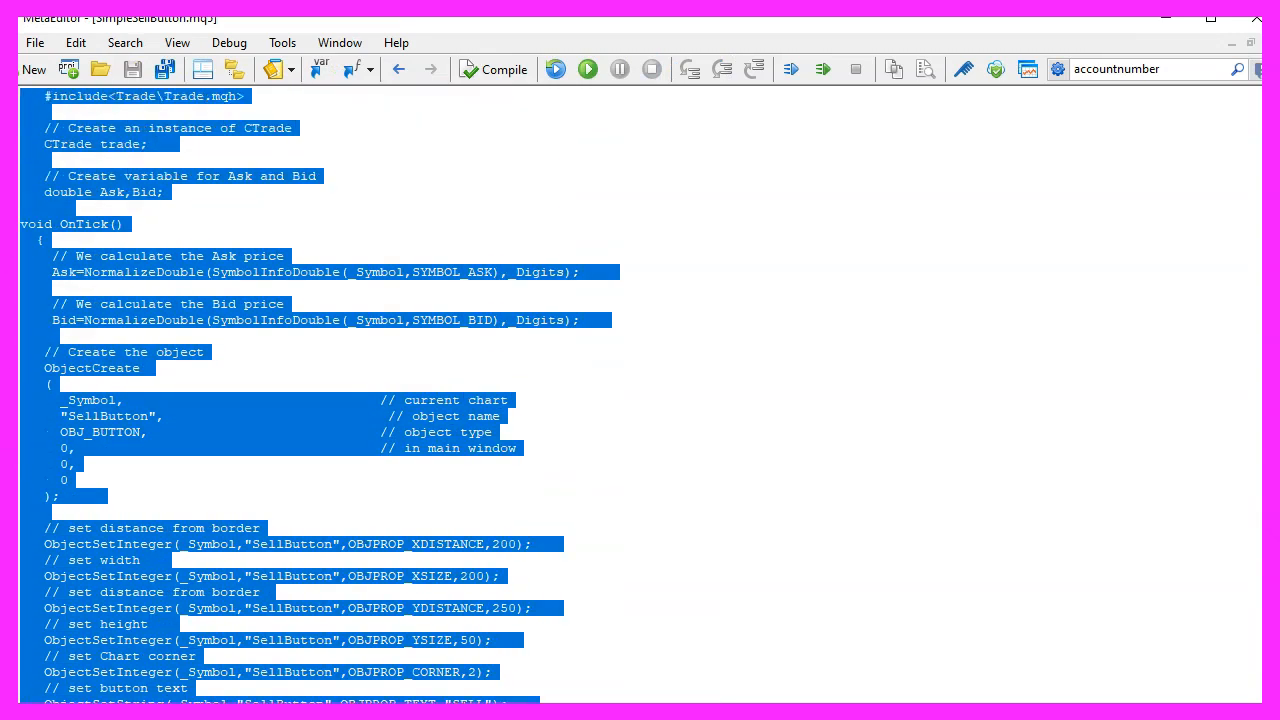